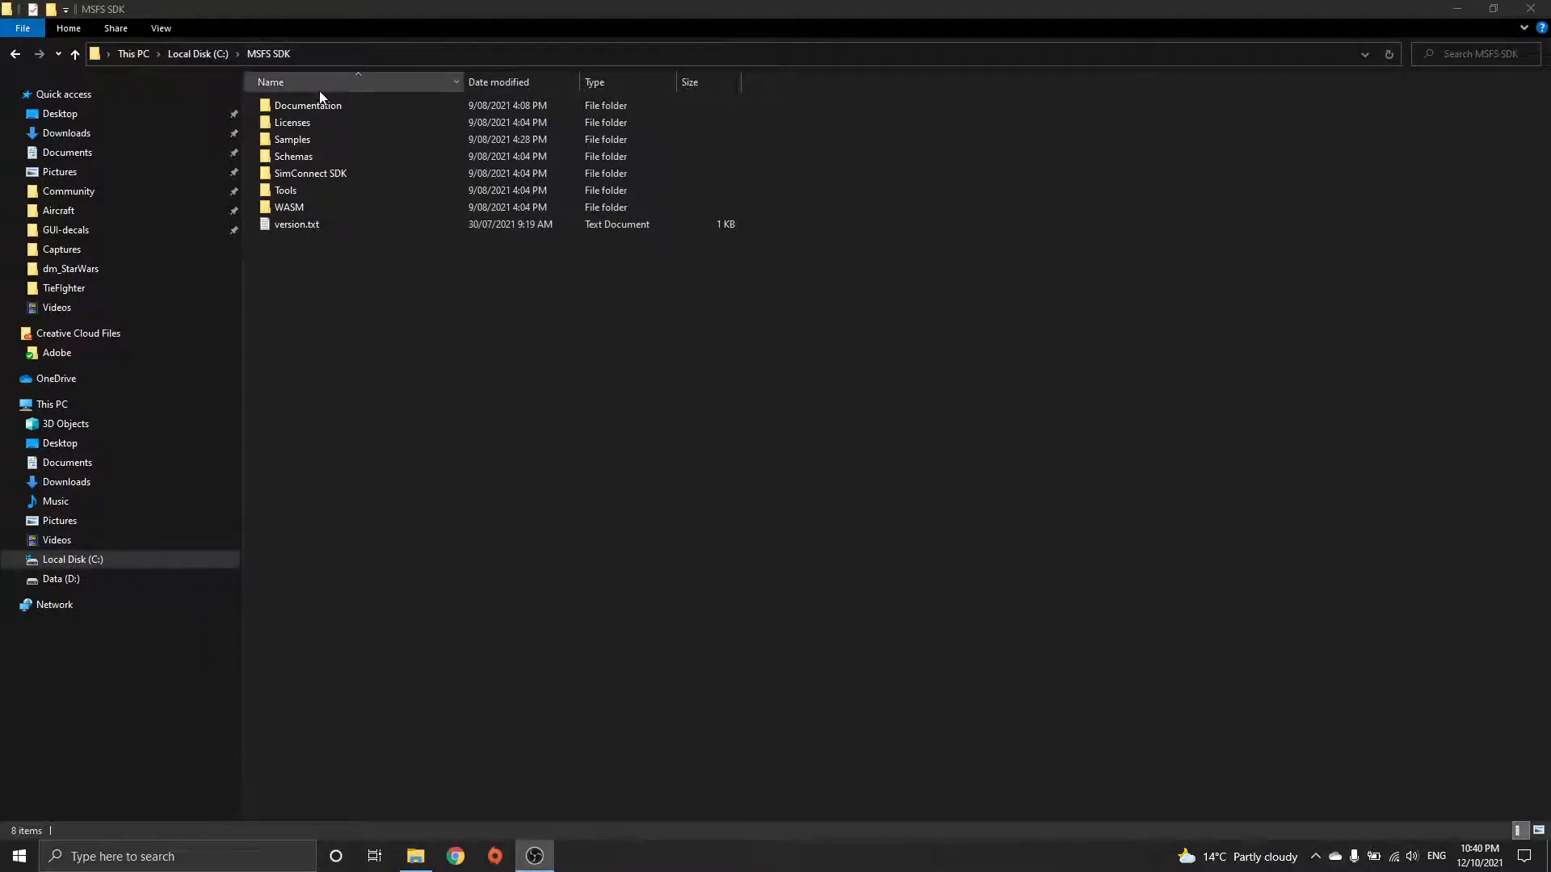
- Copy the SDK SimpleAircraft sample into a new 'SDK Heli' folder under the custom Aircraft projects
{"action": "double_click", "coordinate": [292, 140]}
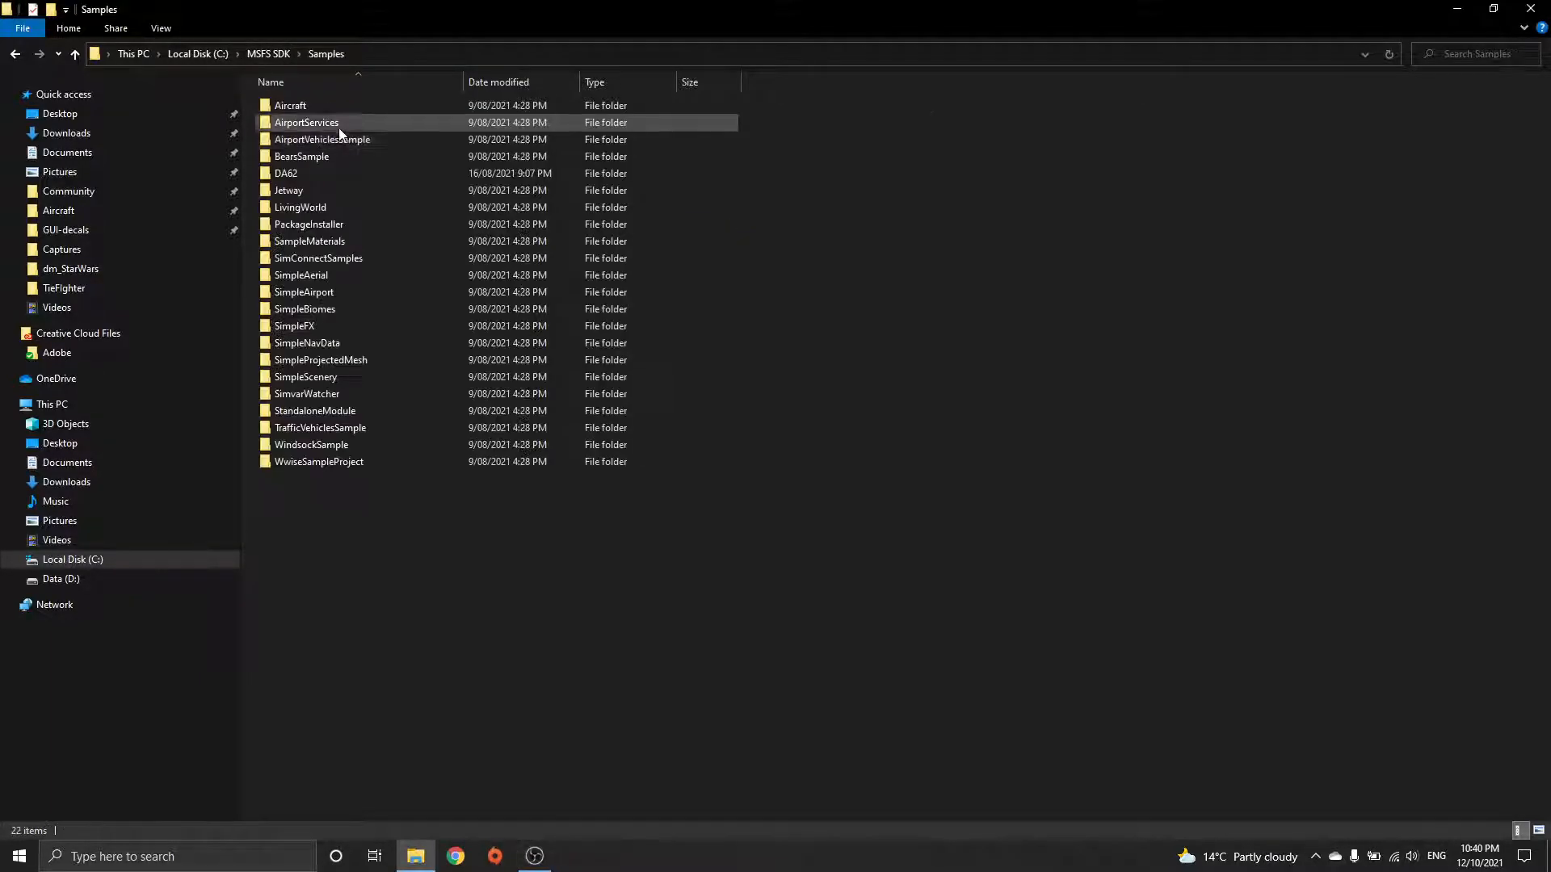
{"action": "double_click", "coordinate": [291, 105]}
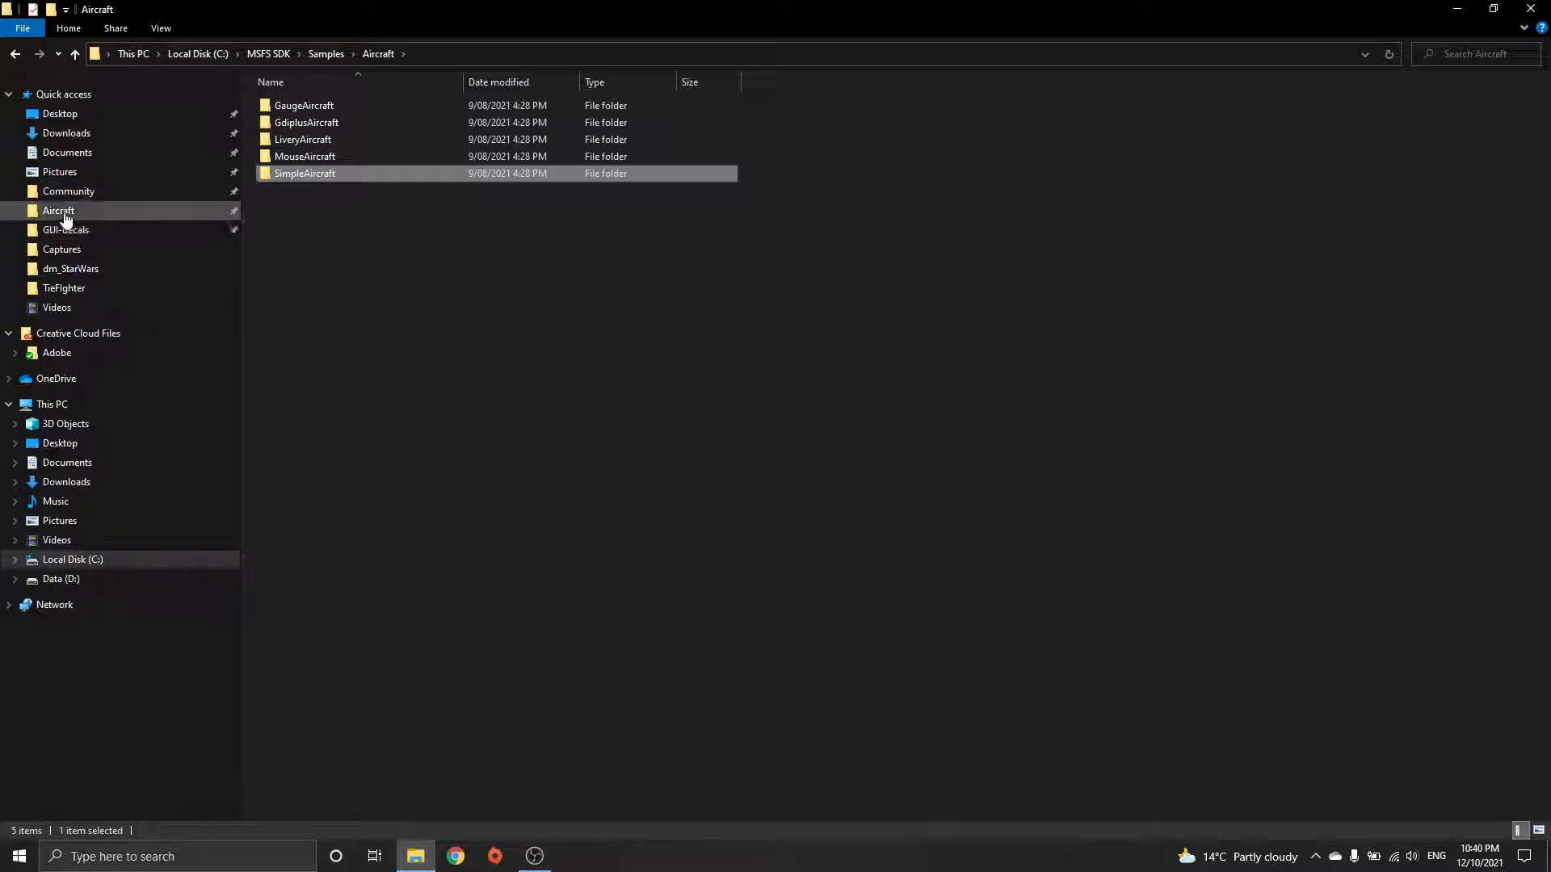
{"action": "left_click", "coordinate": [58, 210]}
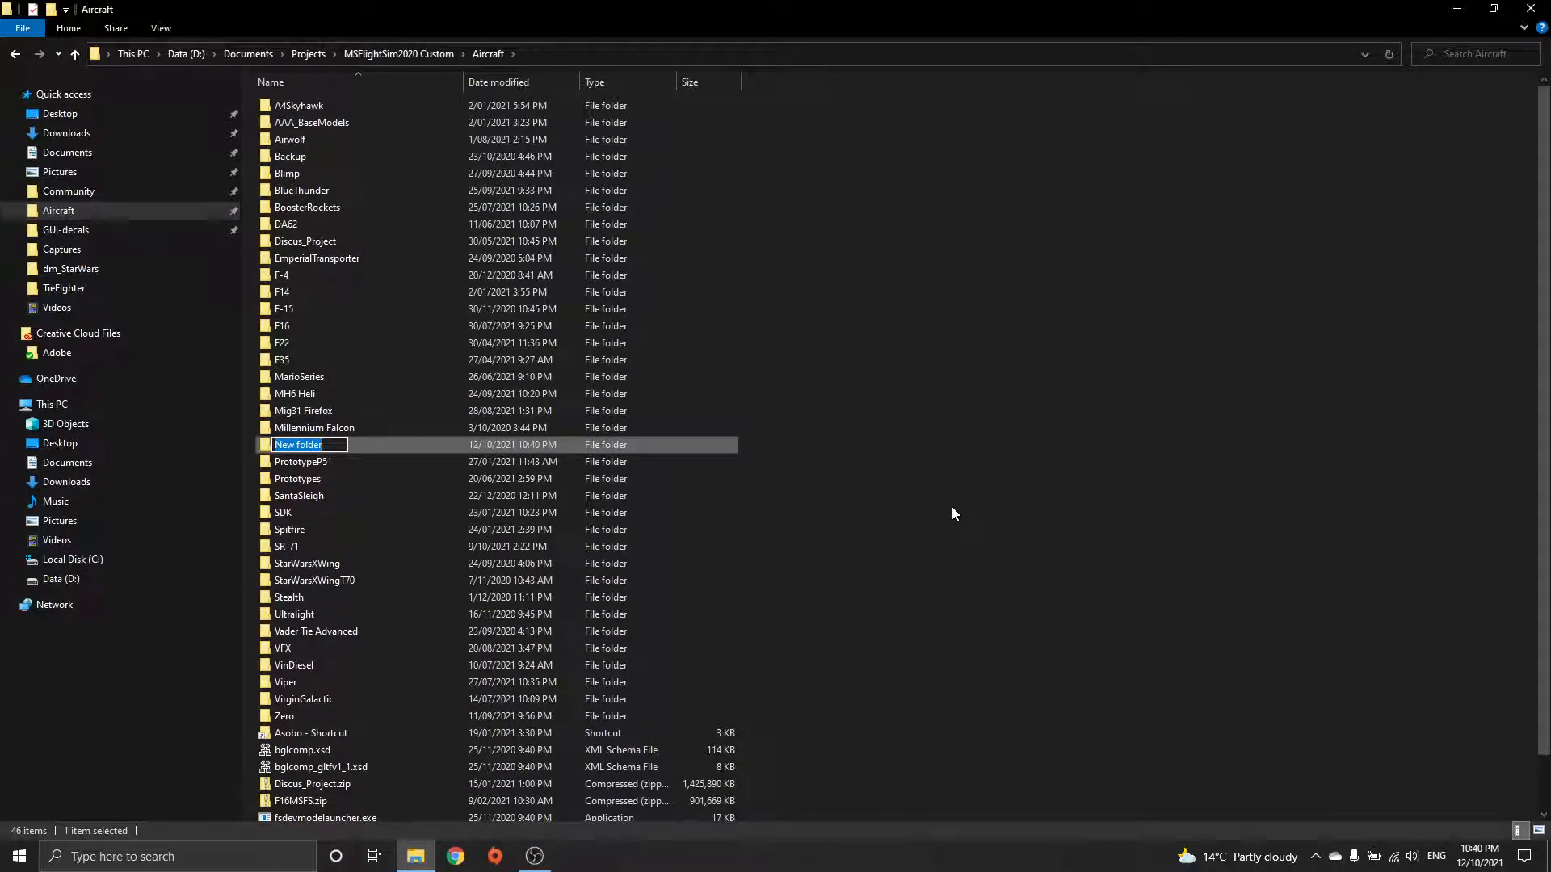
{"action": "type", "text": "SDK Heli"}
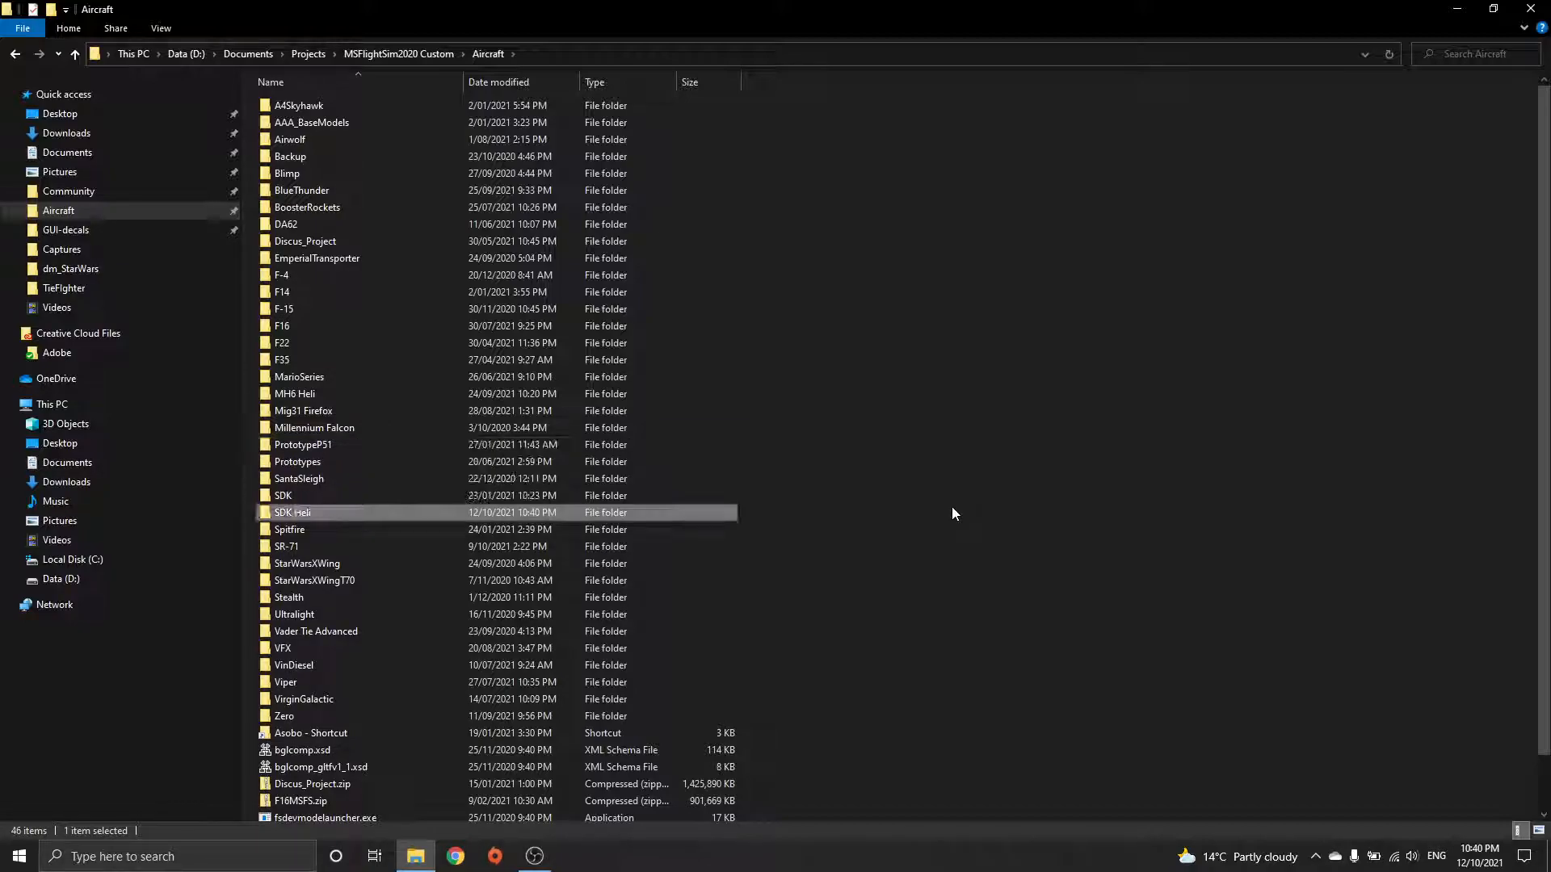
{"action": "double_click", "coordinate": [292, 512]}
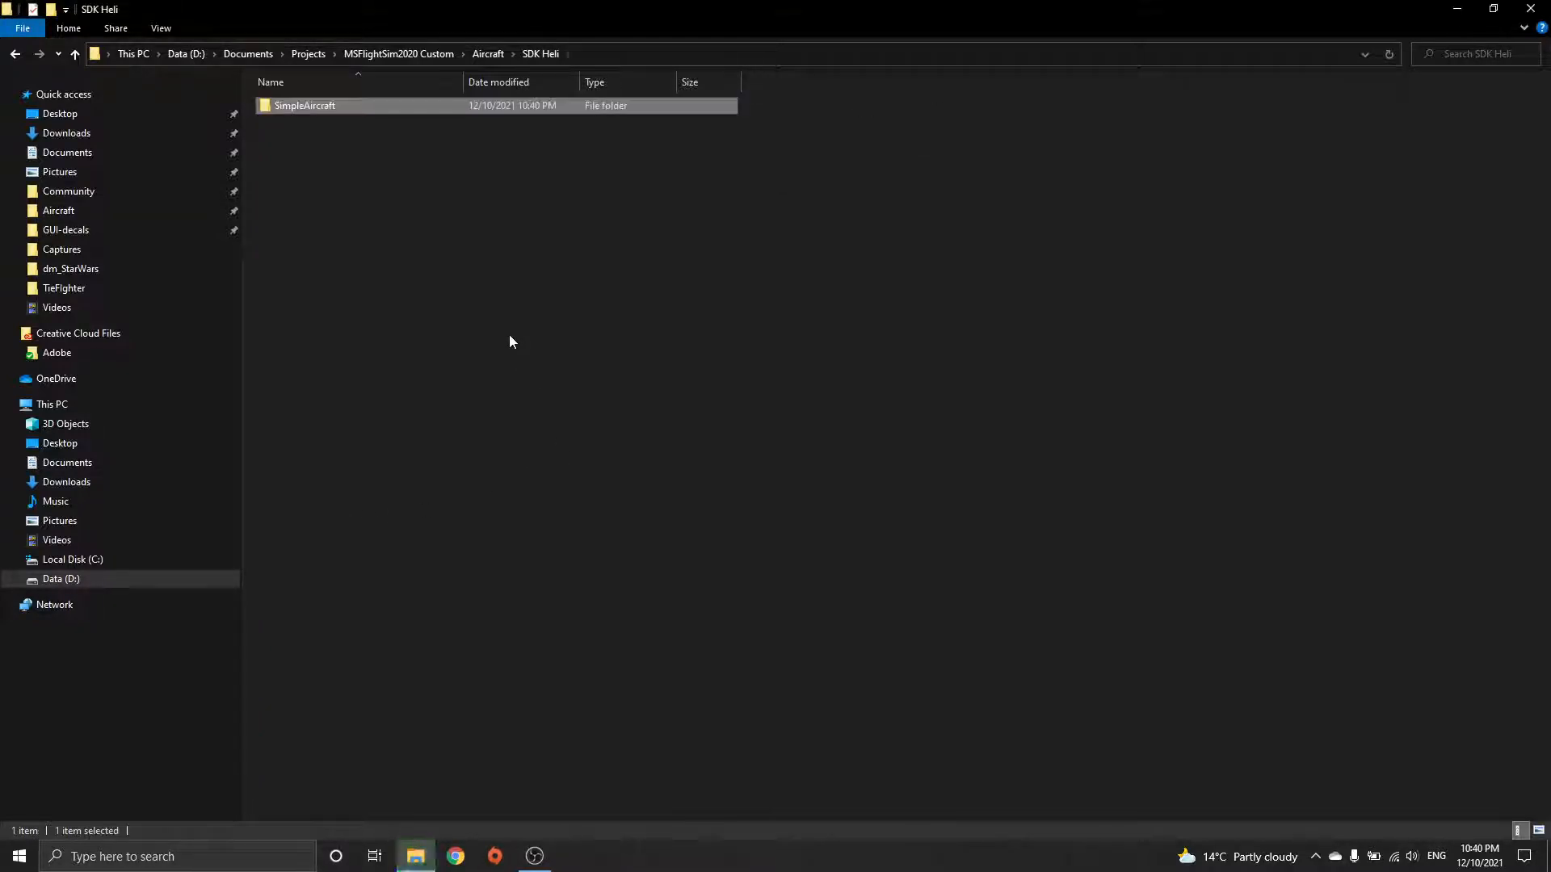
- Browse the copied SimpleAircraft project through PackageSources and SimObjects into the aircraft's texture folder
{"action": "double_click", "coordinate": [305, 105]}
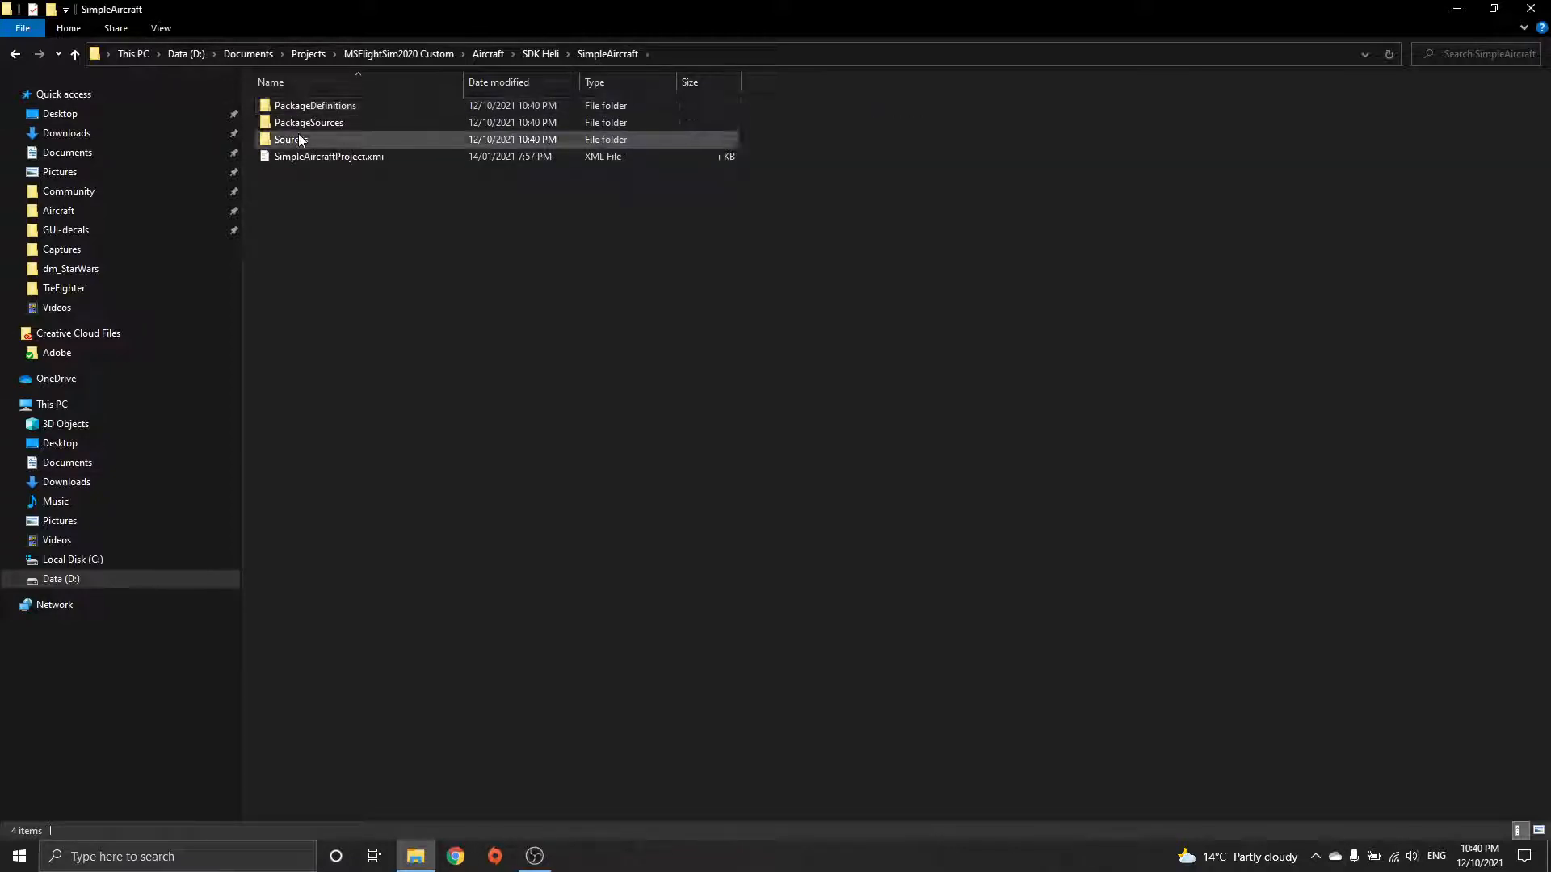
{"action": "double_click", "coordinate": [309, 122]}
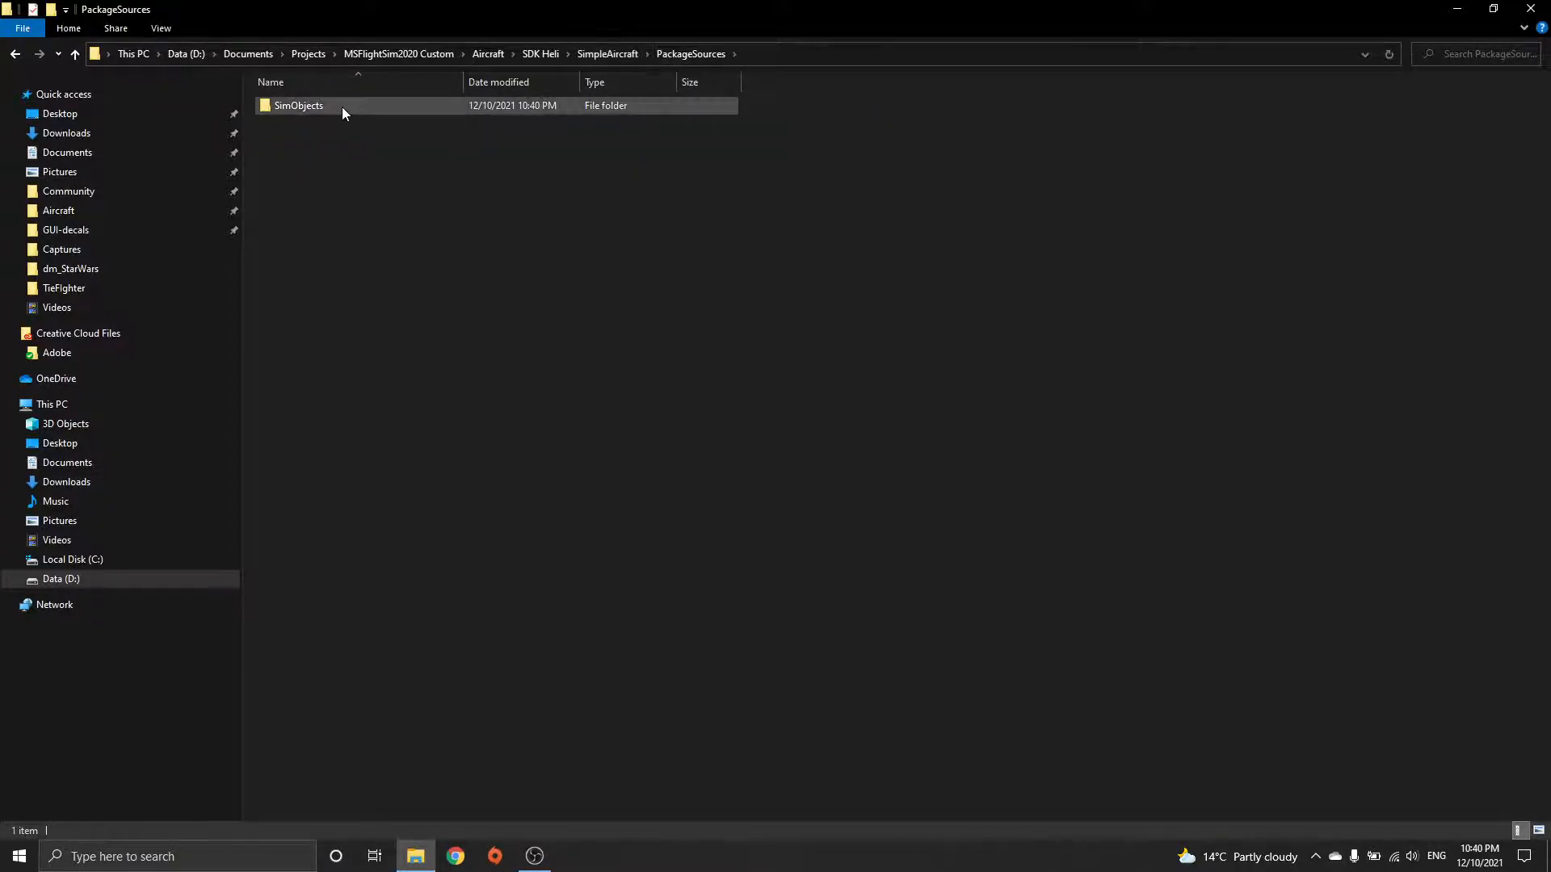
{"action": "double_click", "coordinate": [298, 105]}
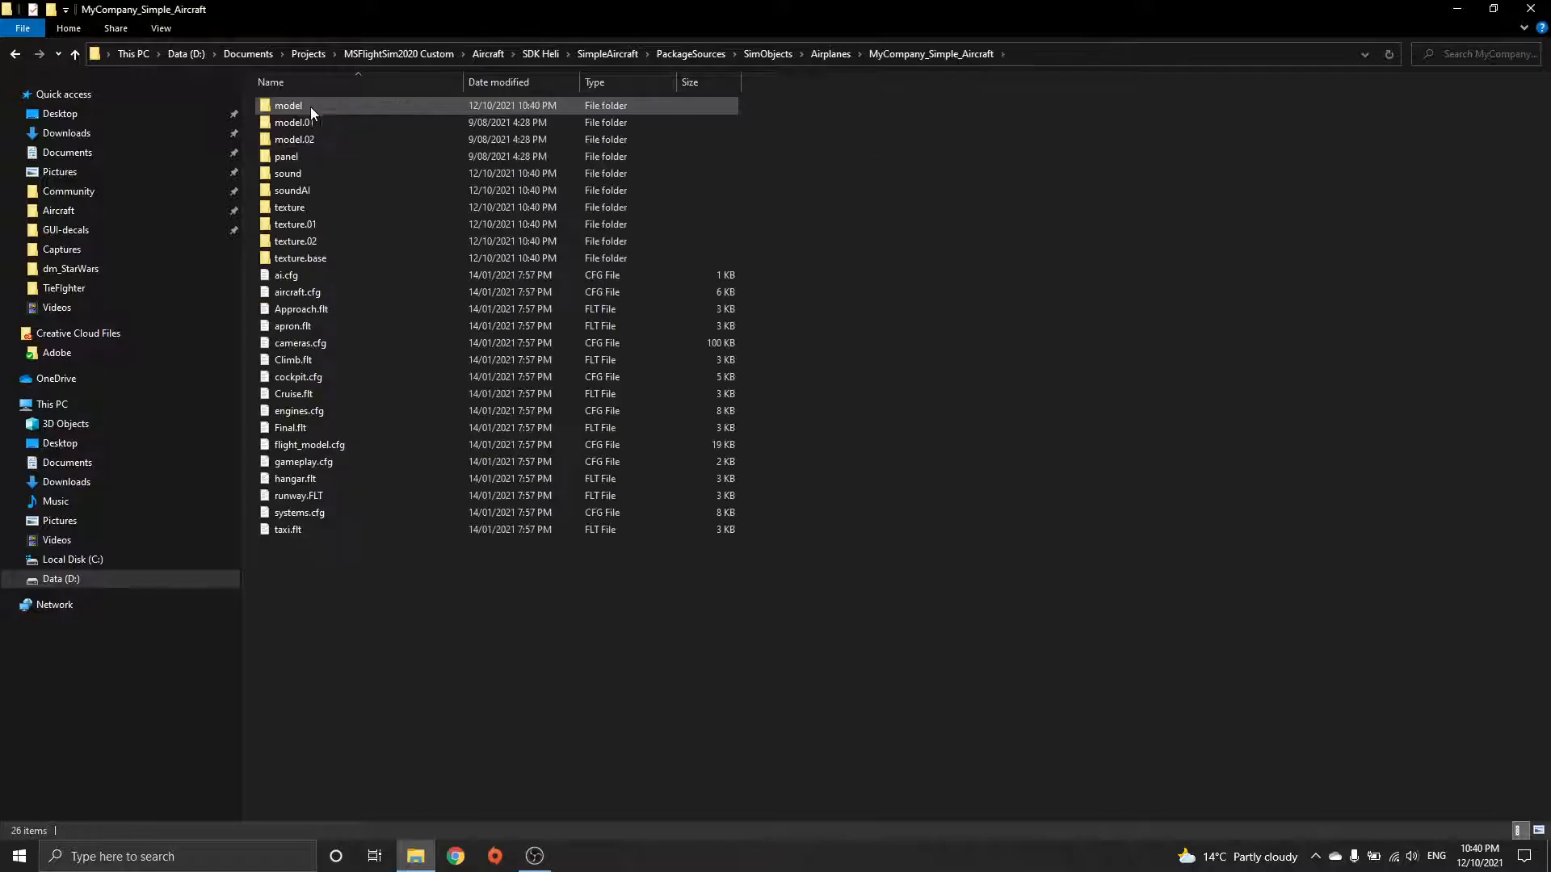
{"action": "double_click", "coordinate": [289, 207]}
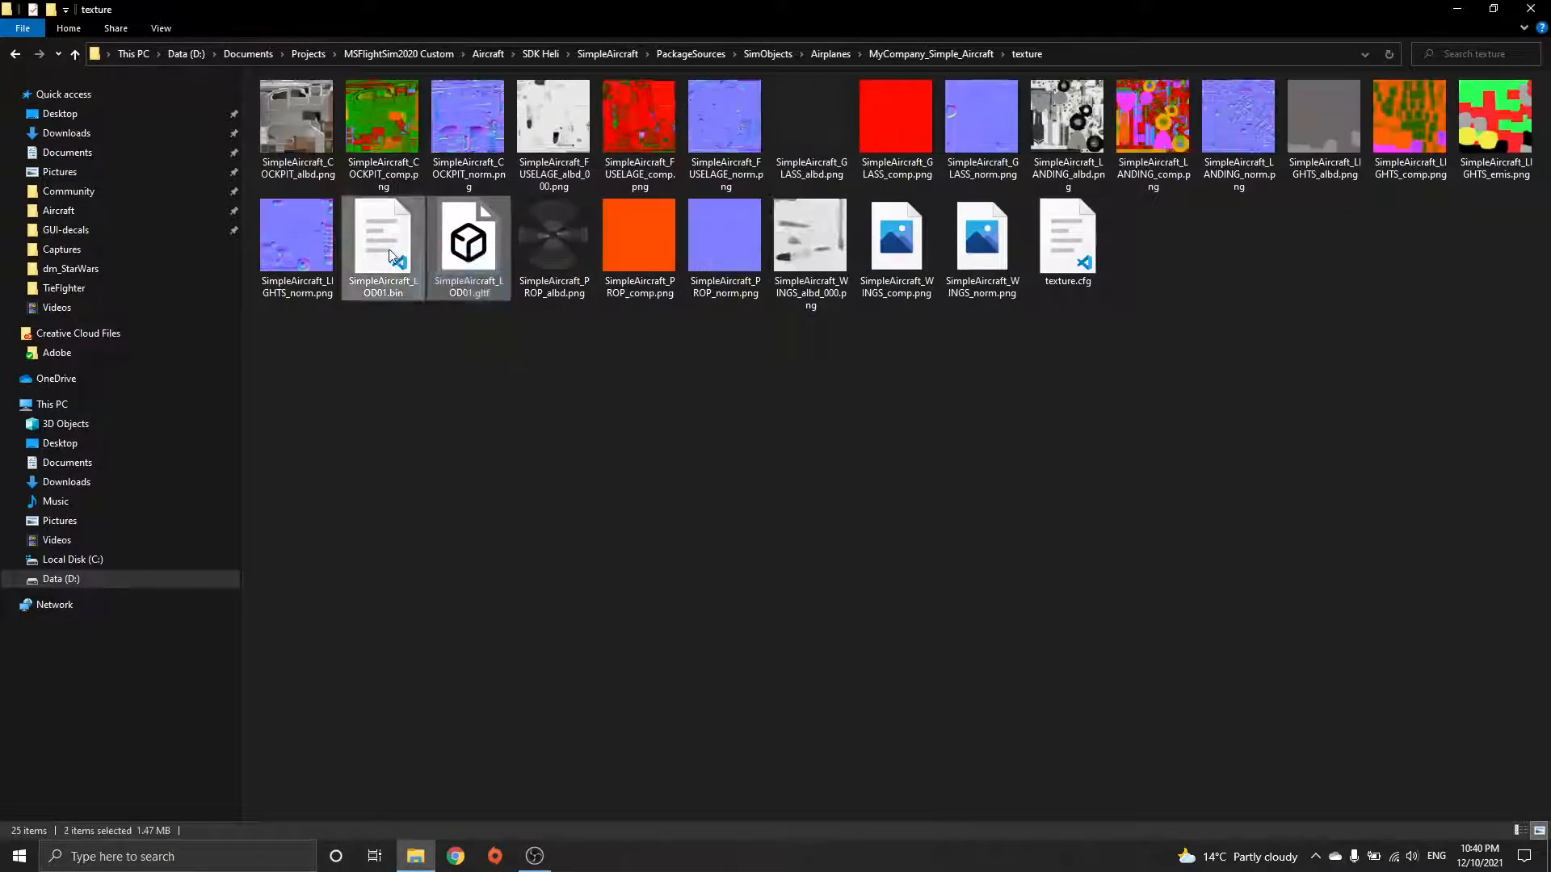
{"action": "key", "text": "Delete"}
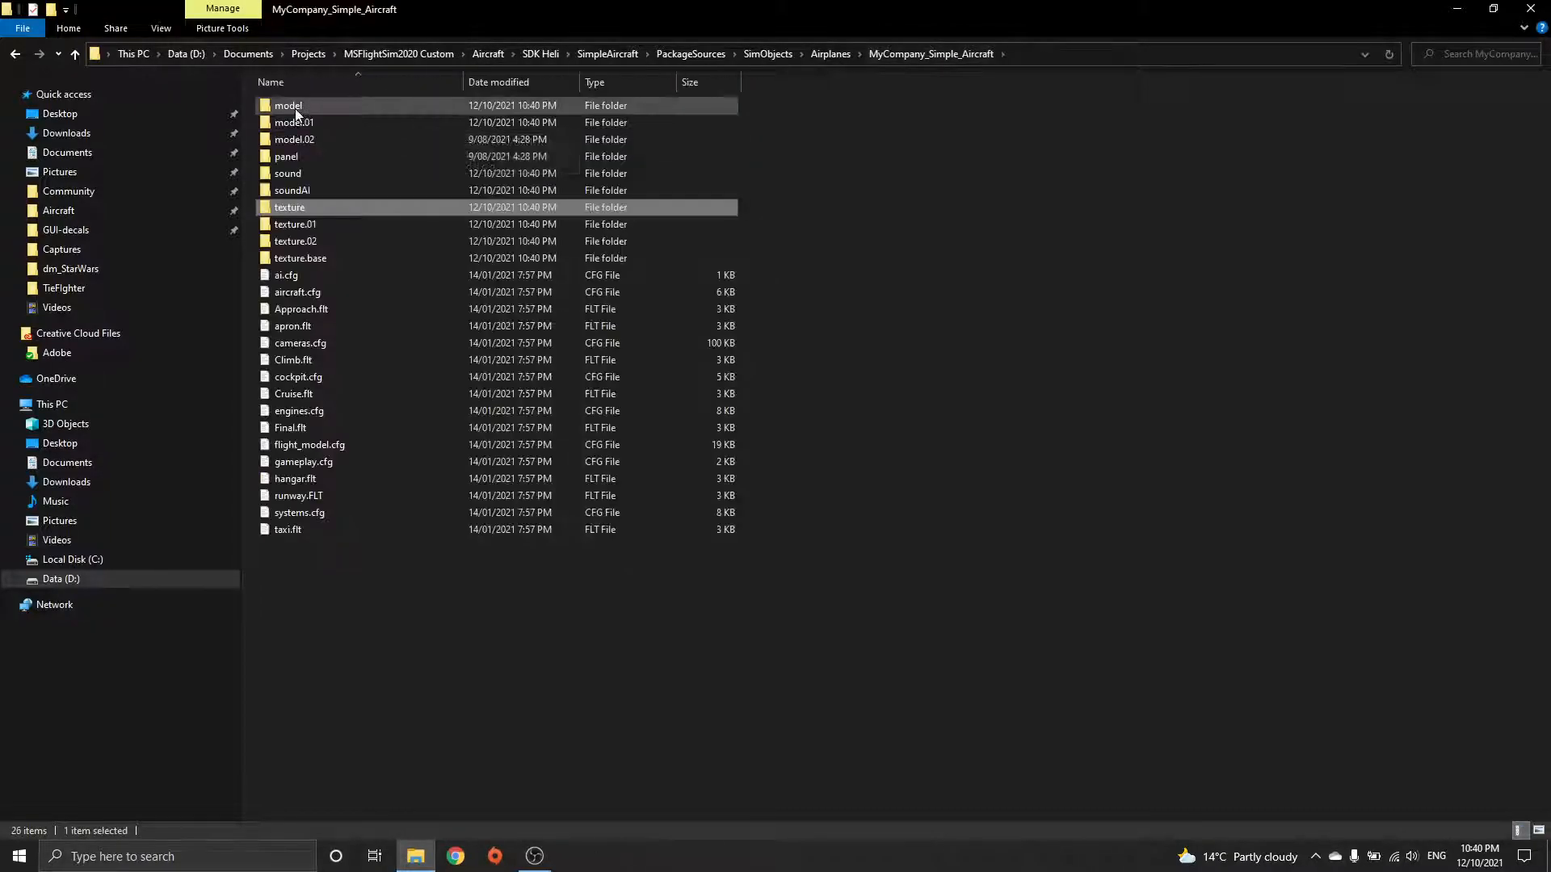
- Check the model folder's SimpleAircraft_LOD00.bin and the texture folder, then search Start for Blender
{"action": "double_click", "coordinate": [287, 105]}
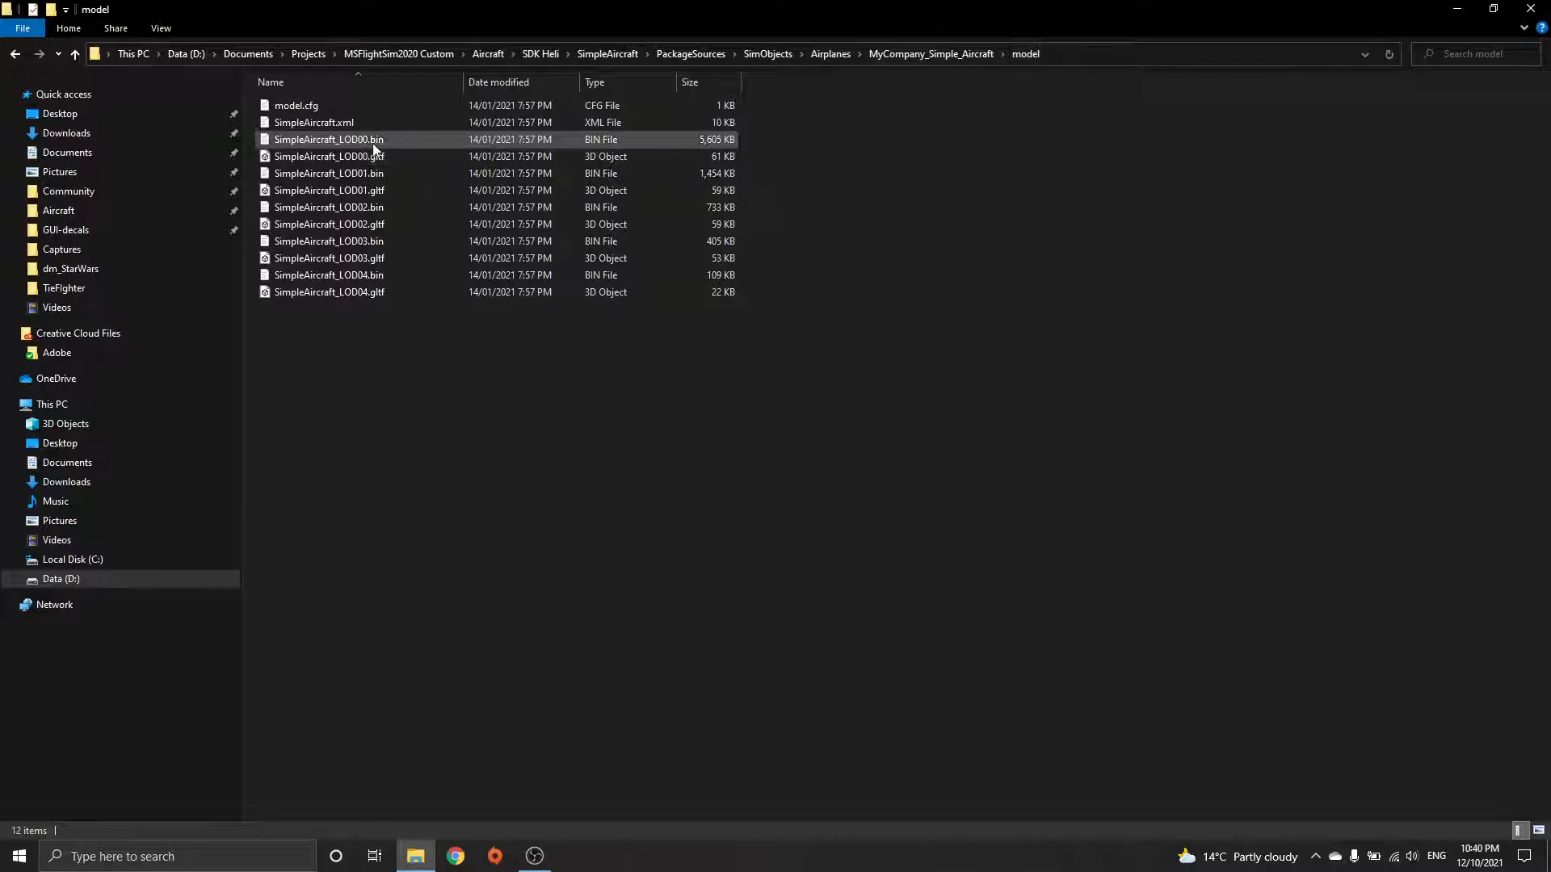
{"action": "left_click", "coordinate": [329, 156]}
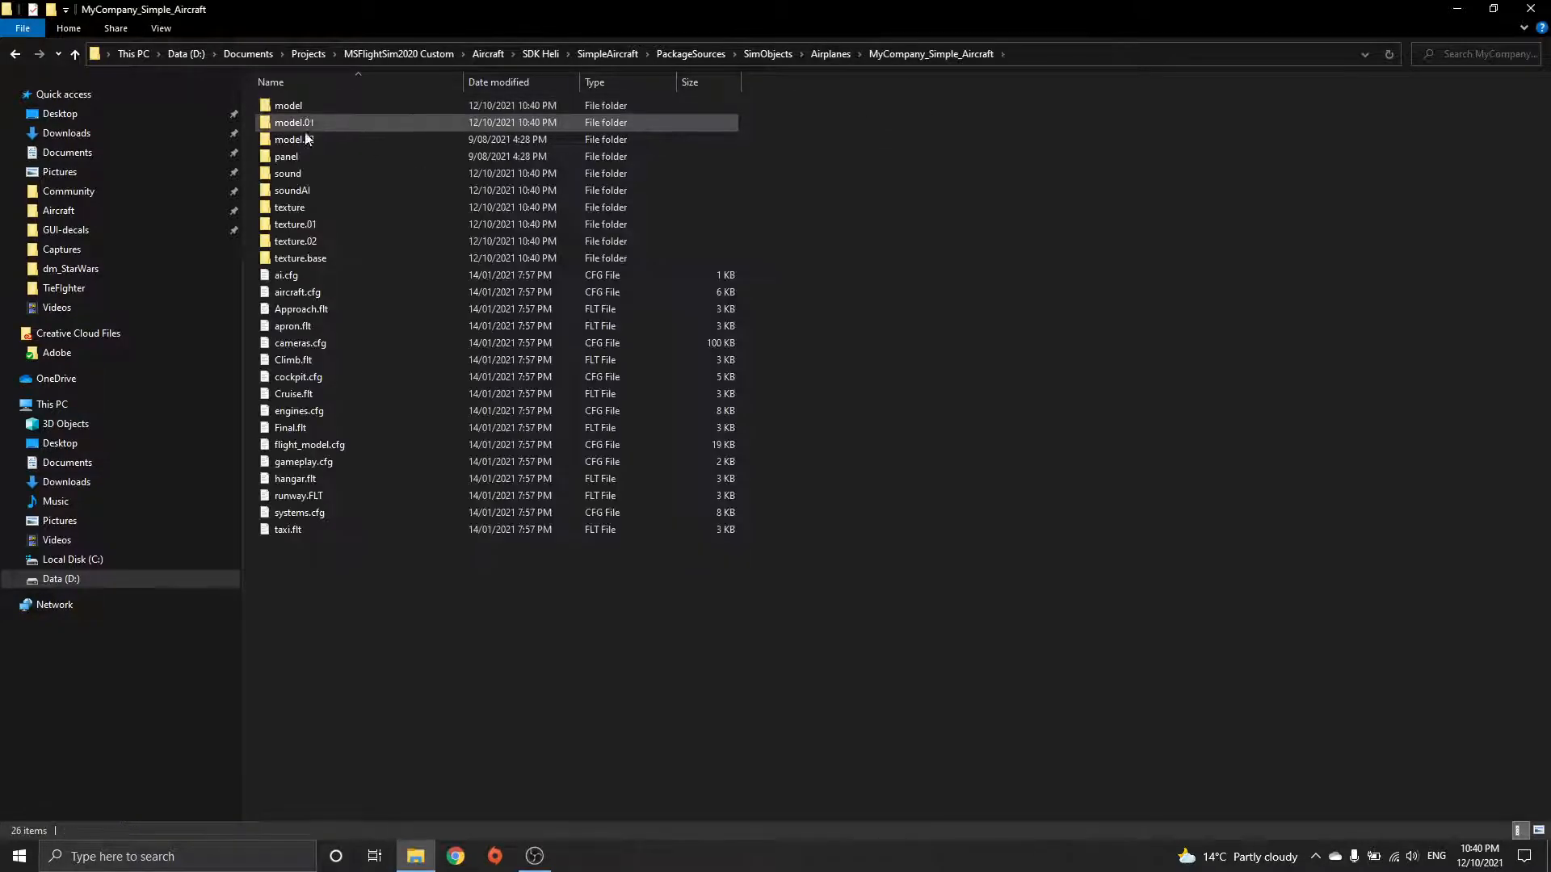
{"action": "double_click", "coordinate": [289, 208]}
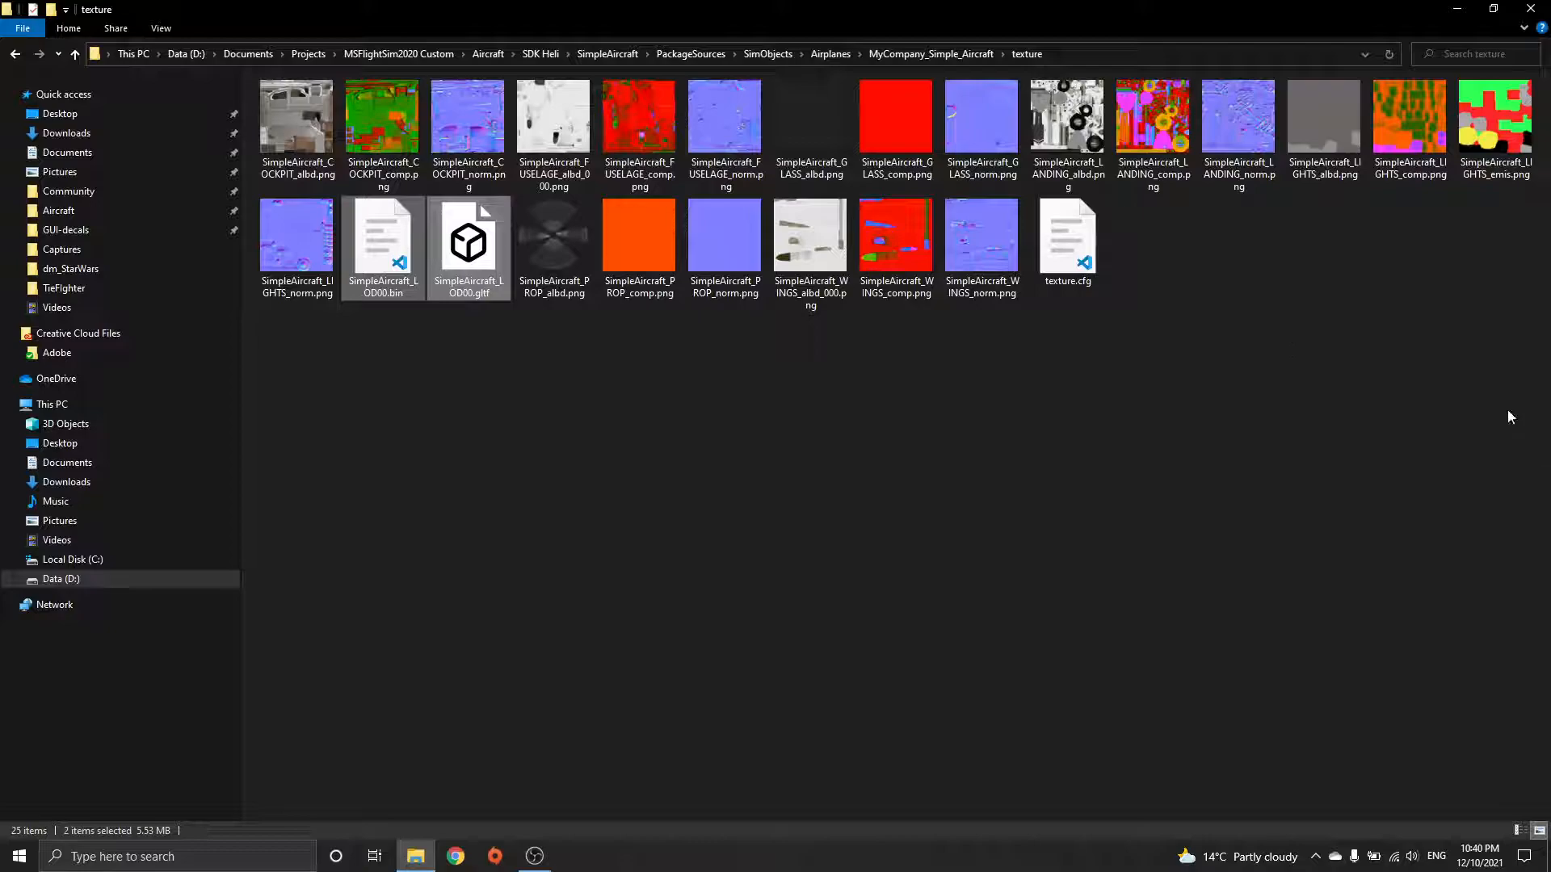
{"action": "key", "text": "ctrl+a"}
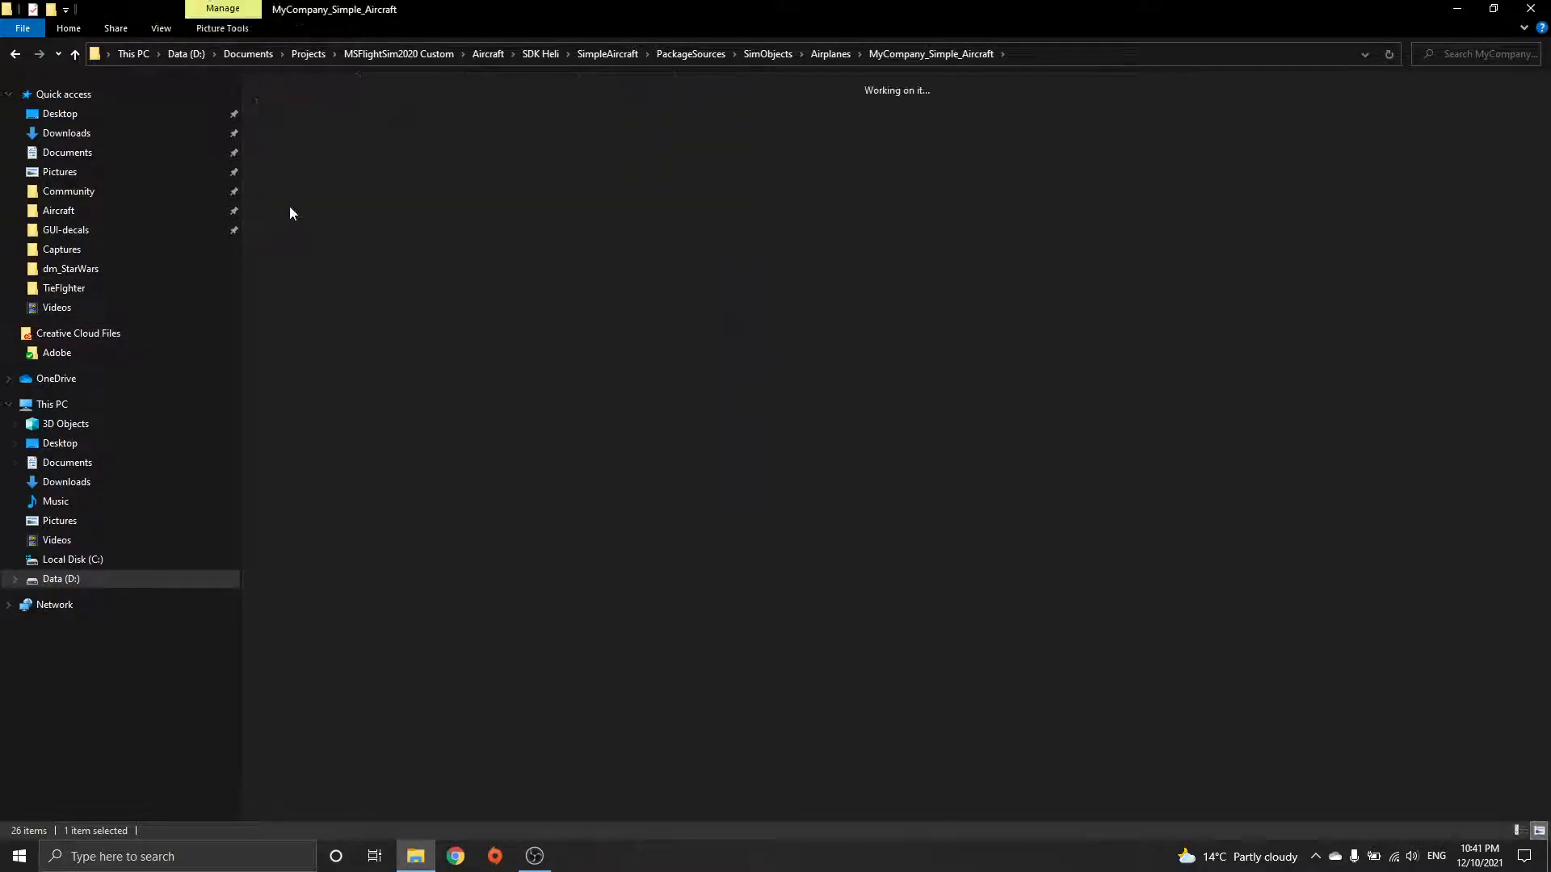
{"action": "type", "text": "blender"}
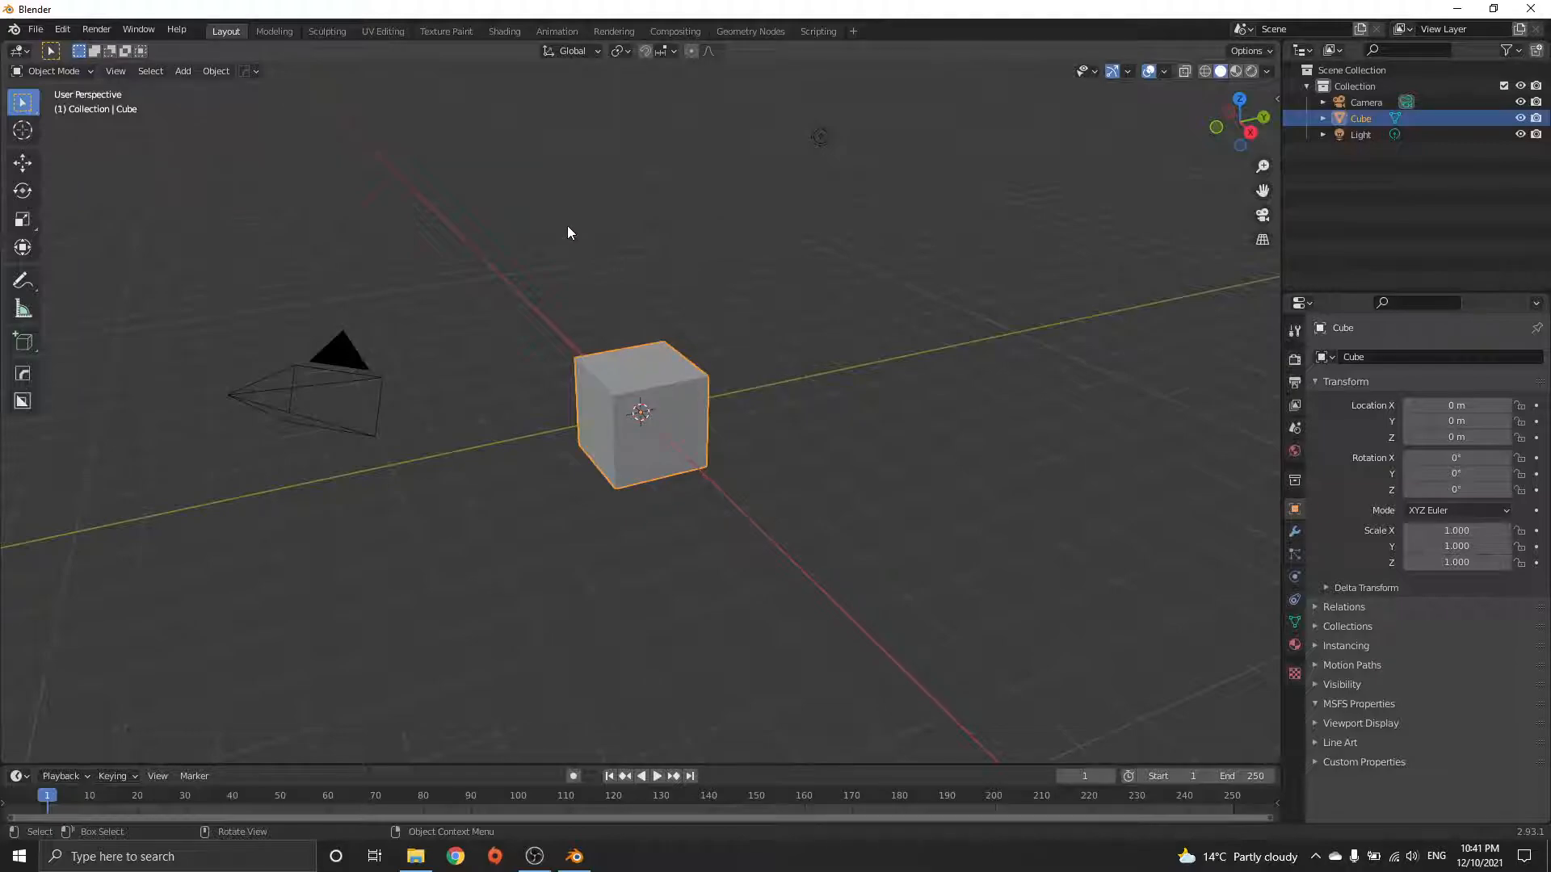
- Delete the default camera, cube and light, and show the Screencast Keys settings
{"action": "key", "text": "x"}
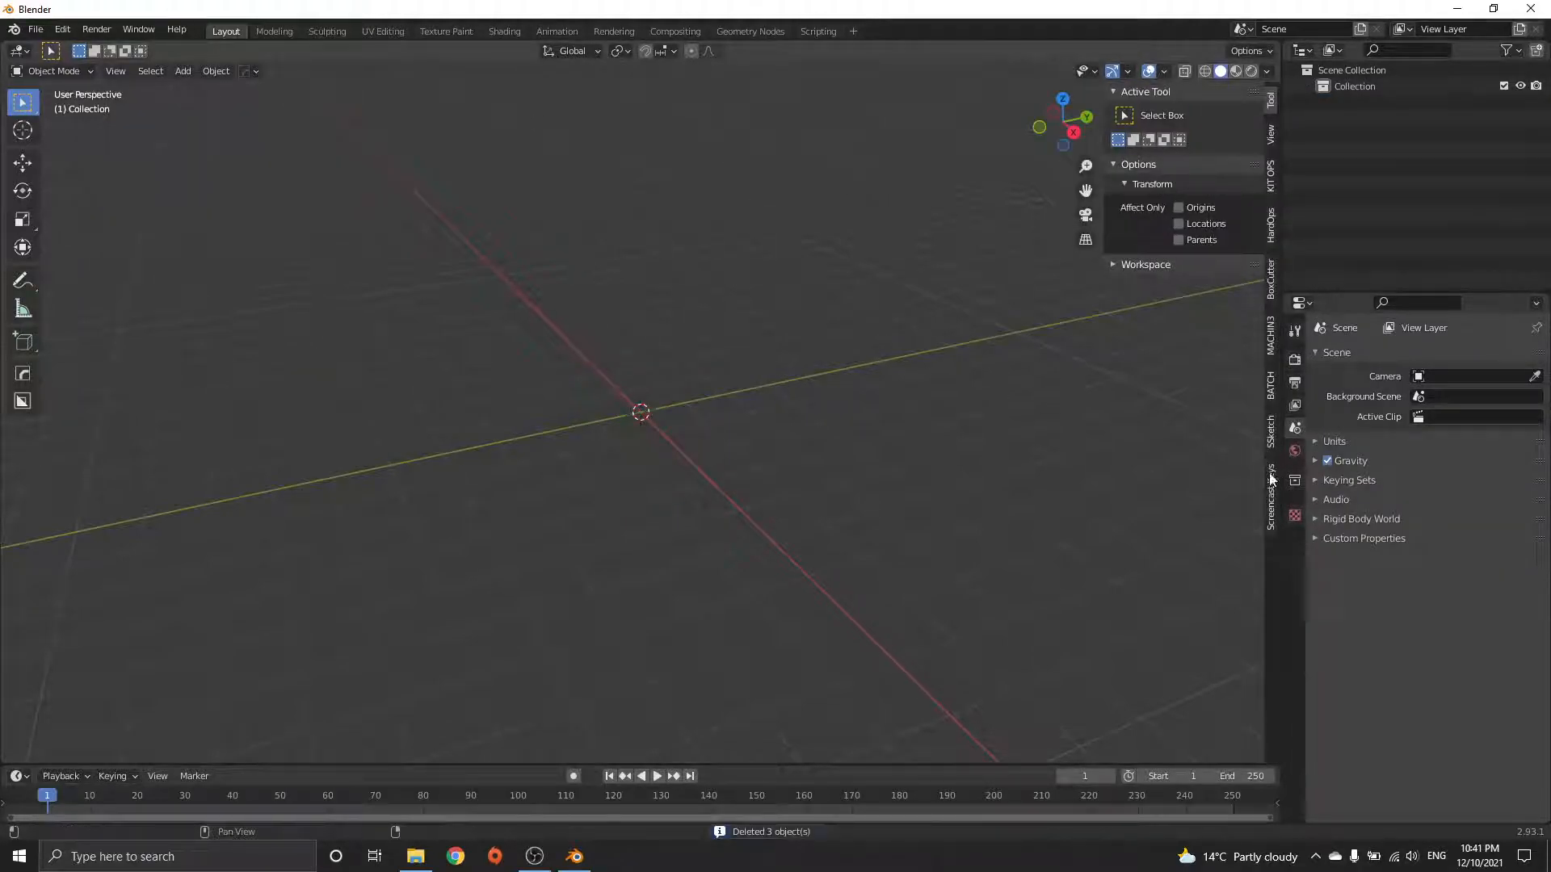
{"action": "left_click", "coordinate": [1270, 482]}
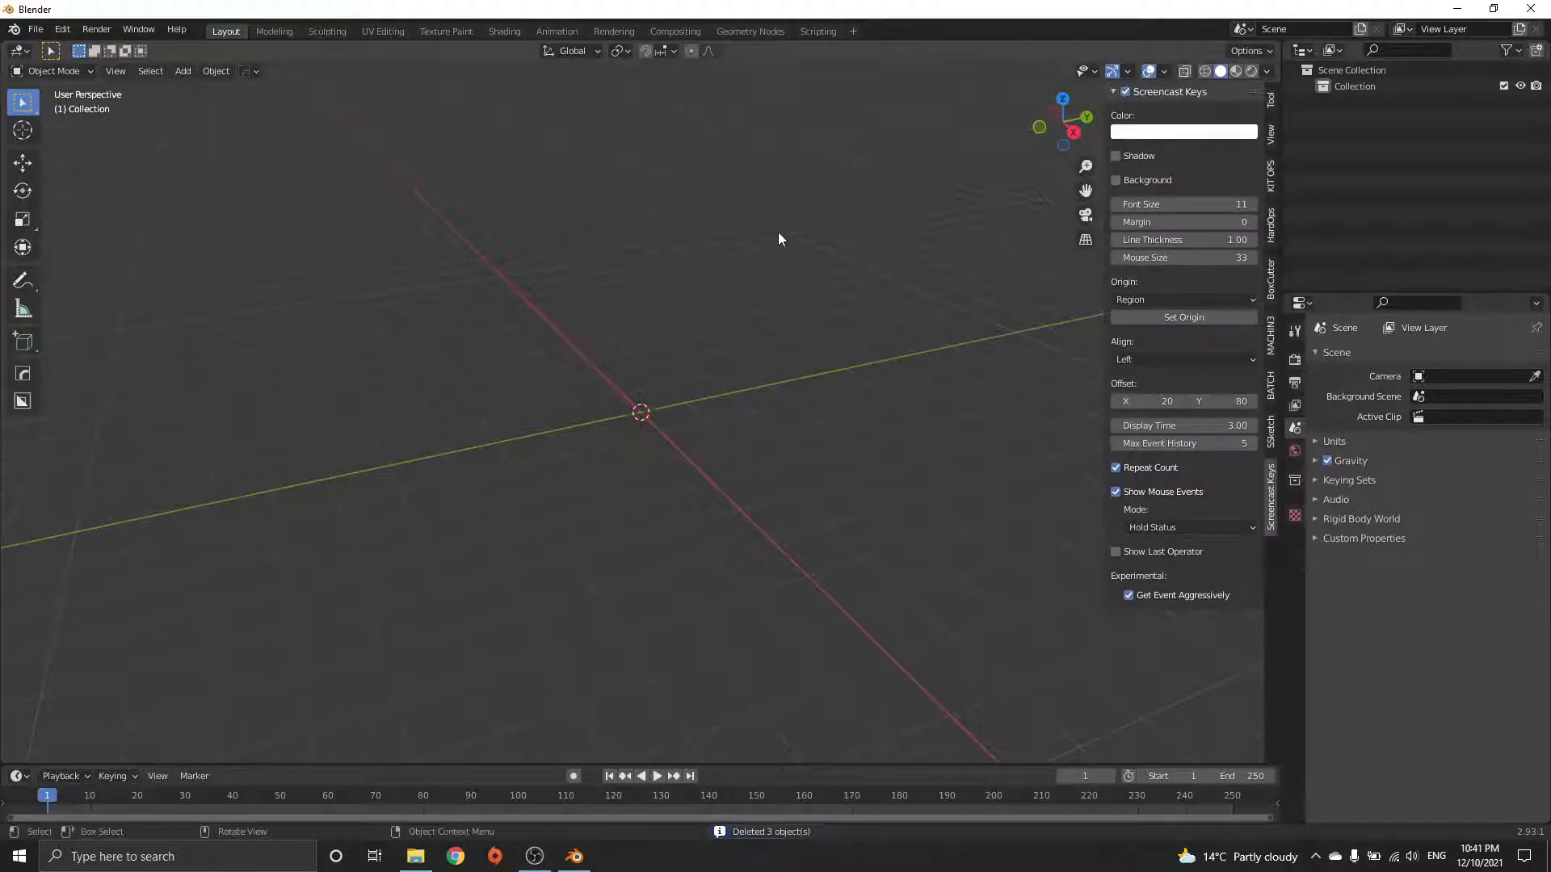
{"action": "key", "text": "a"}
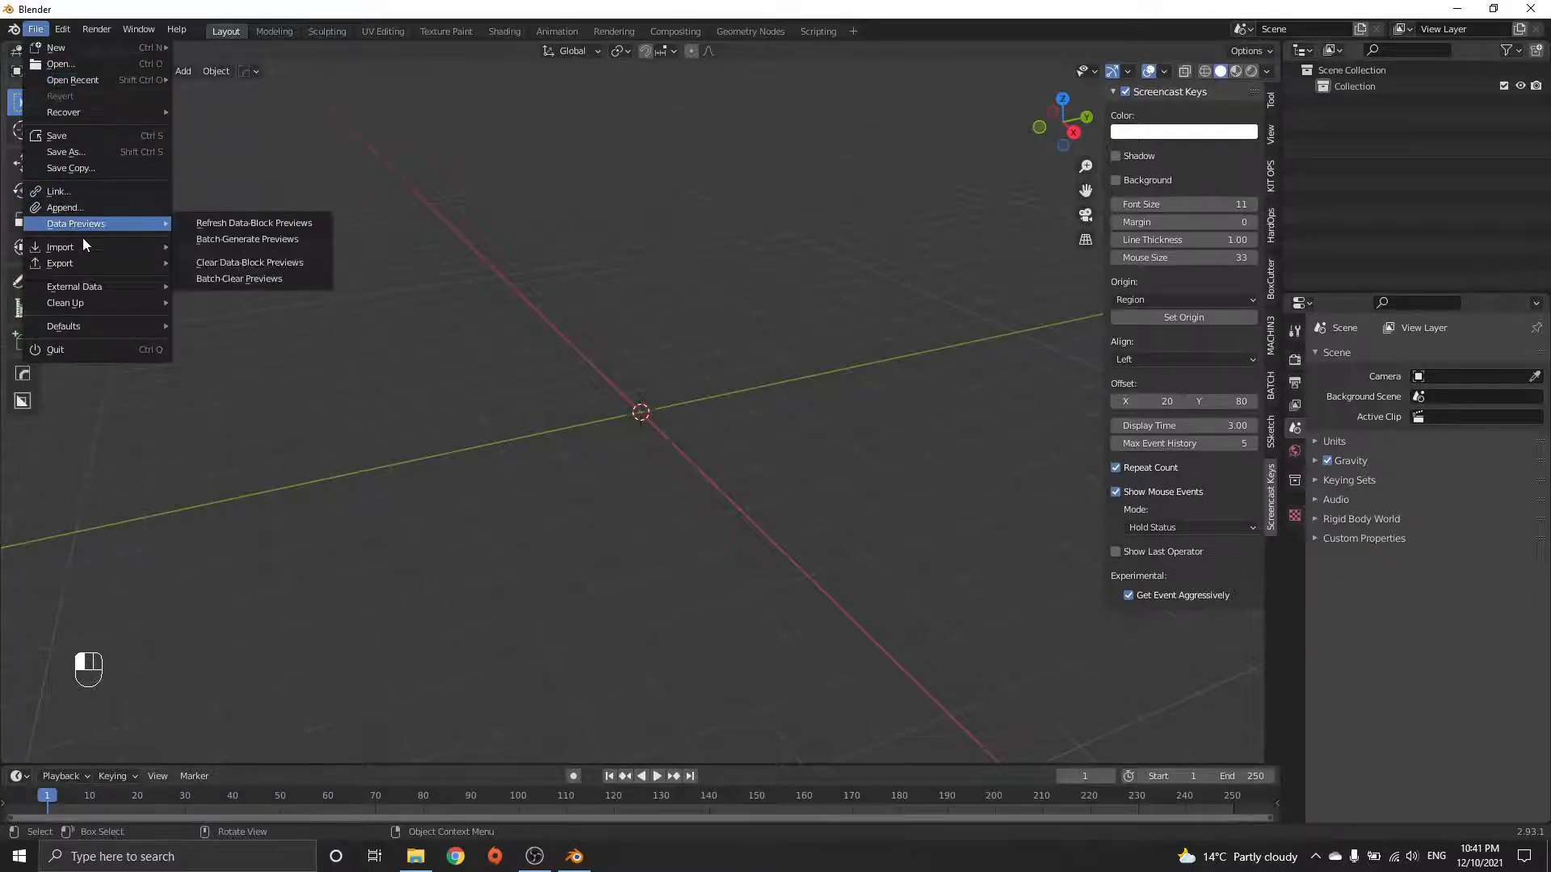
- Start a glTF 2.0 import and browse through SDK Heli > PackageSources to SimpleAircraft_LOD00
{"action": "left_click", "coordinate": [59, 247]}
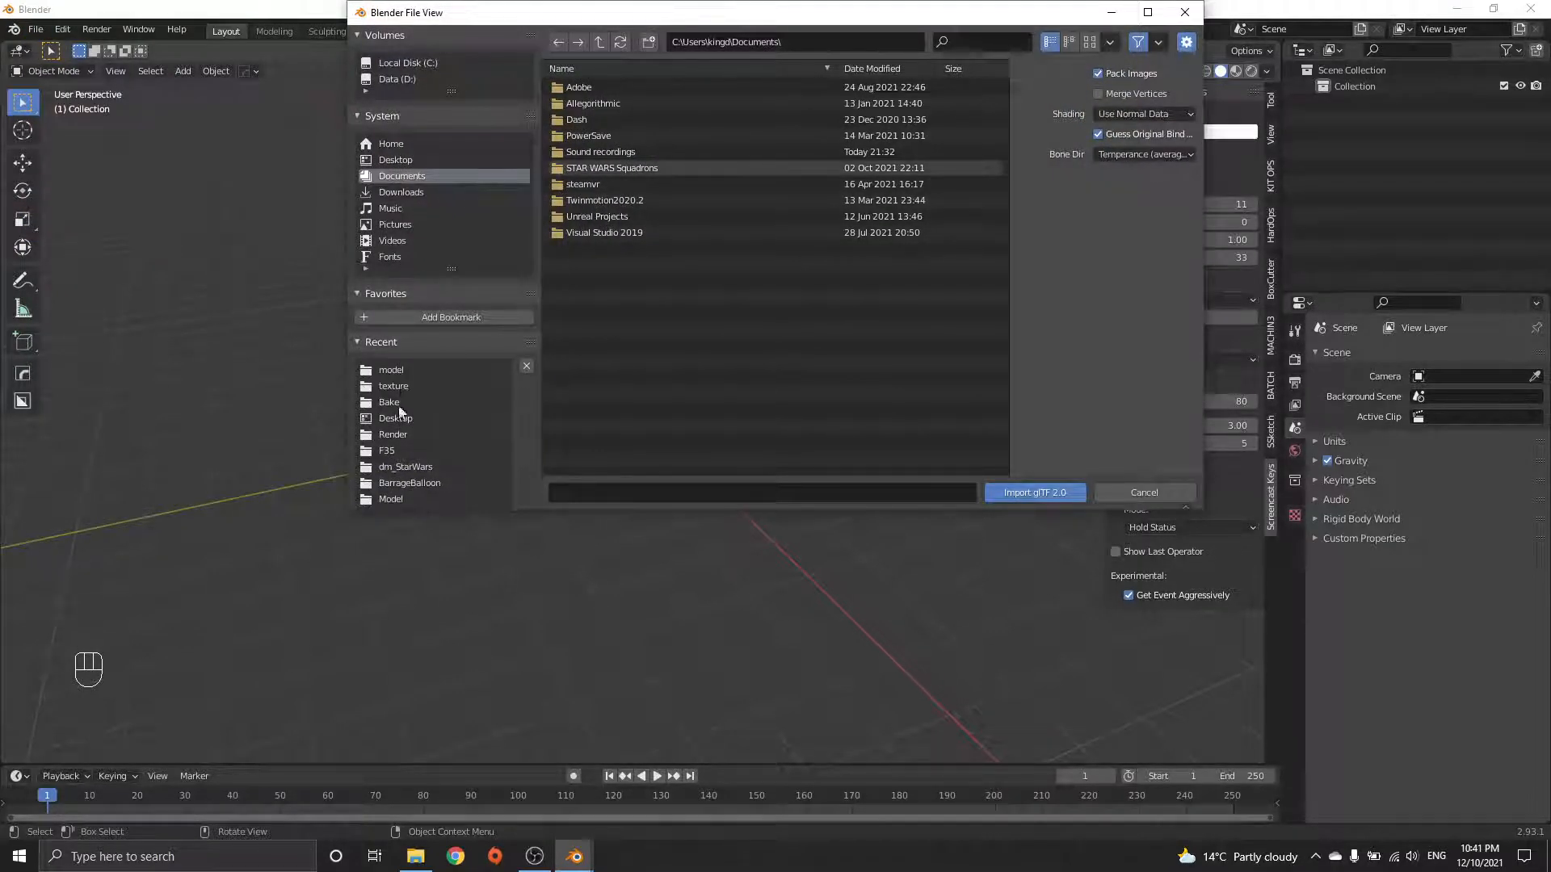
{"action": "left_click", "coordinate": [386, 450]}
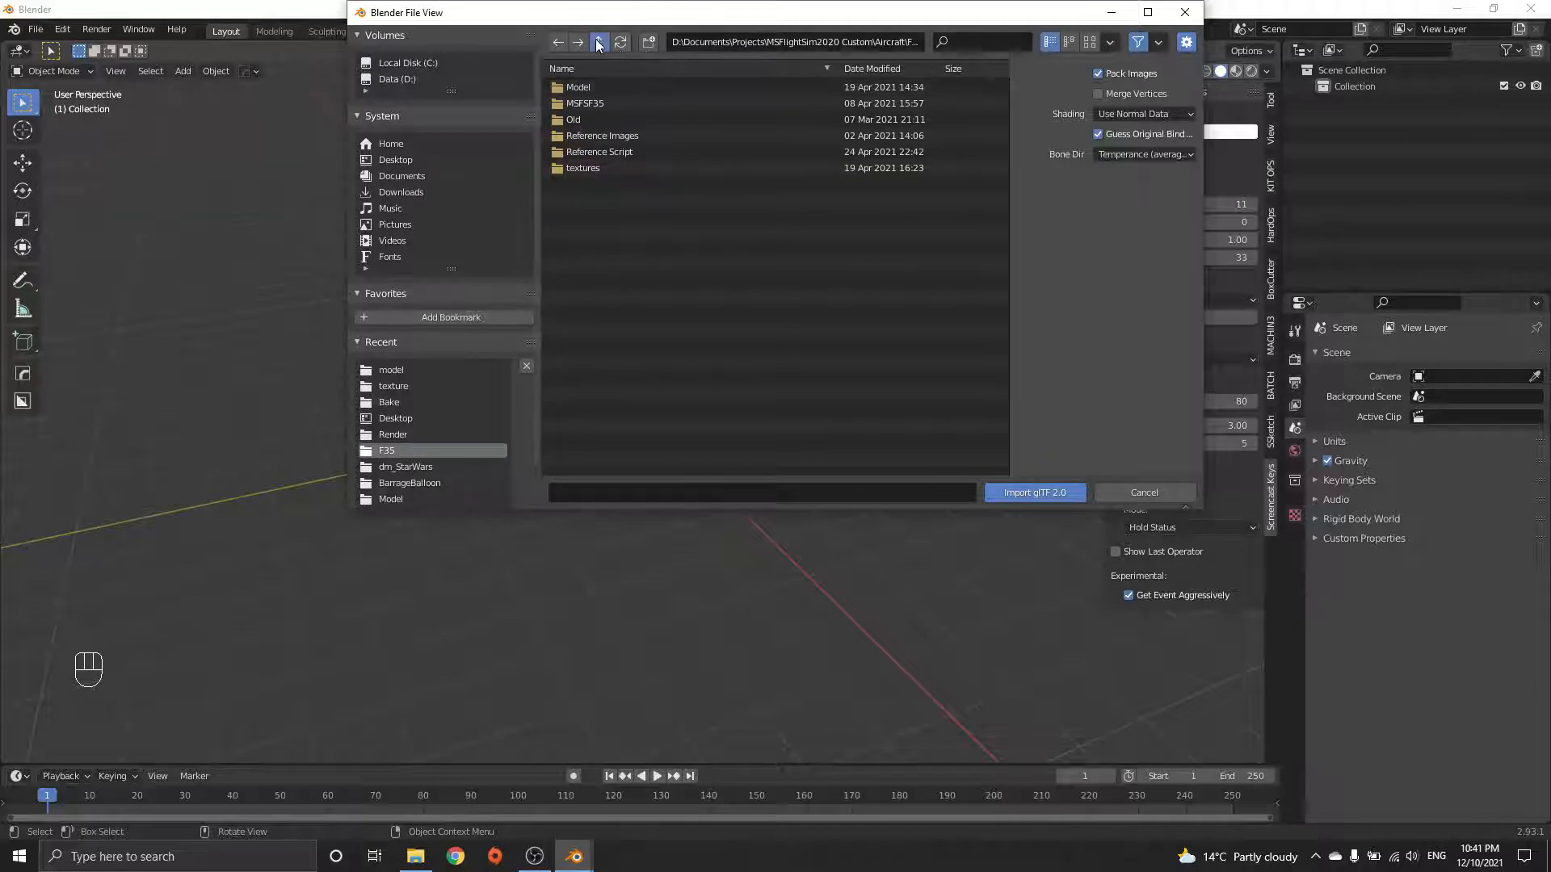
{"action": "left_click", "coordinate": [598, 41]}
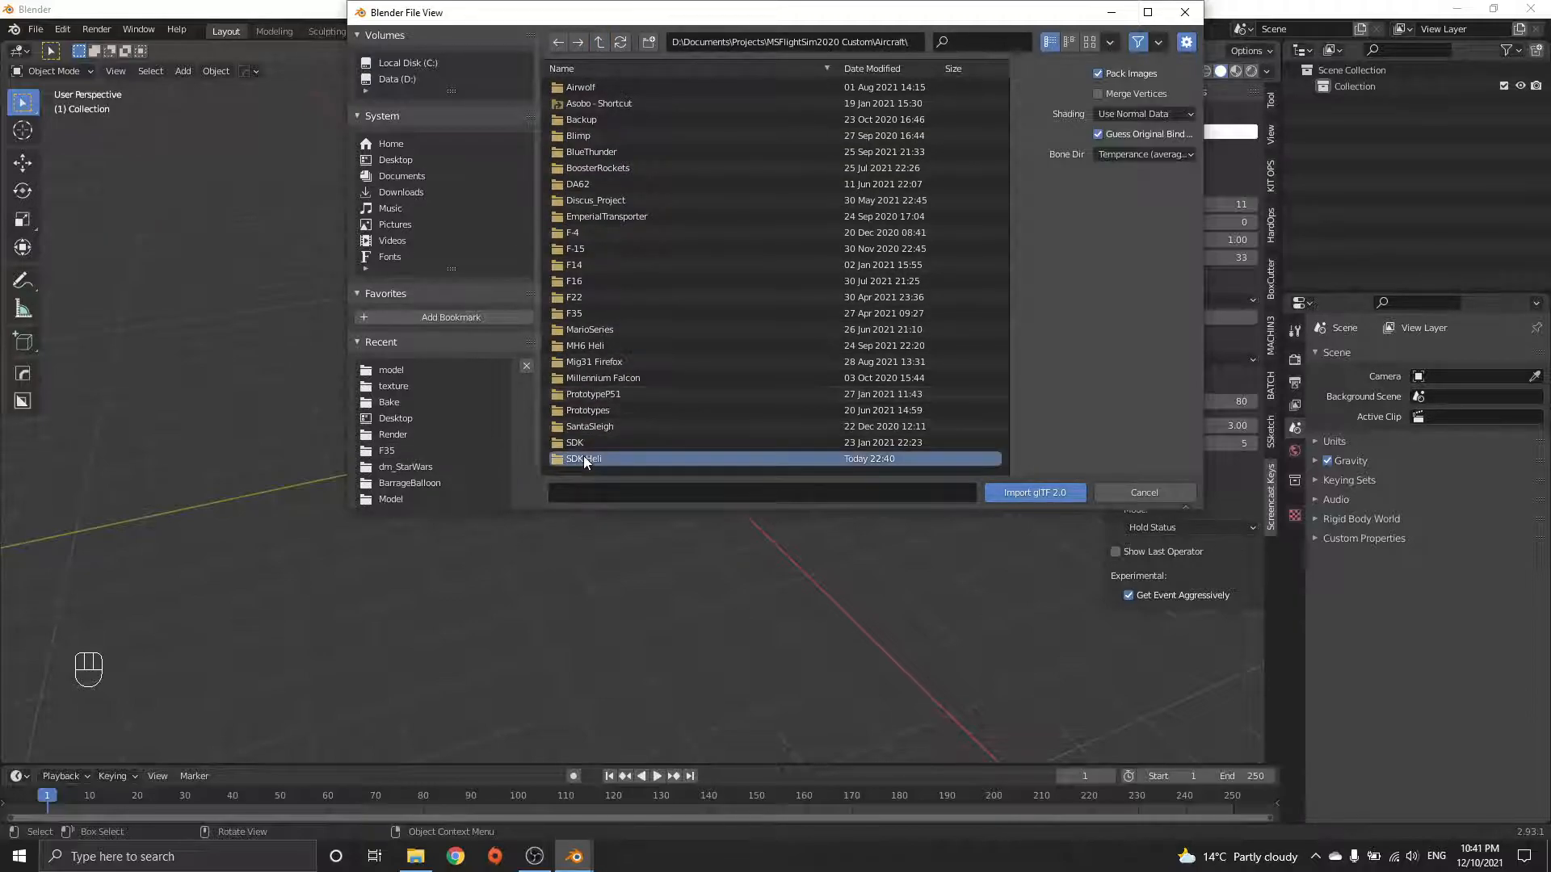
{"action": "double_click", "coordinate": [583, 458]}
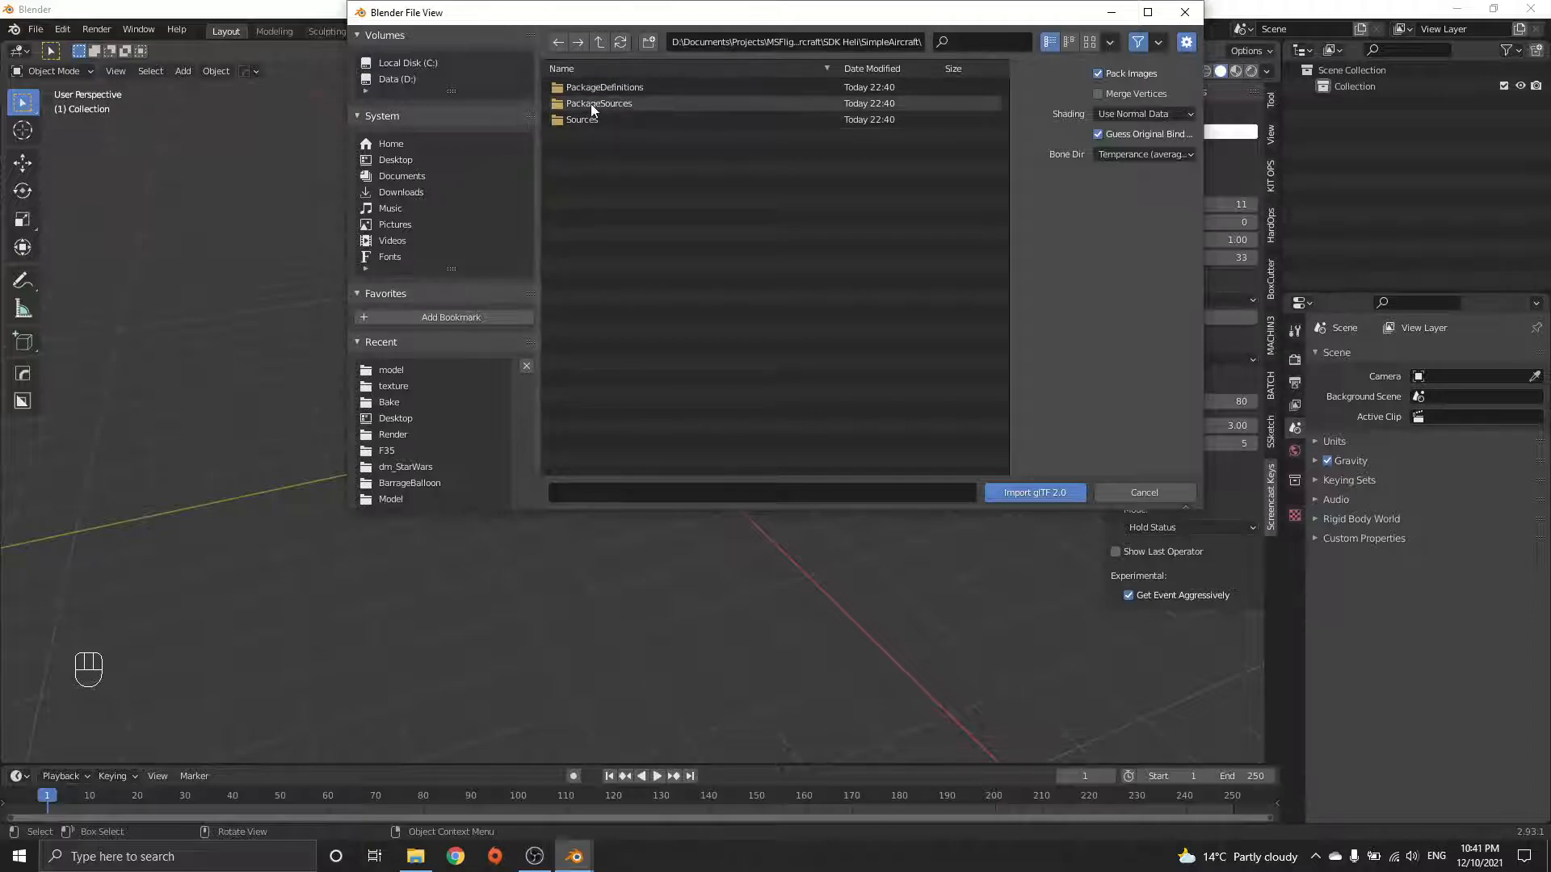
{"action": "double_click", "coordinate": [582, 119]}
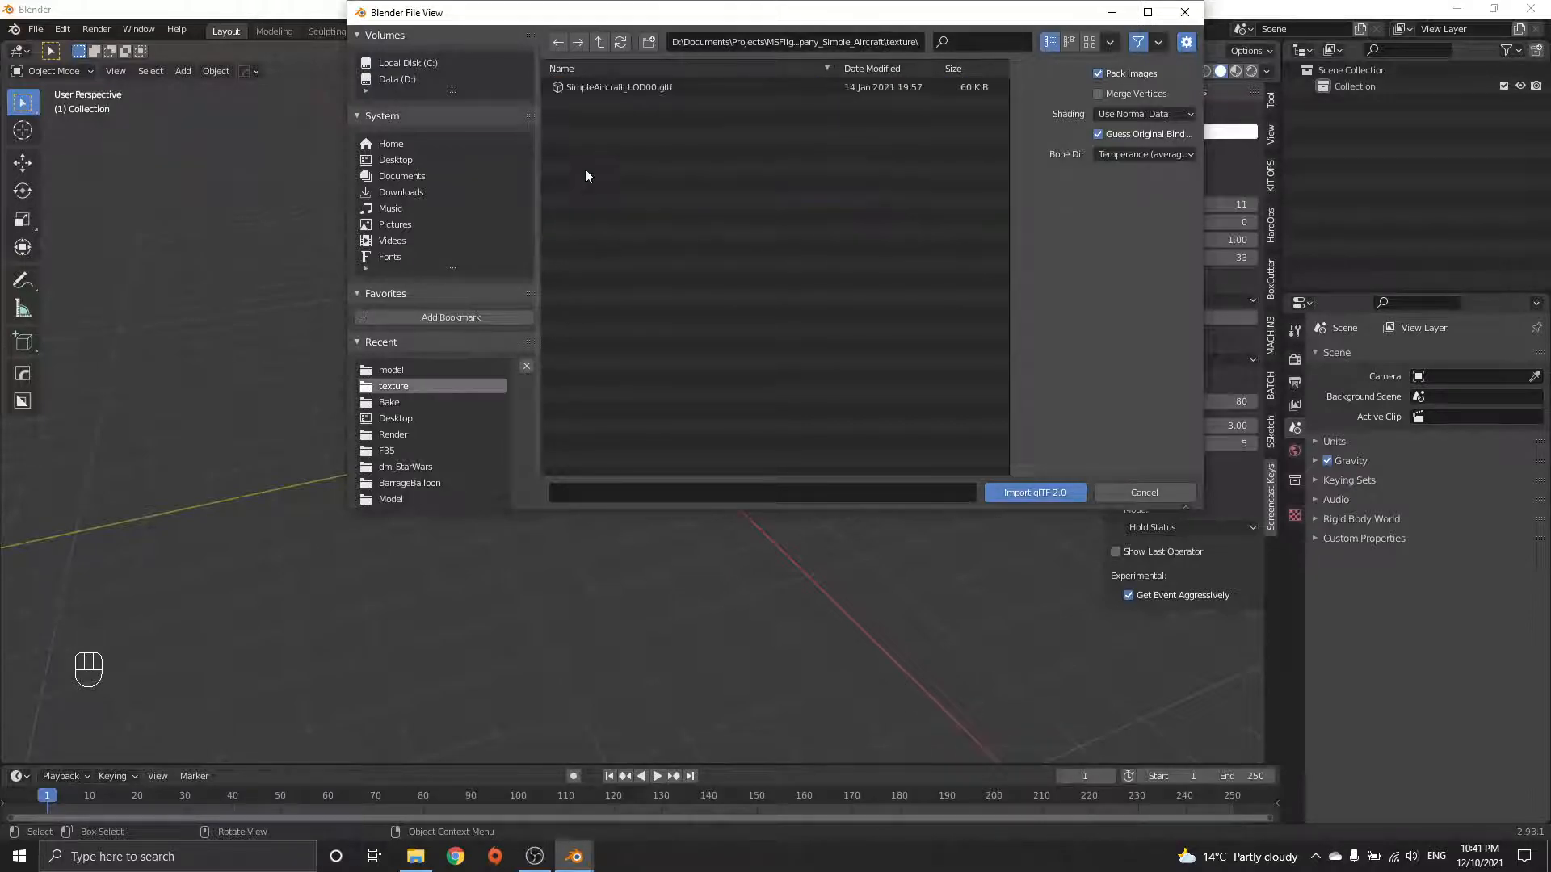
{"action": "left_click", "coordinate": [1144, 492]}
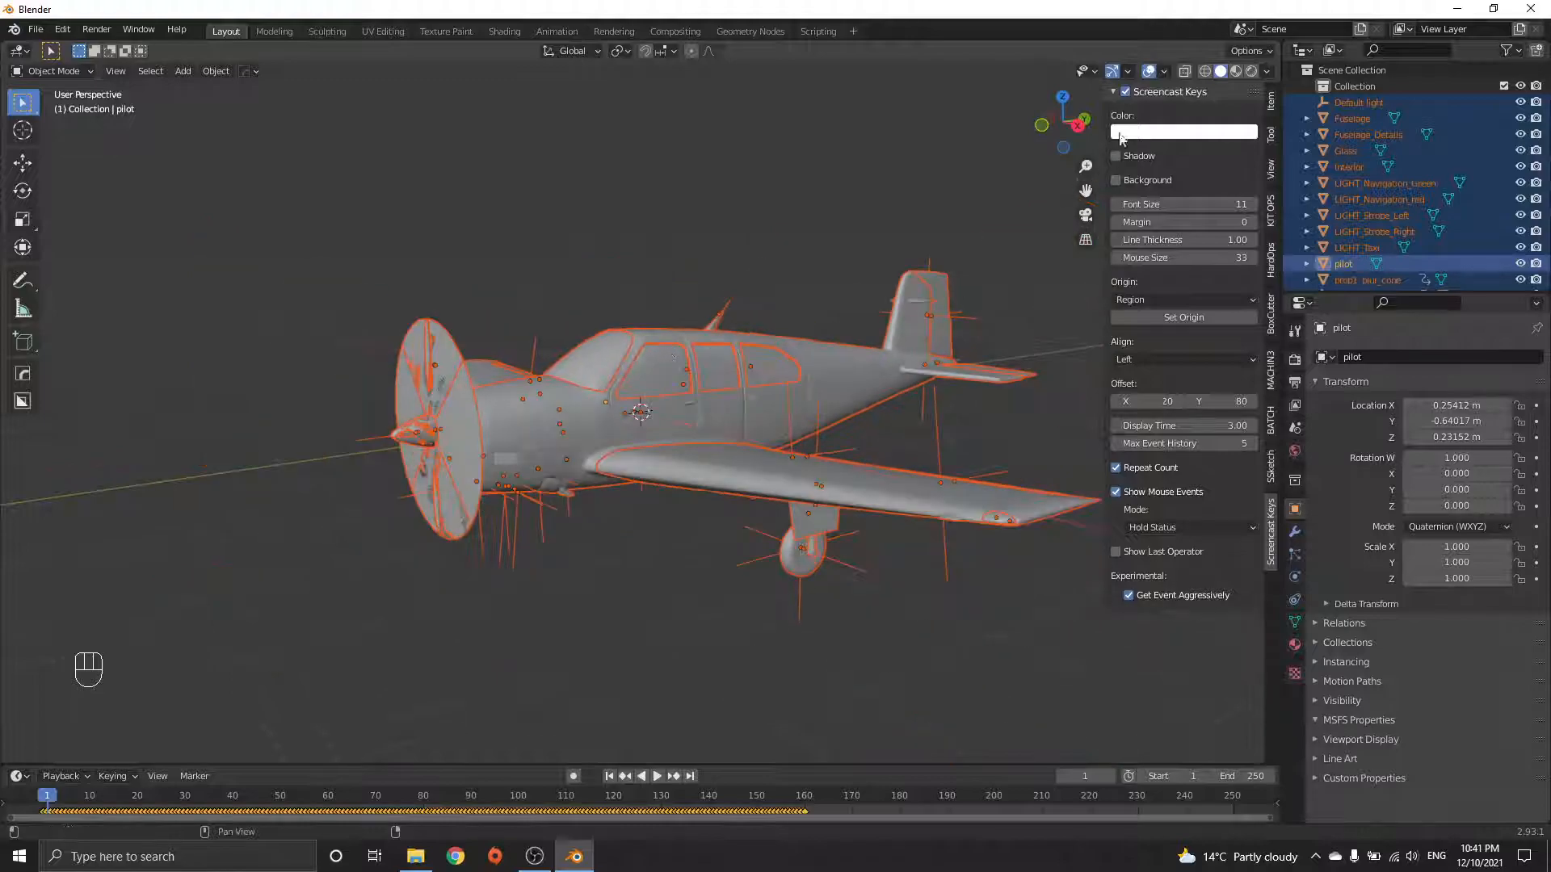
- Import the model, switch to Material Preview shading, and orbit toward the propeller
{"action": "left_click", "coordinate": [1236, 71]}
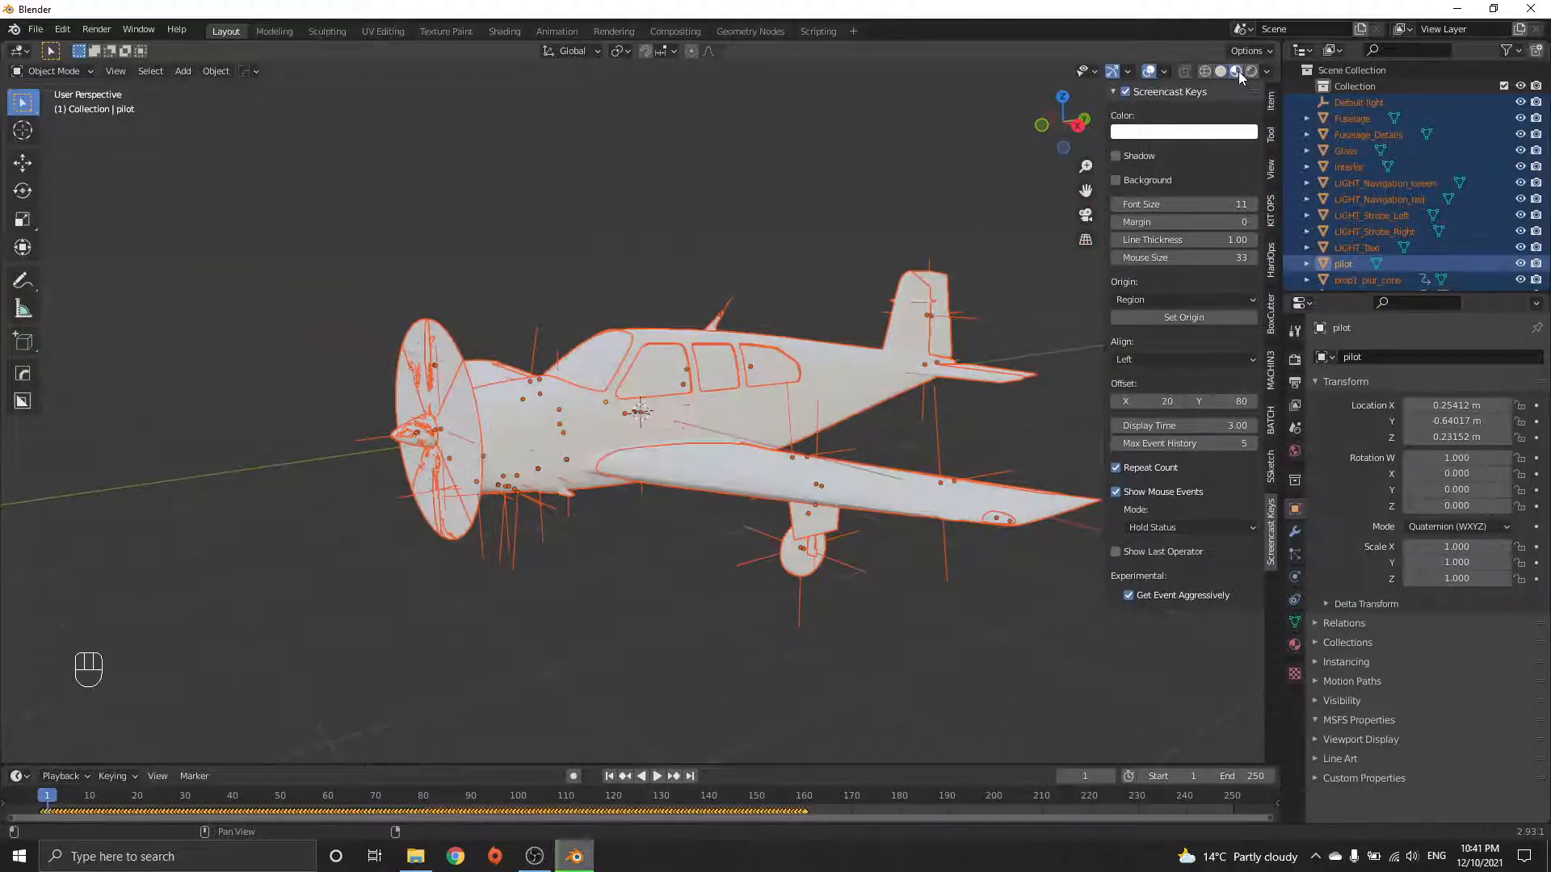
{"action": "left_click", "coordinate": [1234, 71]}
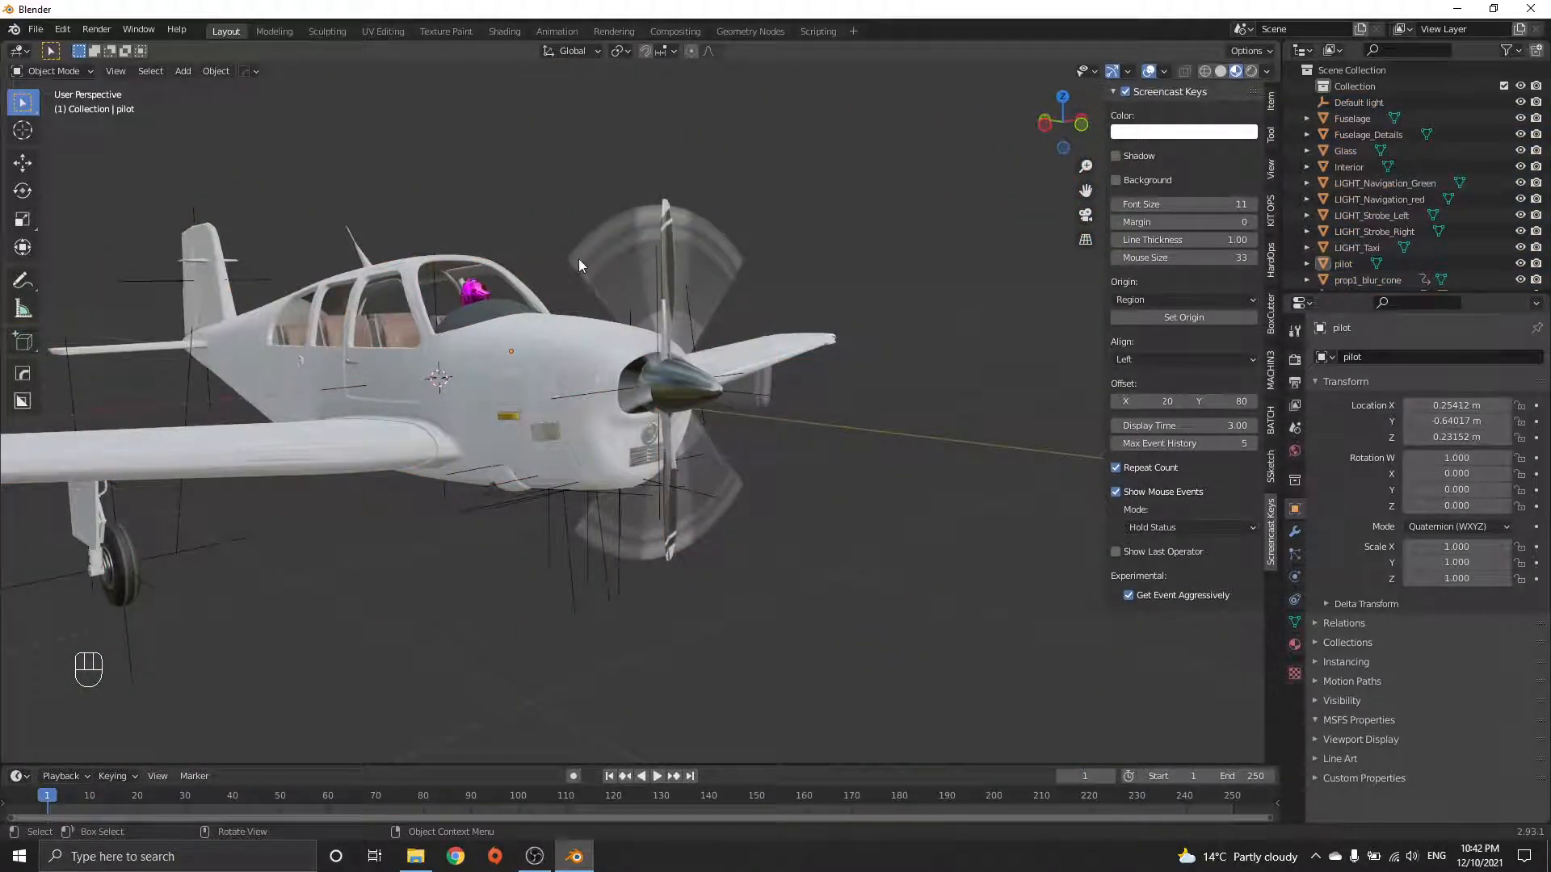
{"action": "left_click_drag", "start_coordinate": [580, 265], "coordinate": [542, 228]}
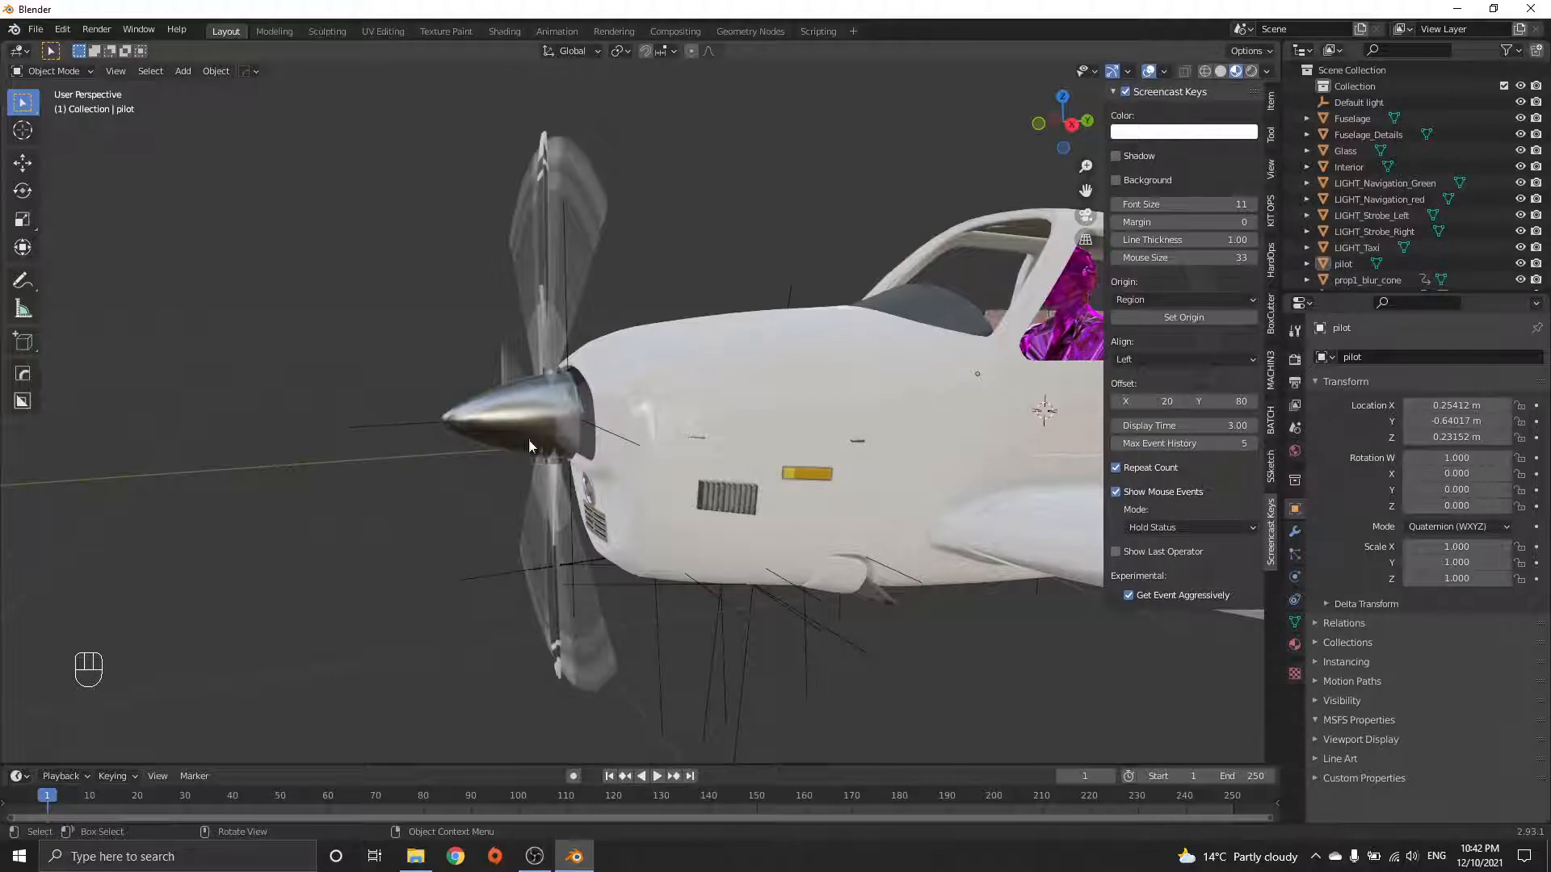
{"action": "mouse_move", "coordinate": [499, 351]}
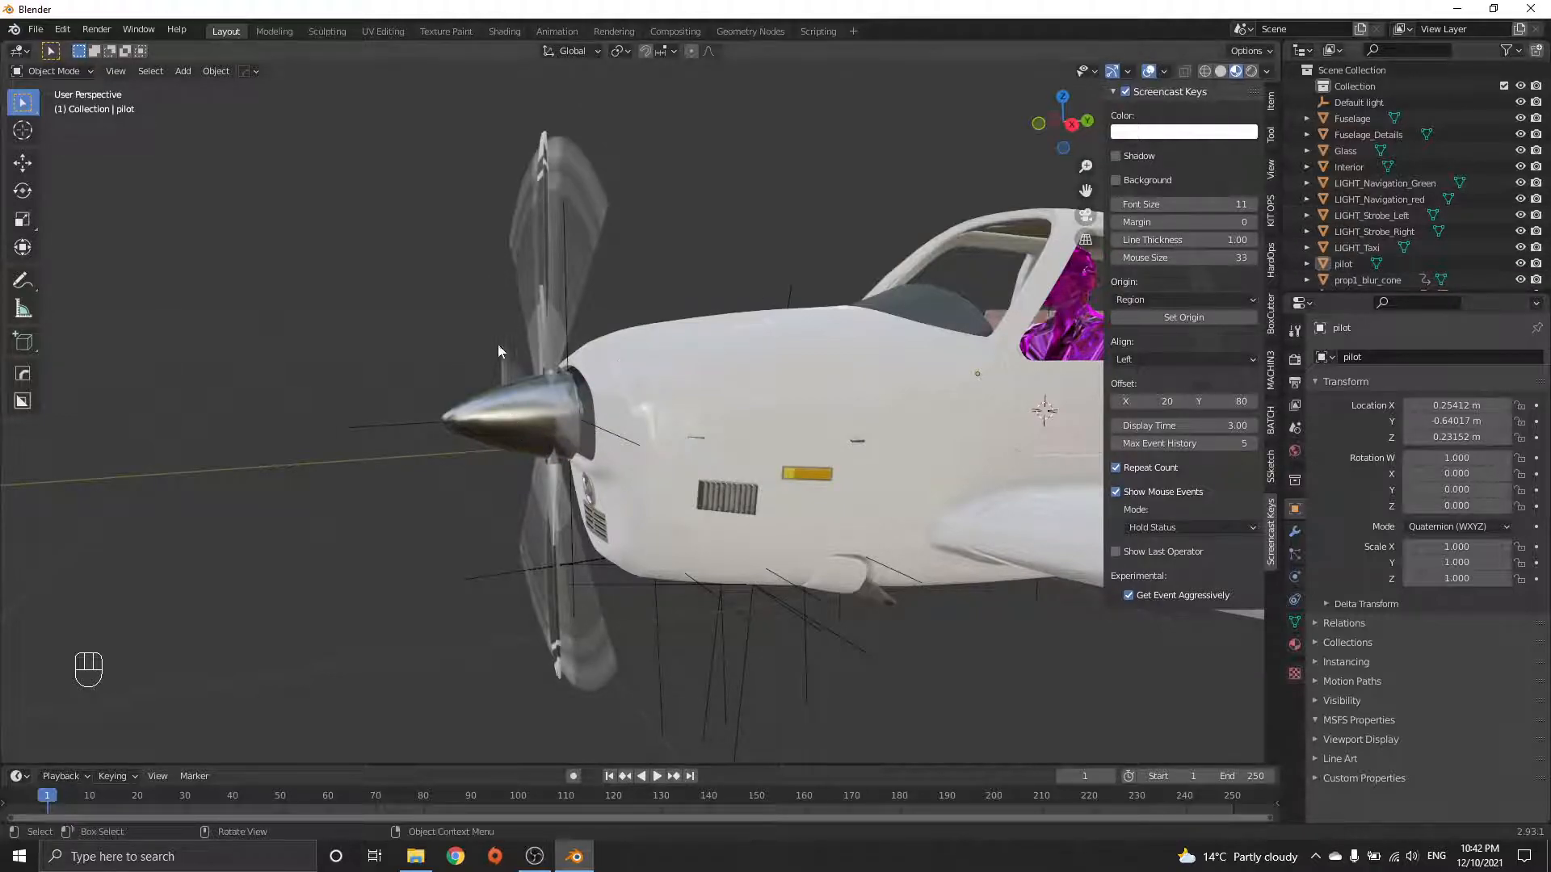
{"action": "left_click", "coordinate": [554, 287]}
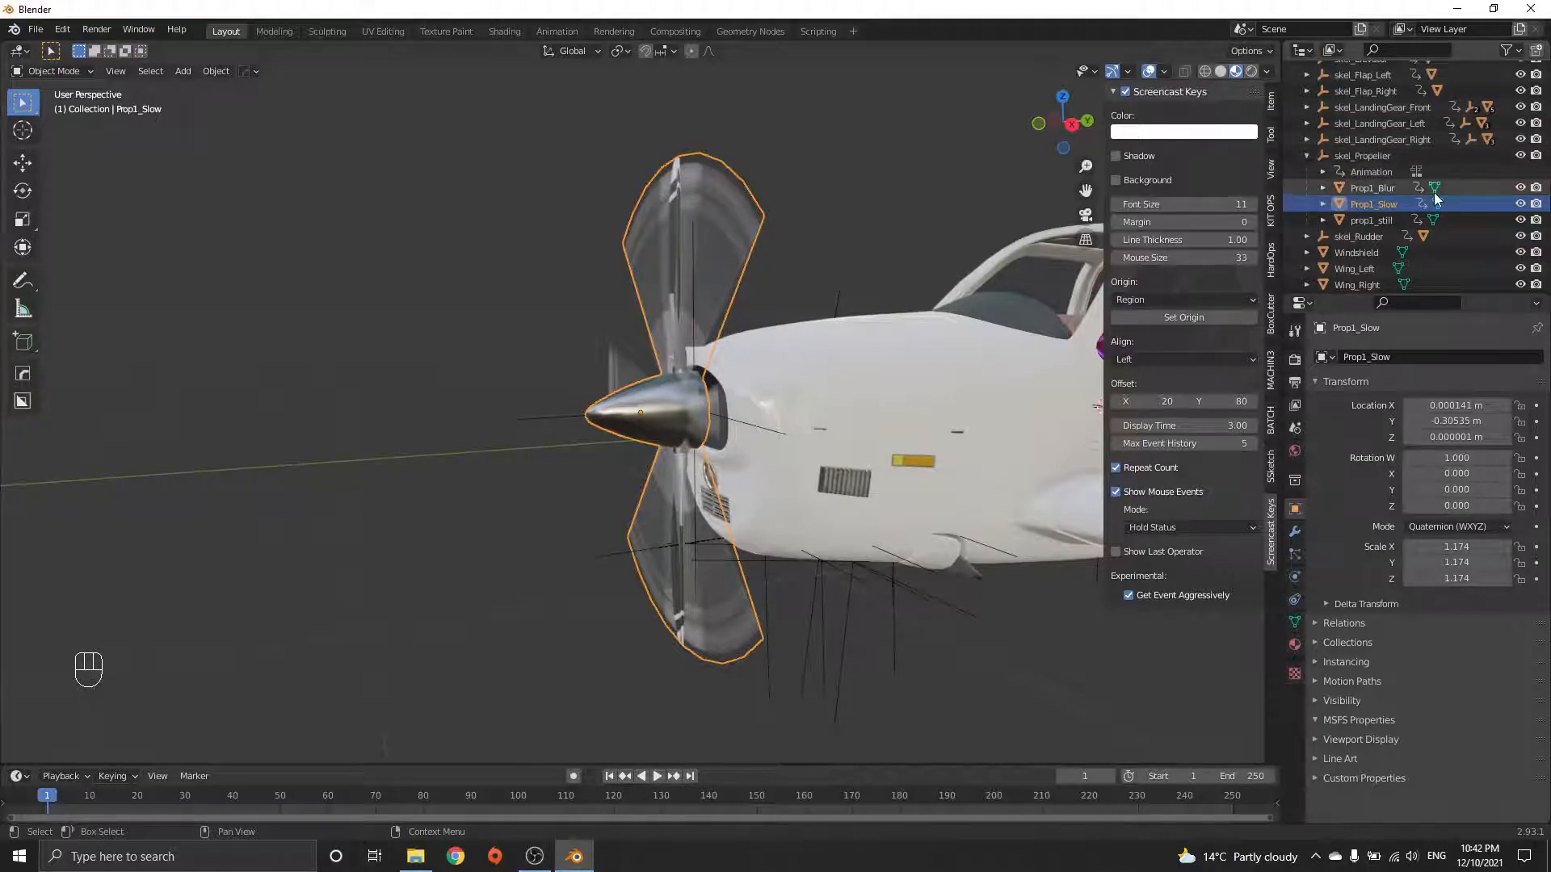
- Select Prop1_Slow in the Outliner, then its parent skel_Propeller
{"action": "left_click", "coordinate": [1363, 155]}
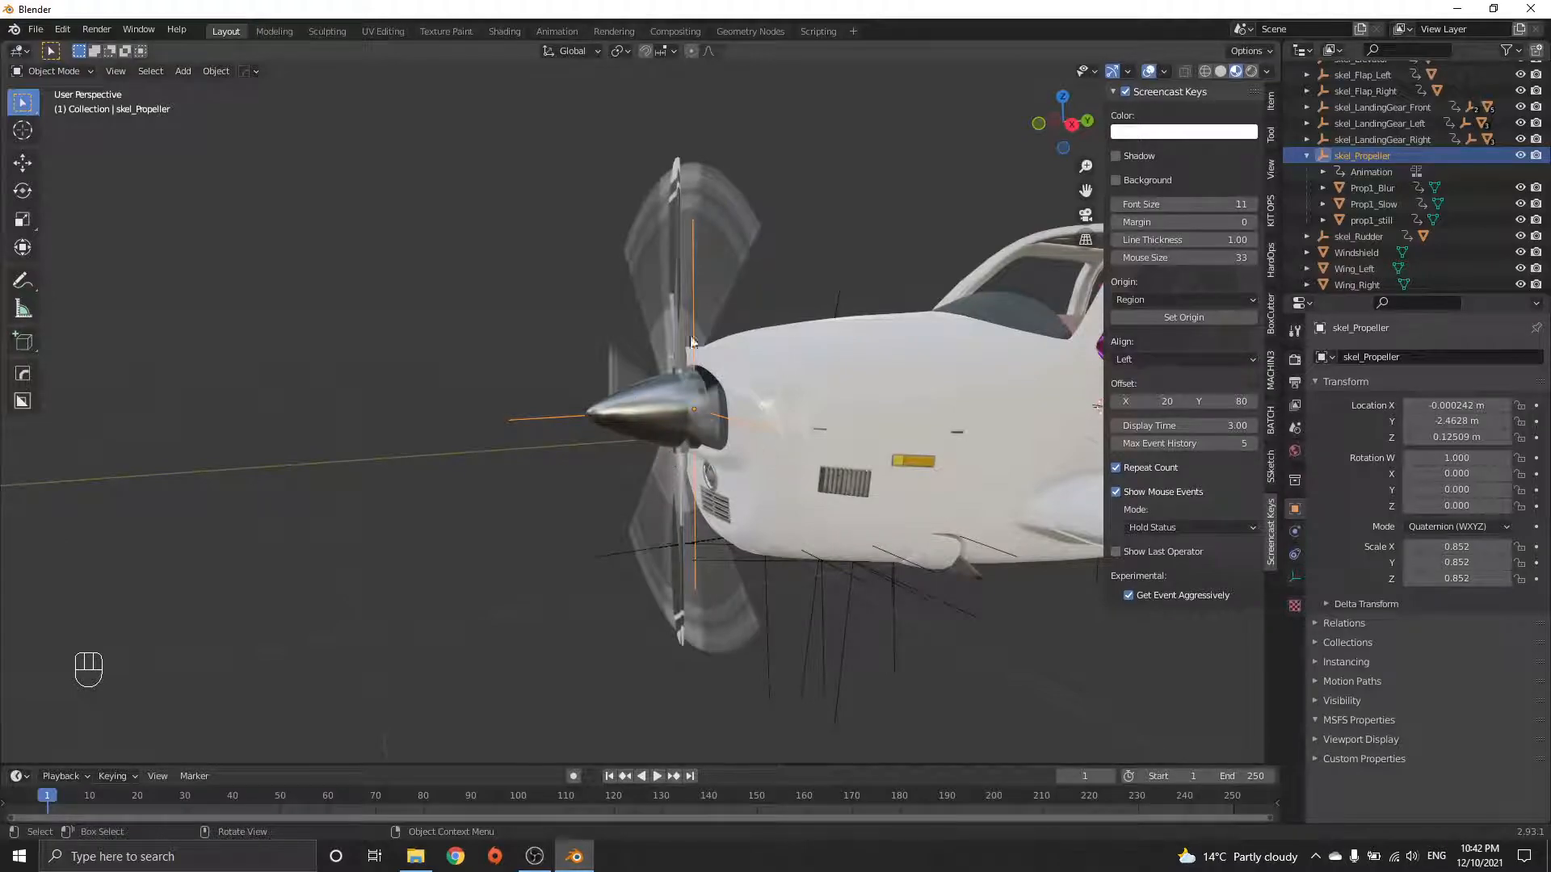
{"action": "left_click", "coordinate": [555, 31]}
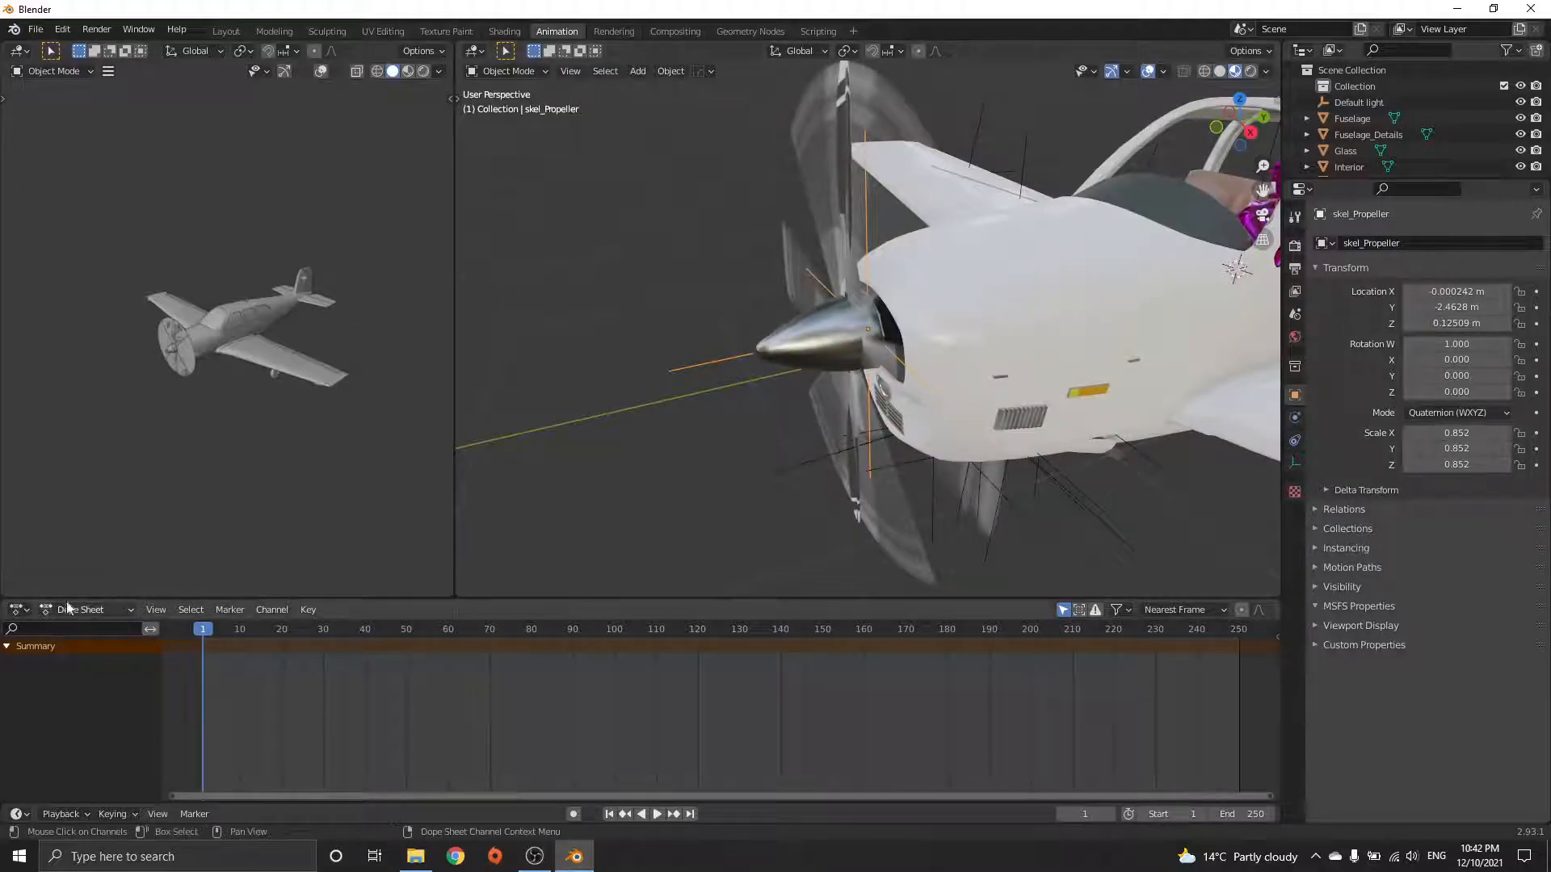
- Set the Dope Sheet to Action Editor, assign prop_anim_skel_Propeller, and expand its quaternion Rotation channels
{"action": "left_click", "coordinate": [84, 609]}
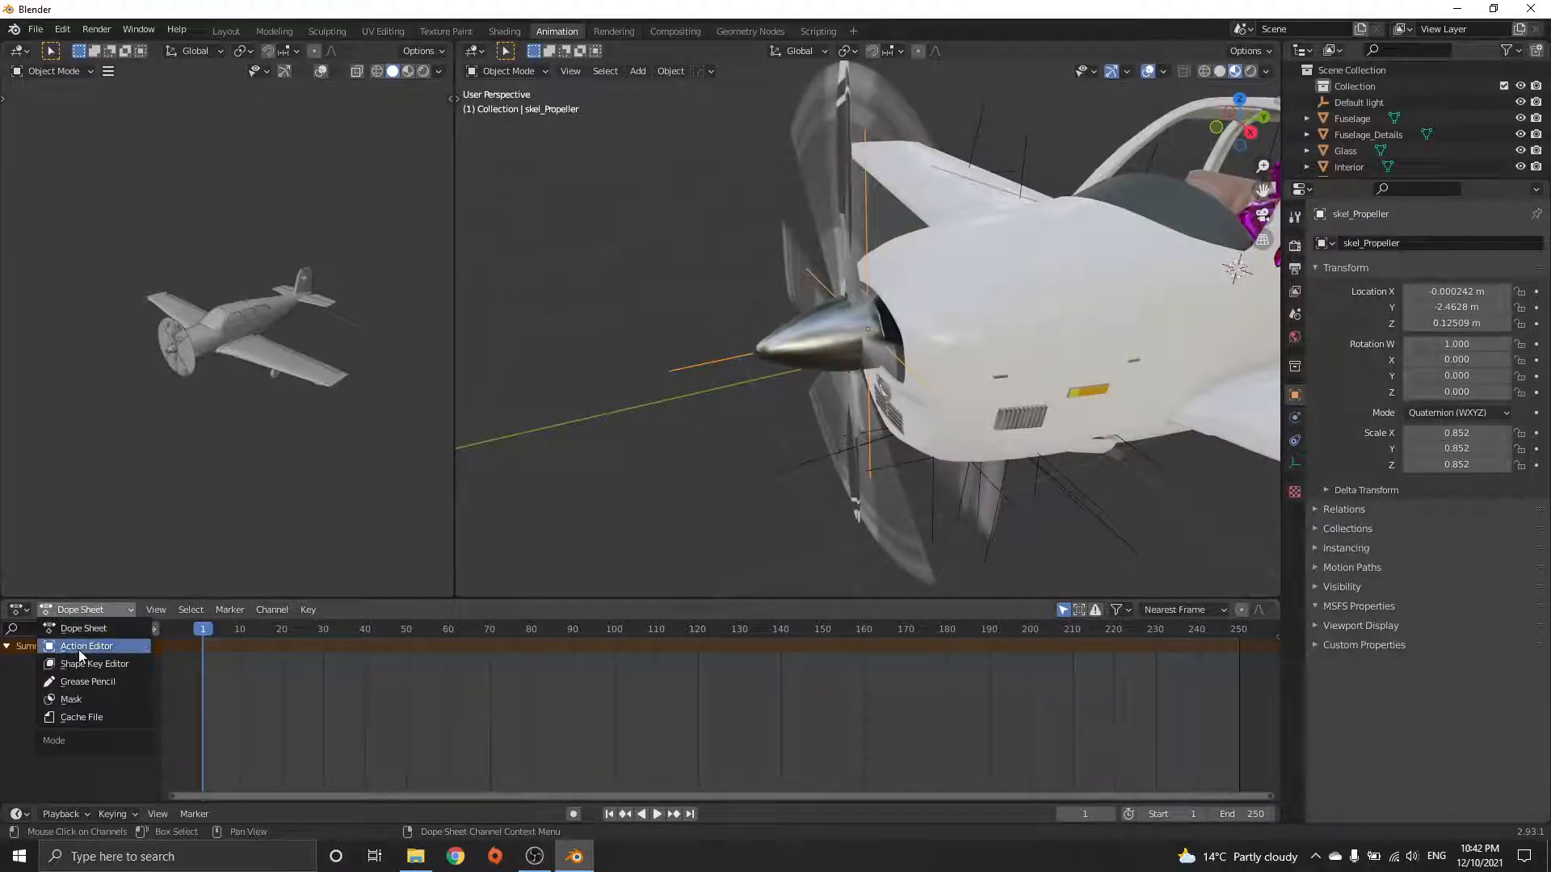
{"action": "left_click", "coordinate": [86, 647]}
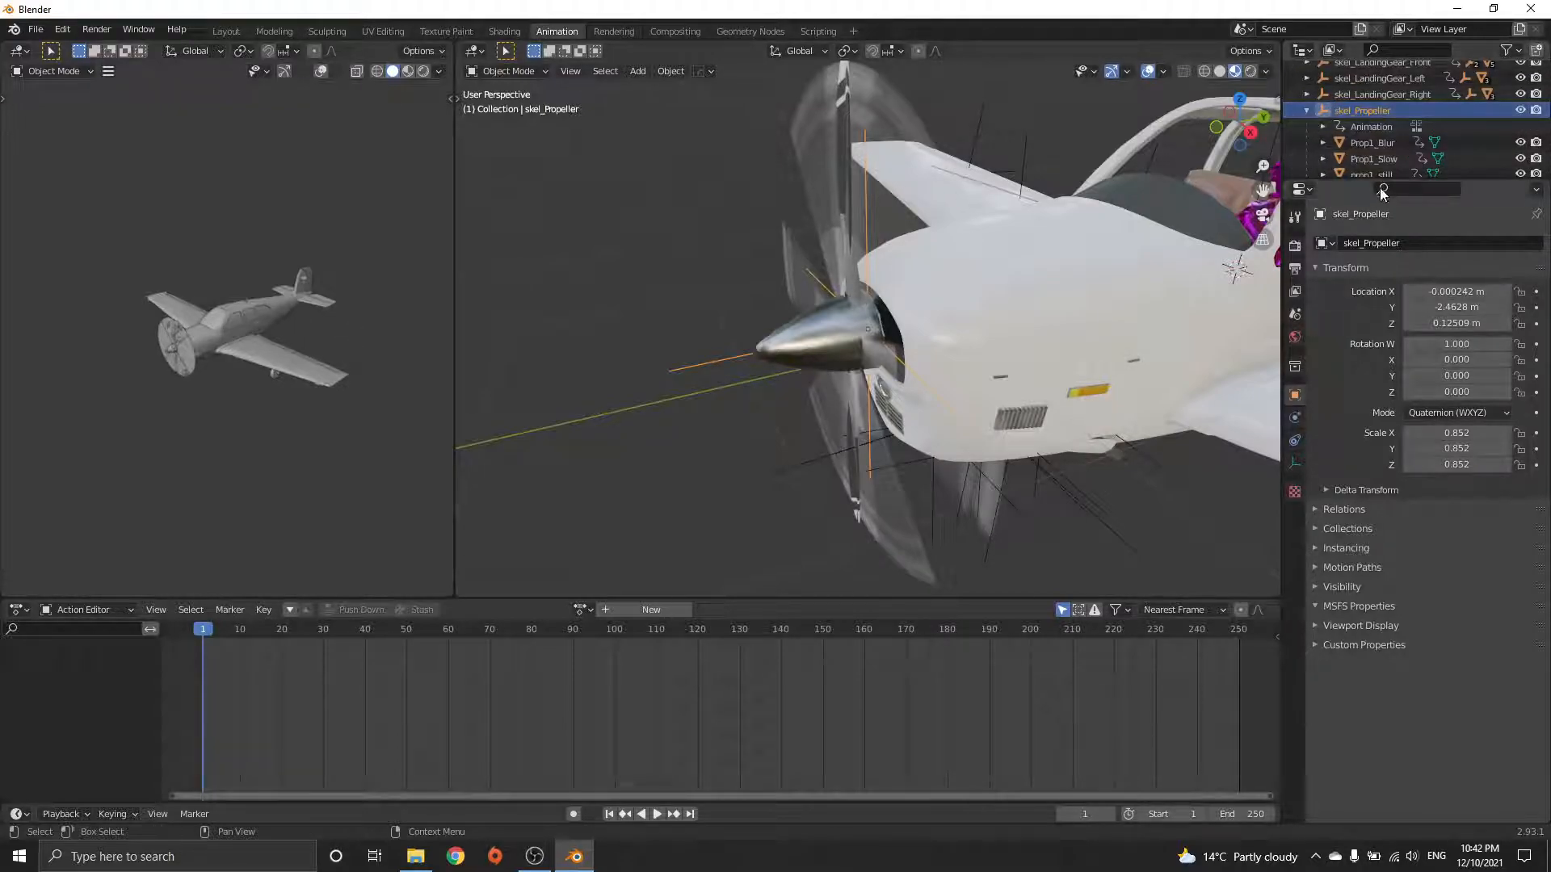
{"action": "scroll", "scroll_direction": "down", "scroll_amount": 3}
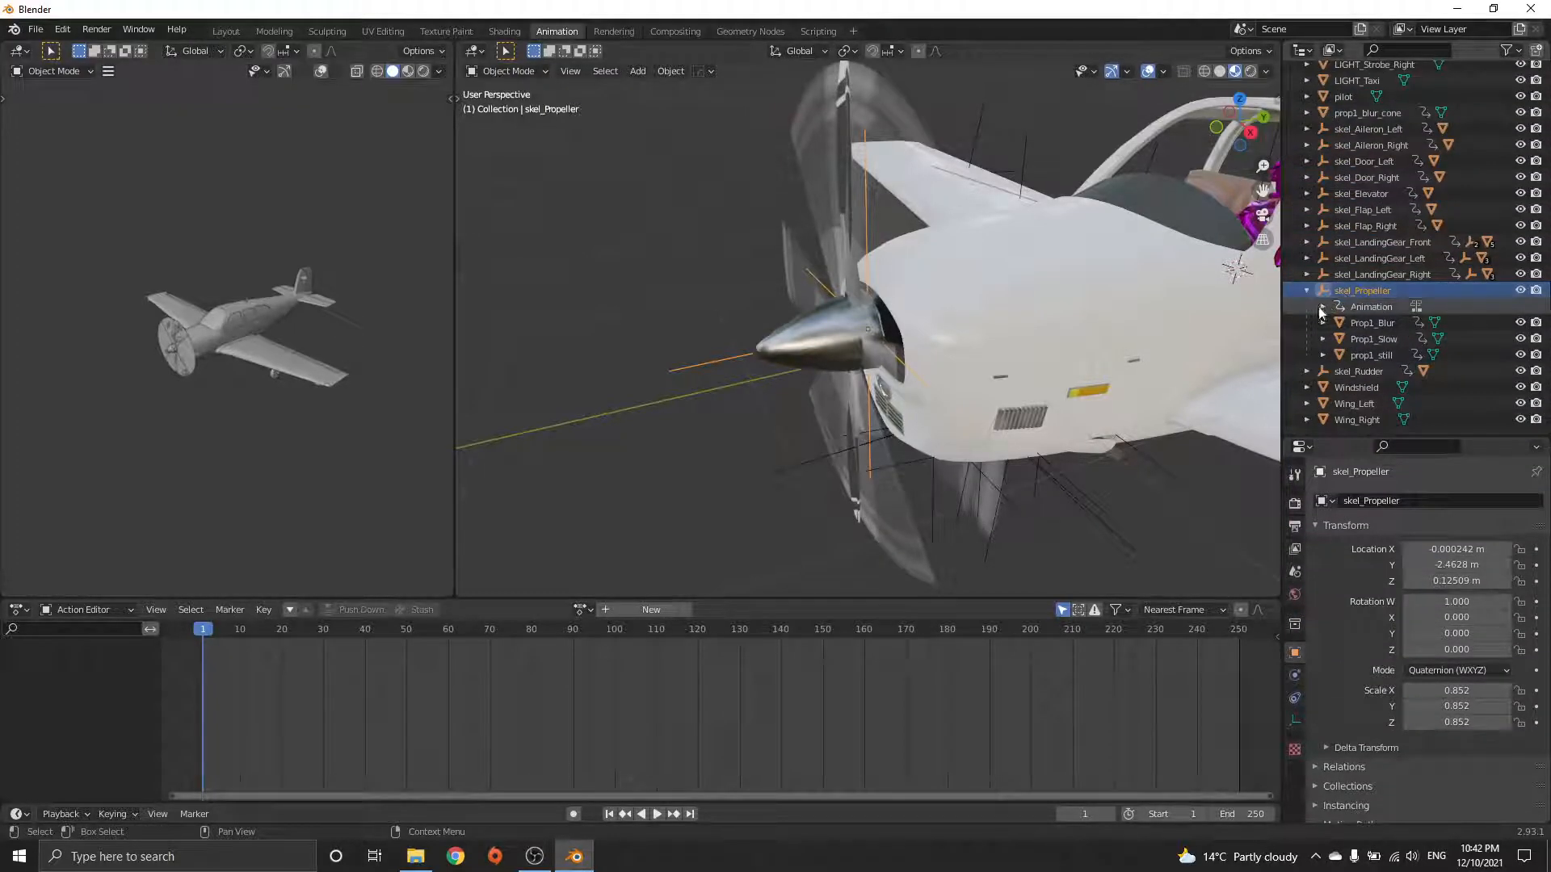
{"action": "left_click", "coordinate": [1322, 307]}
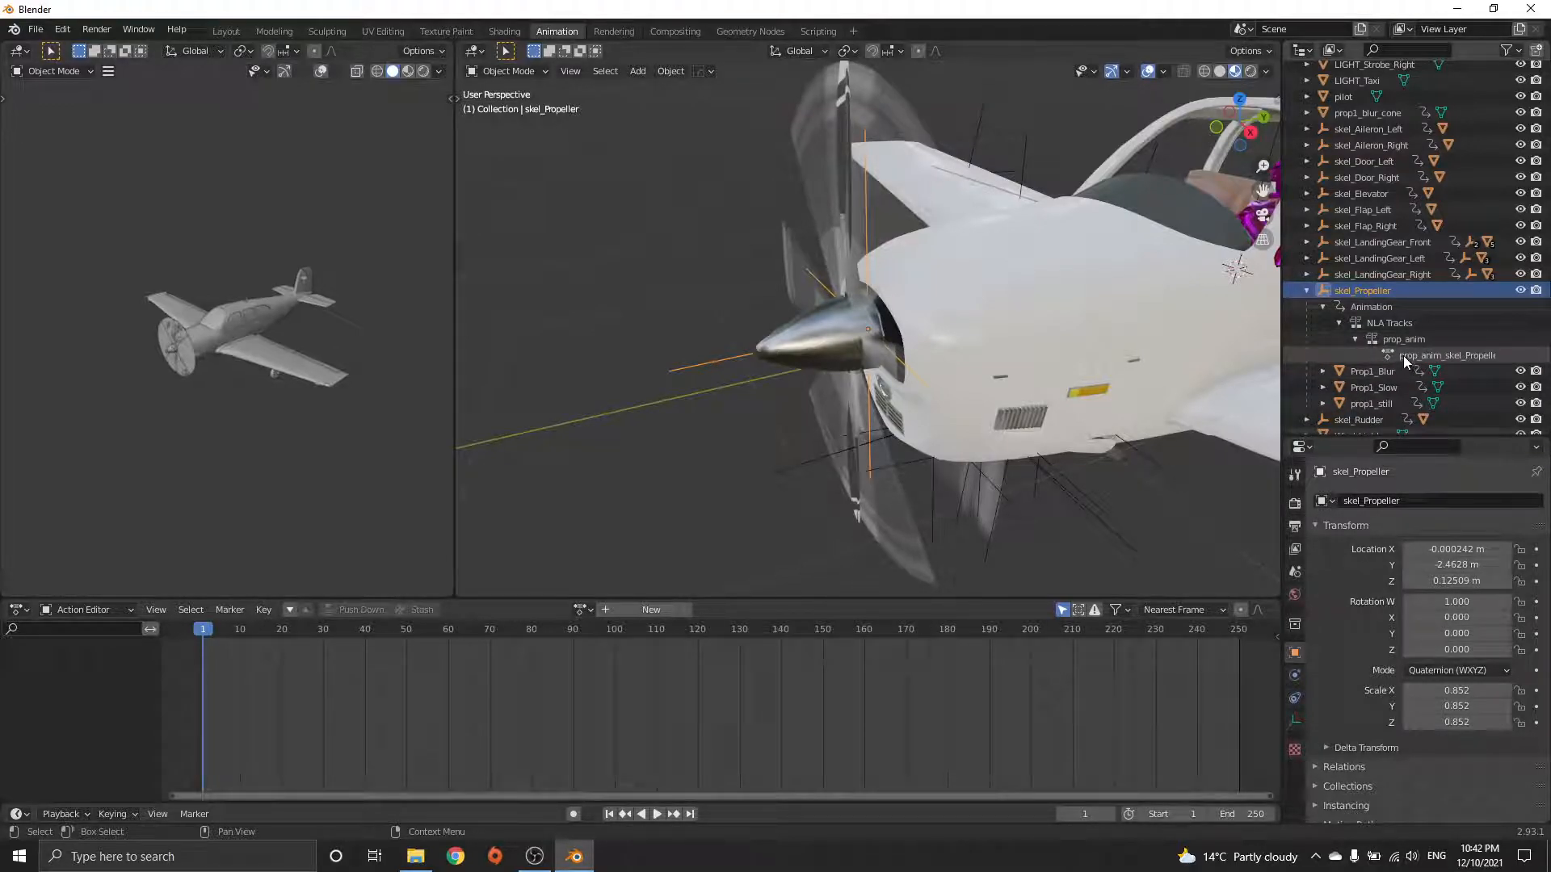
{"action": "left_click", "coordinate": [576, 609]}
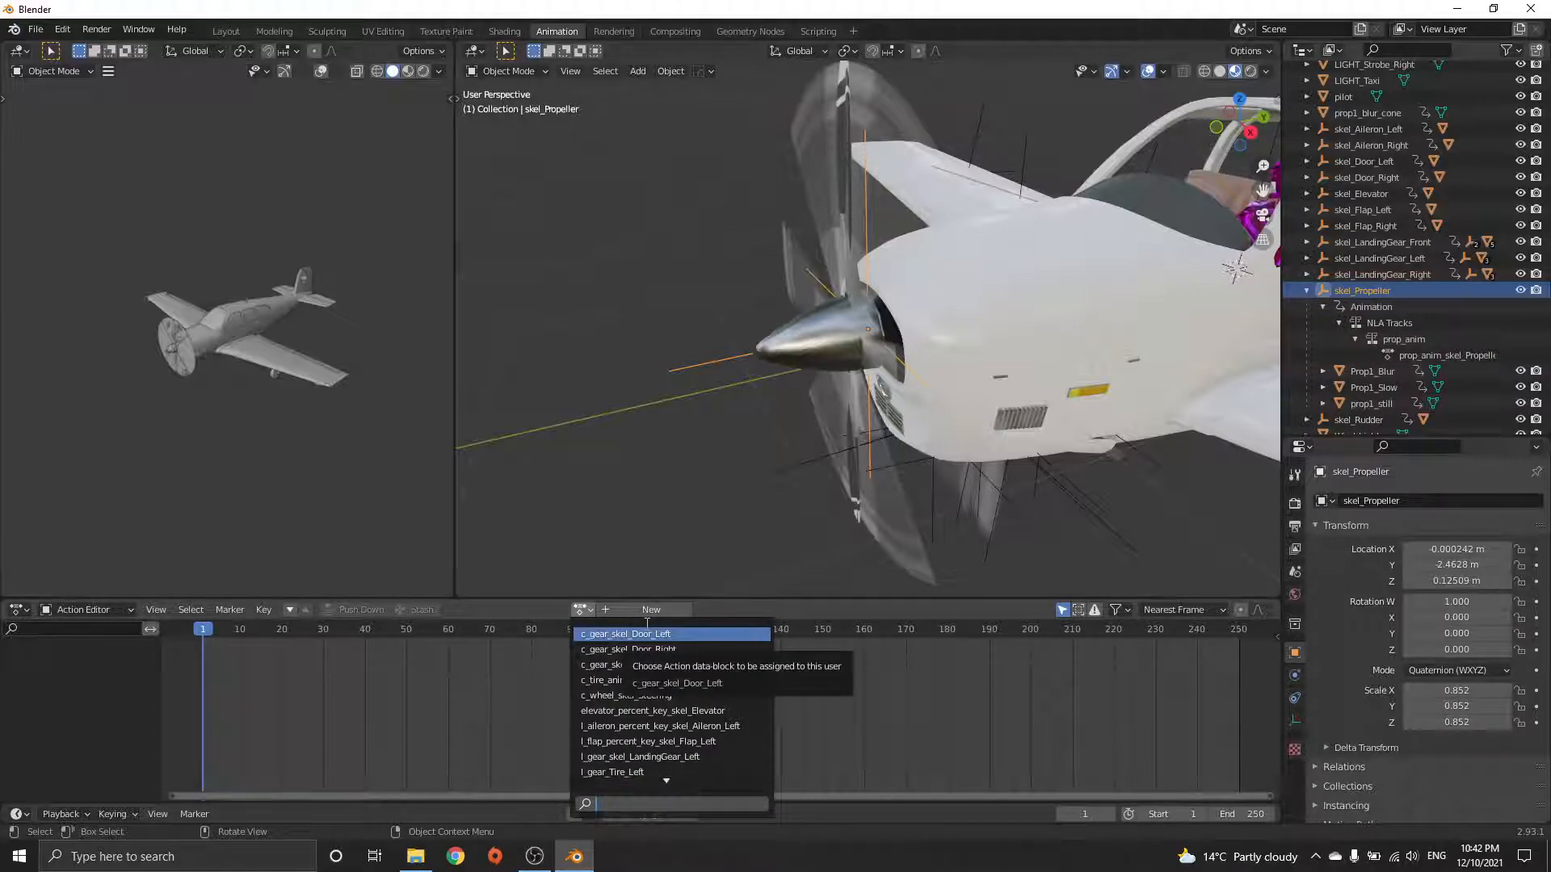
{"action": "type", "text": "prop"}
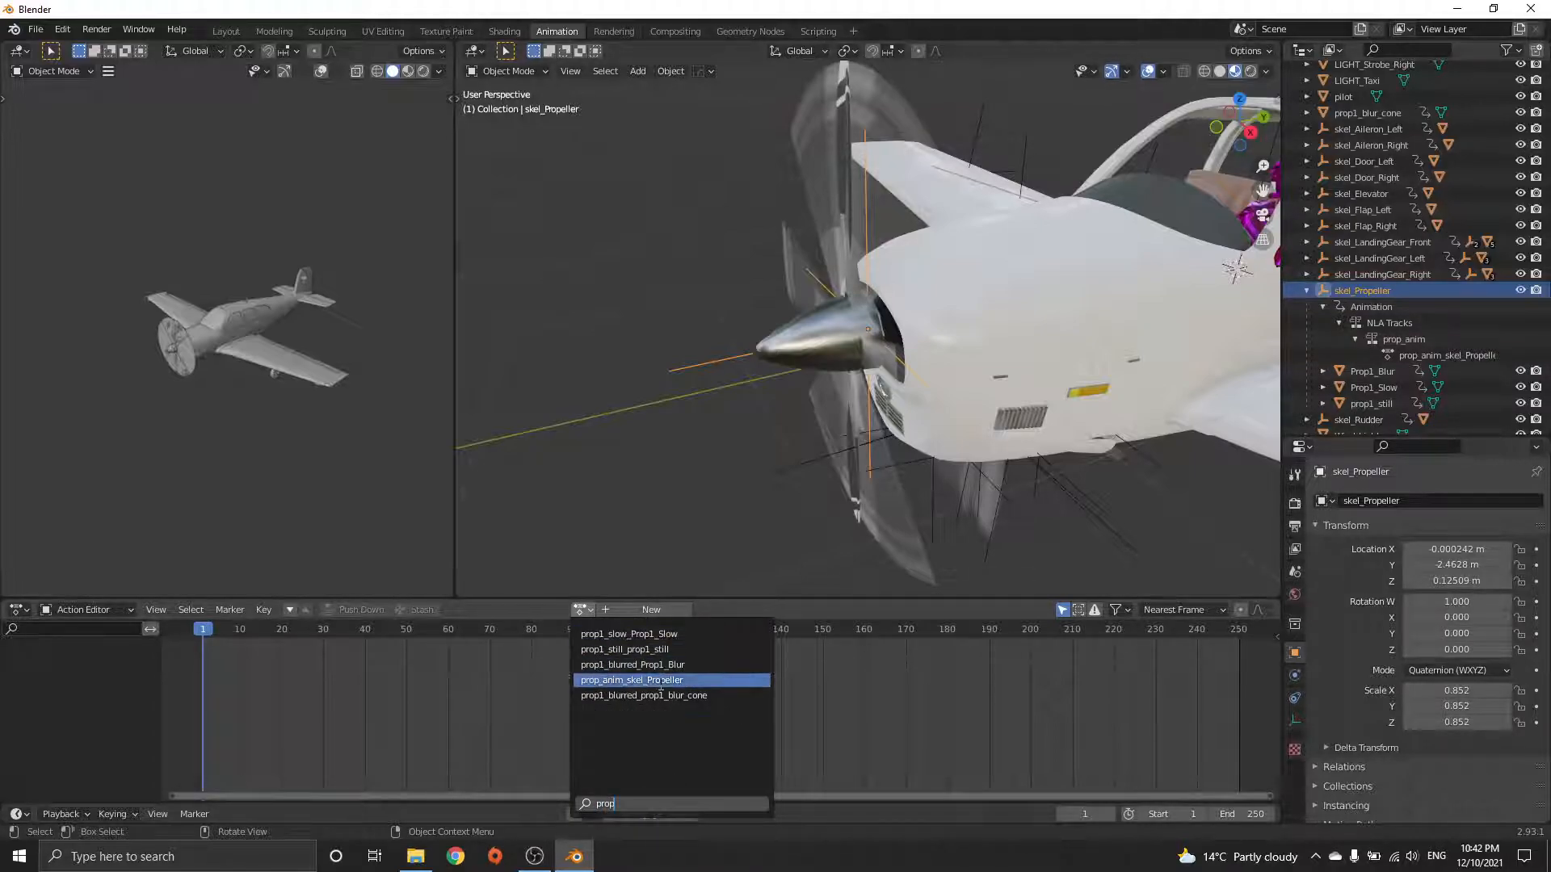
{"action": "left_click", "coordinate": [631, 679]}
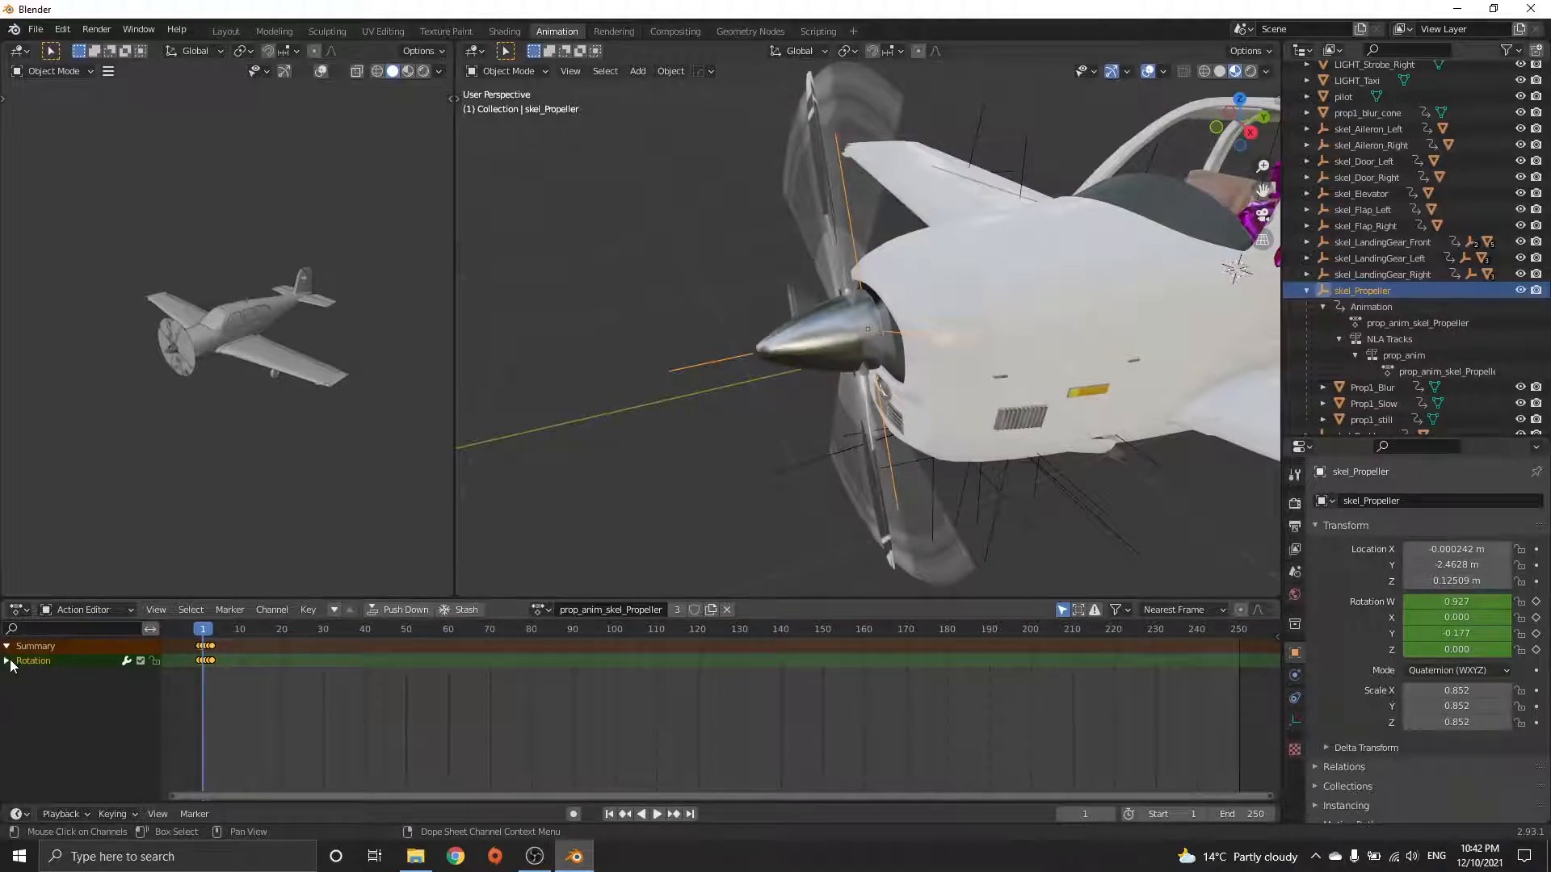
{"action": "left_click", "coordinate": [8, 661]}
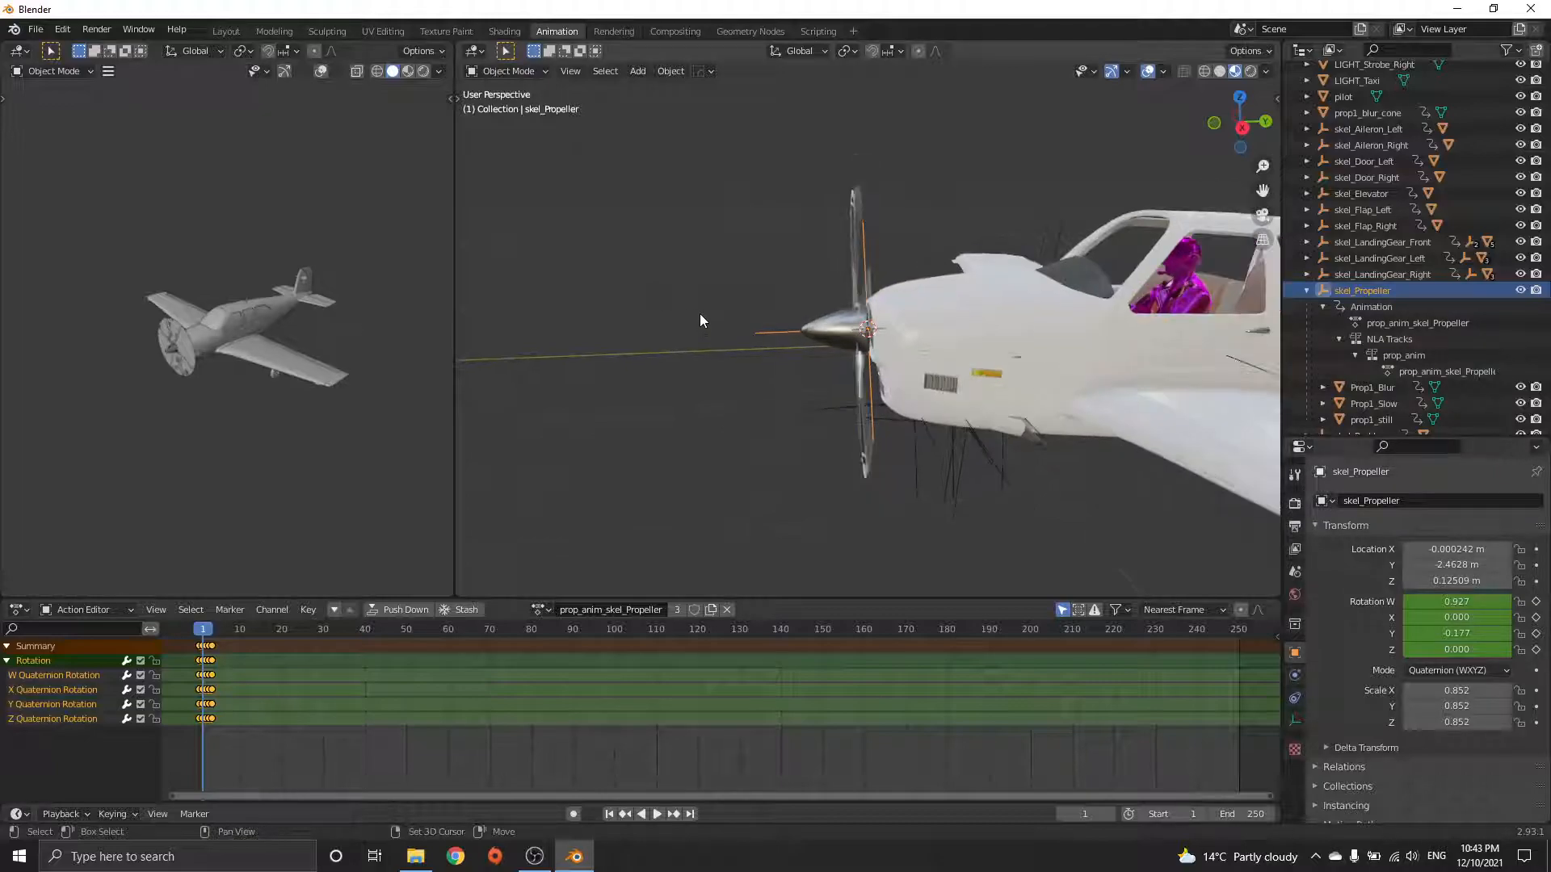
- Add a MasterProp empty at the propeller and parent skel_Propeller to it, keeping transform
{"action": "left_click", "coordinate": [774, 485]}
{"action": "type", "text": "MasterProp"}
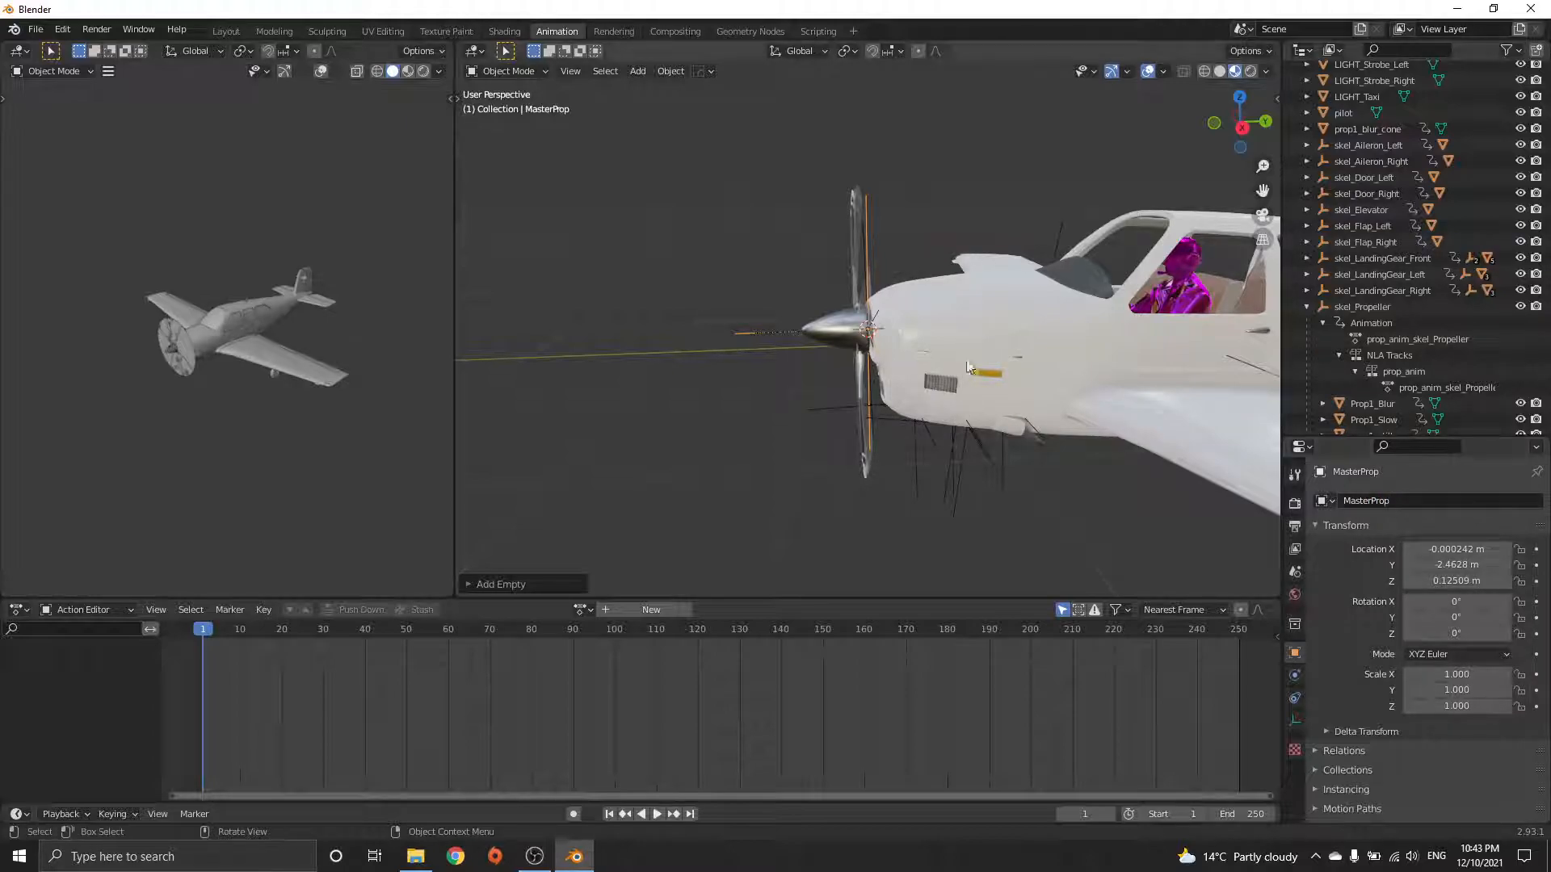
{"action": "left_click", "coordinate": [1362, 306]}
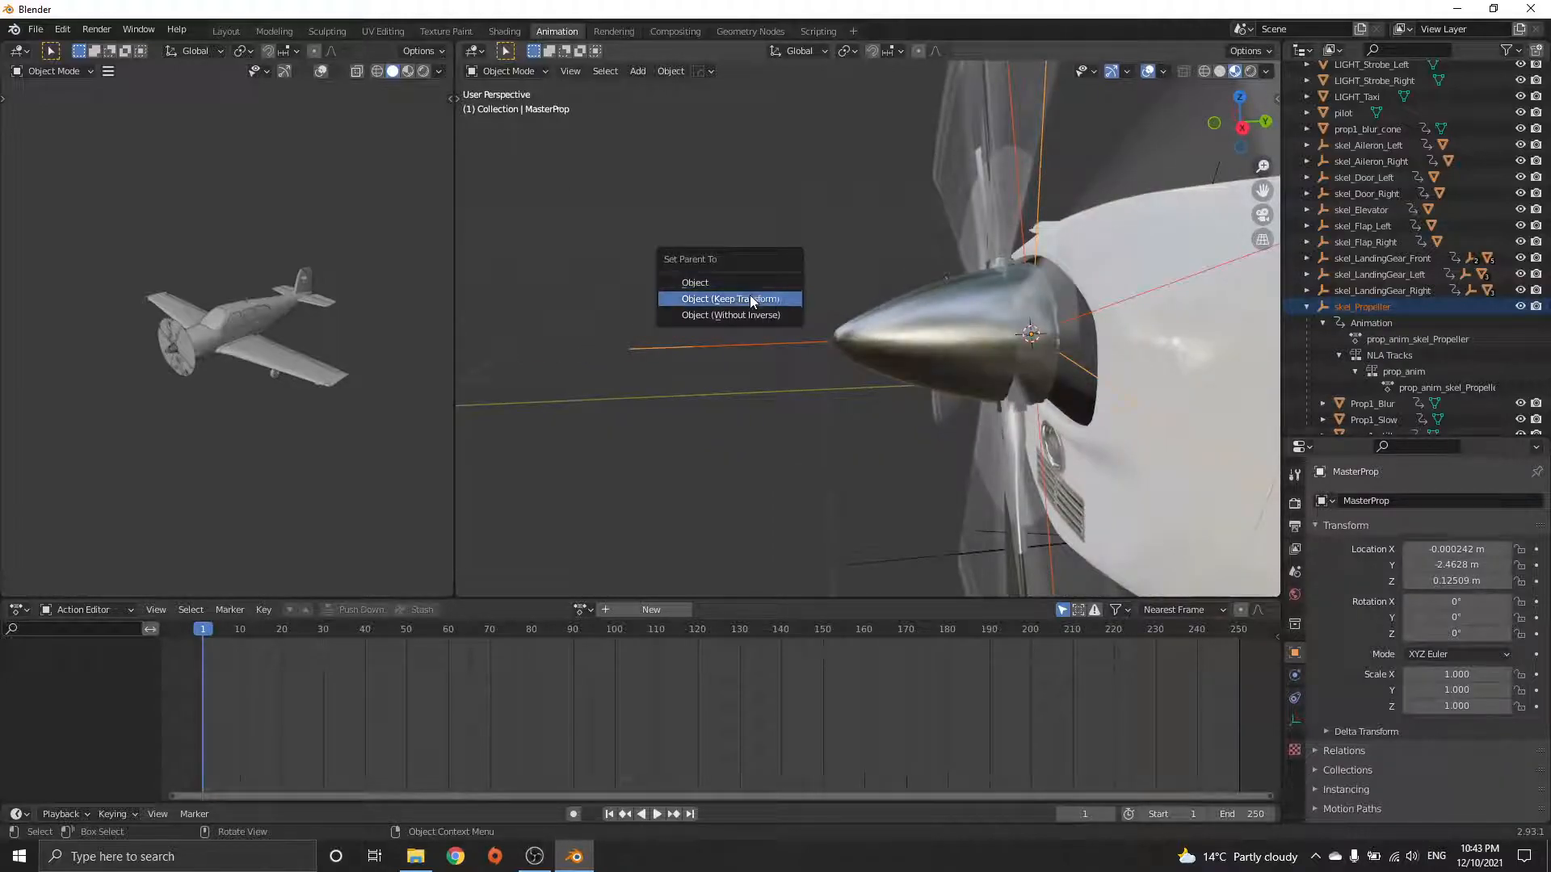
{"action": "left_click", "coordinate": [730, 299]}
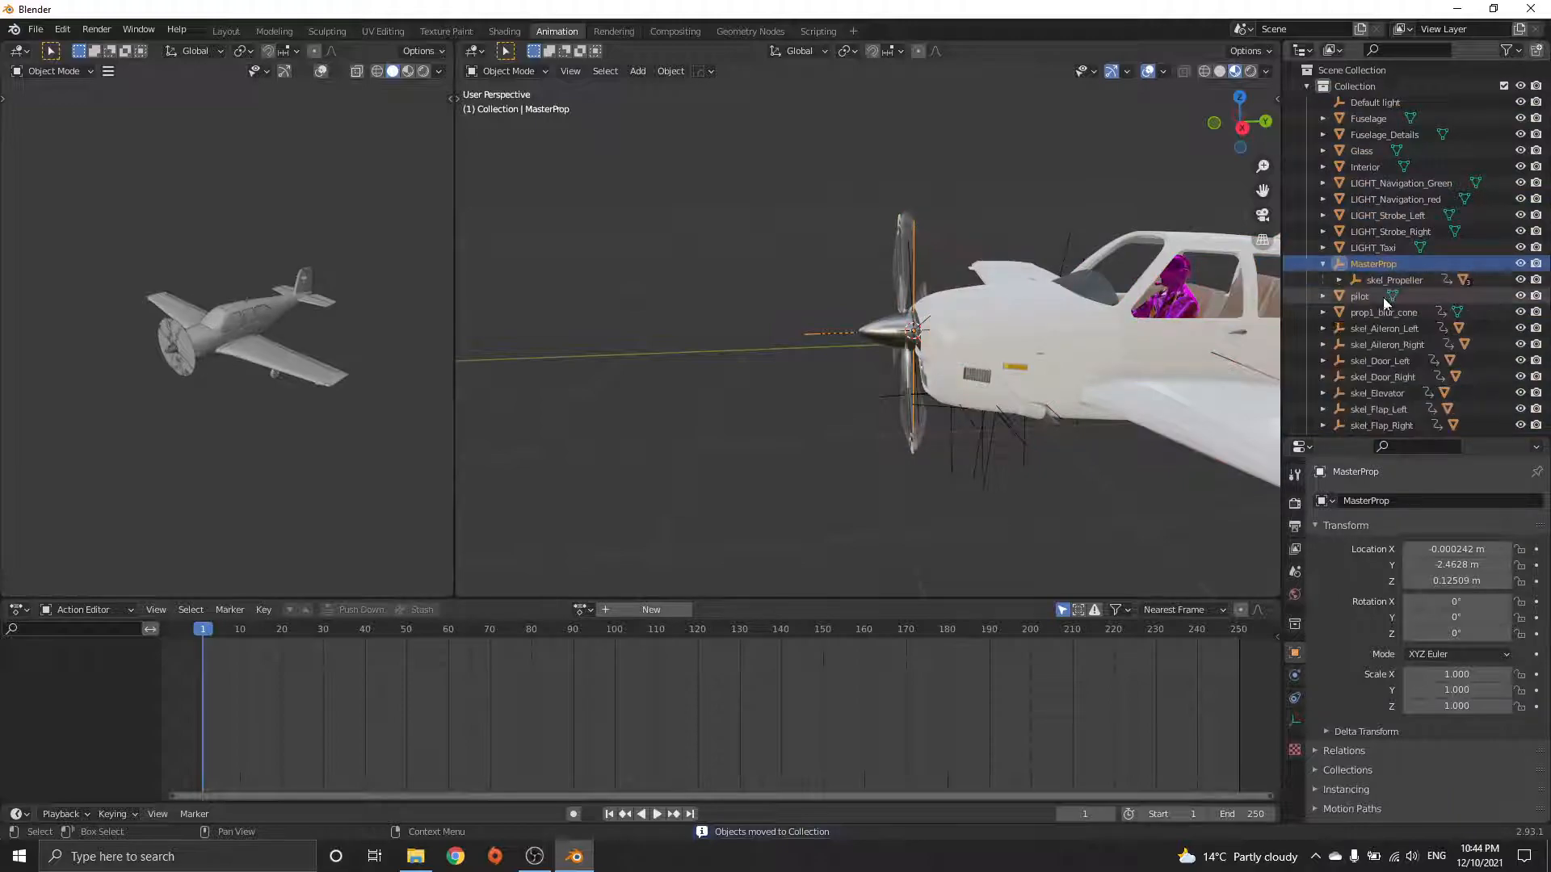
- Reposition MasterProp (−94.7° X rotation) and hide Prop1_Slow and prop1_still, leaving Prop1_Blur visible
{"action": "left_click", "coordinate": [1338, 280]}
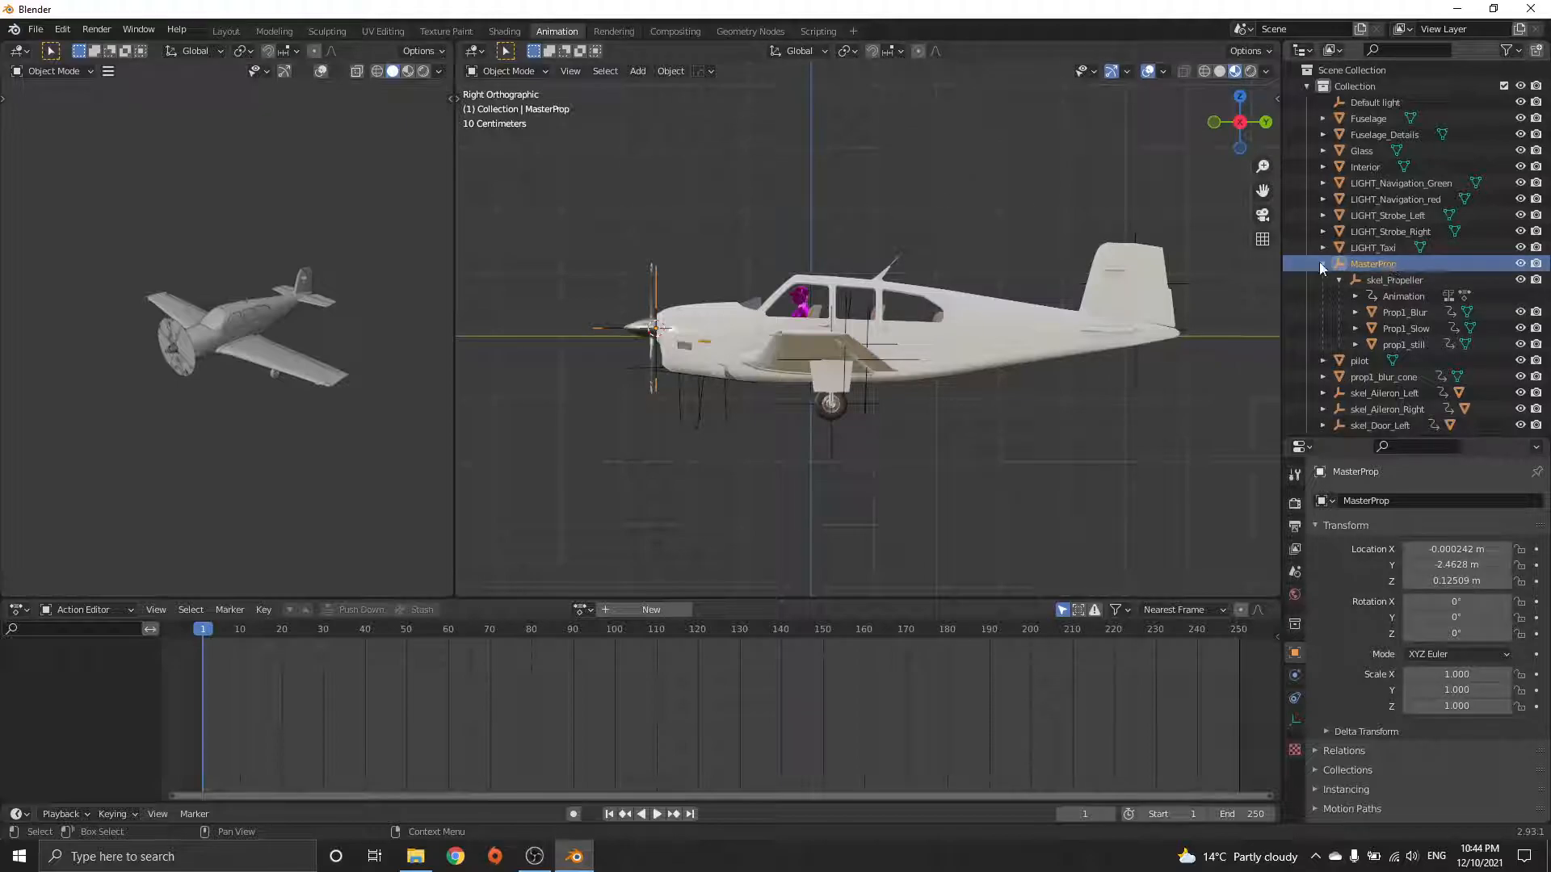
{"action": "key", "text": "g"}
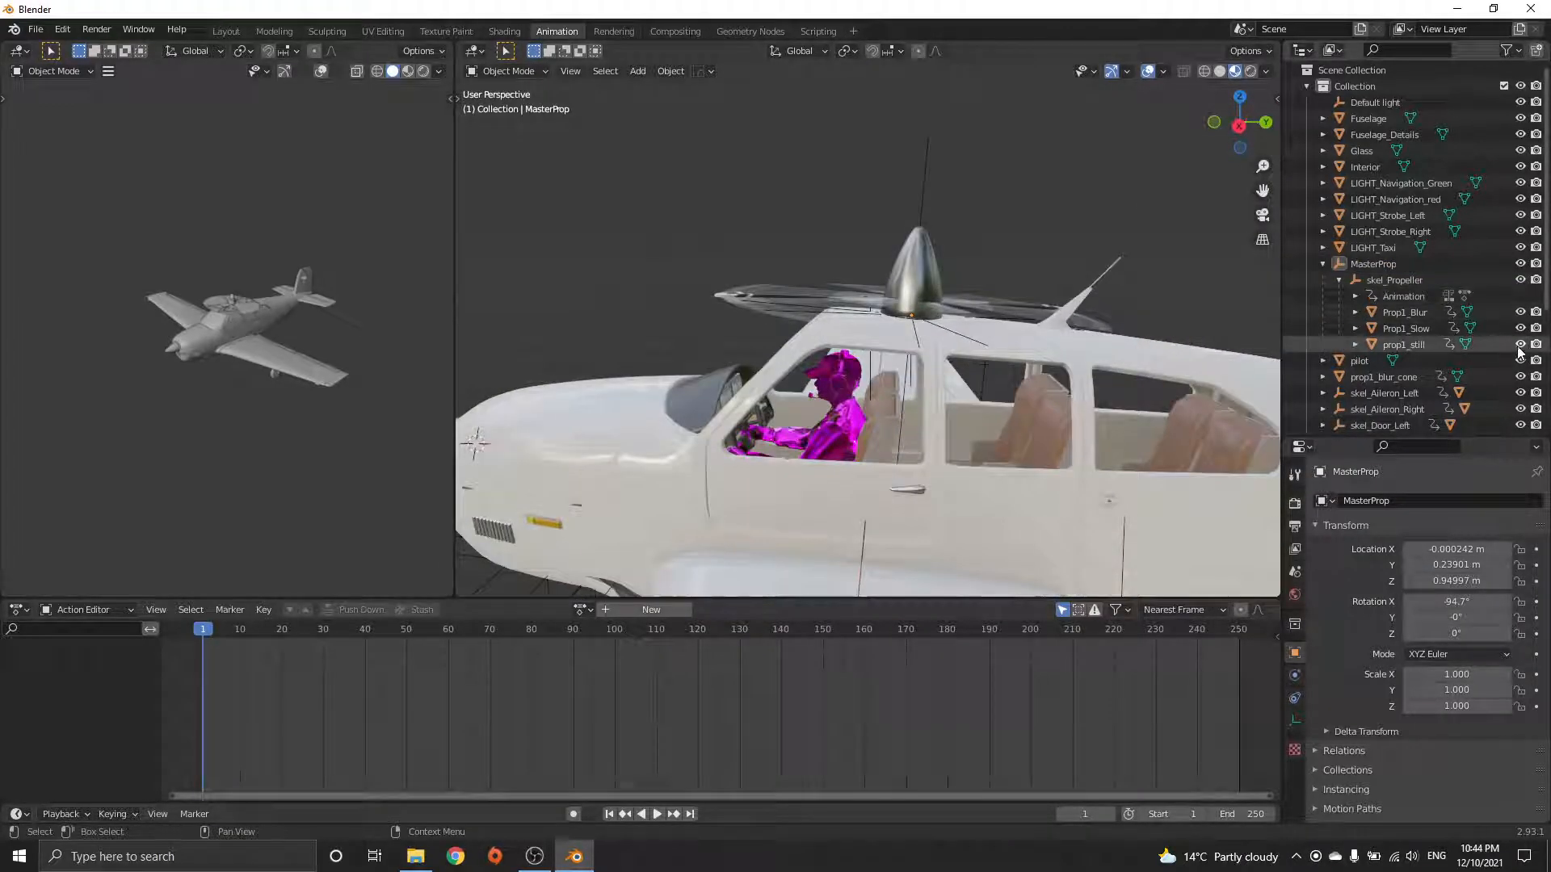
{"action": "left_click", "coordinate": [1520, 313]}
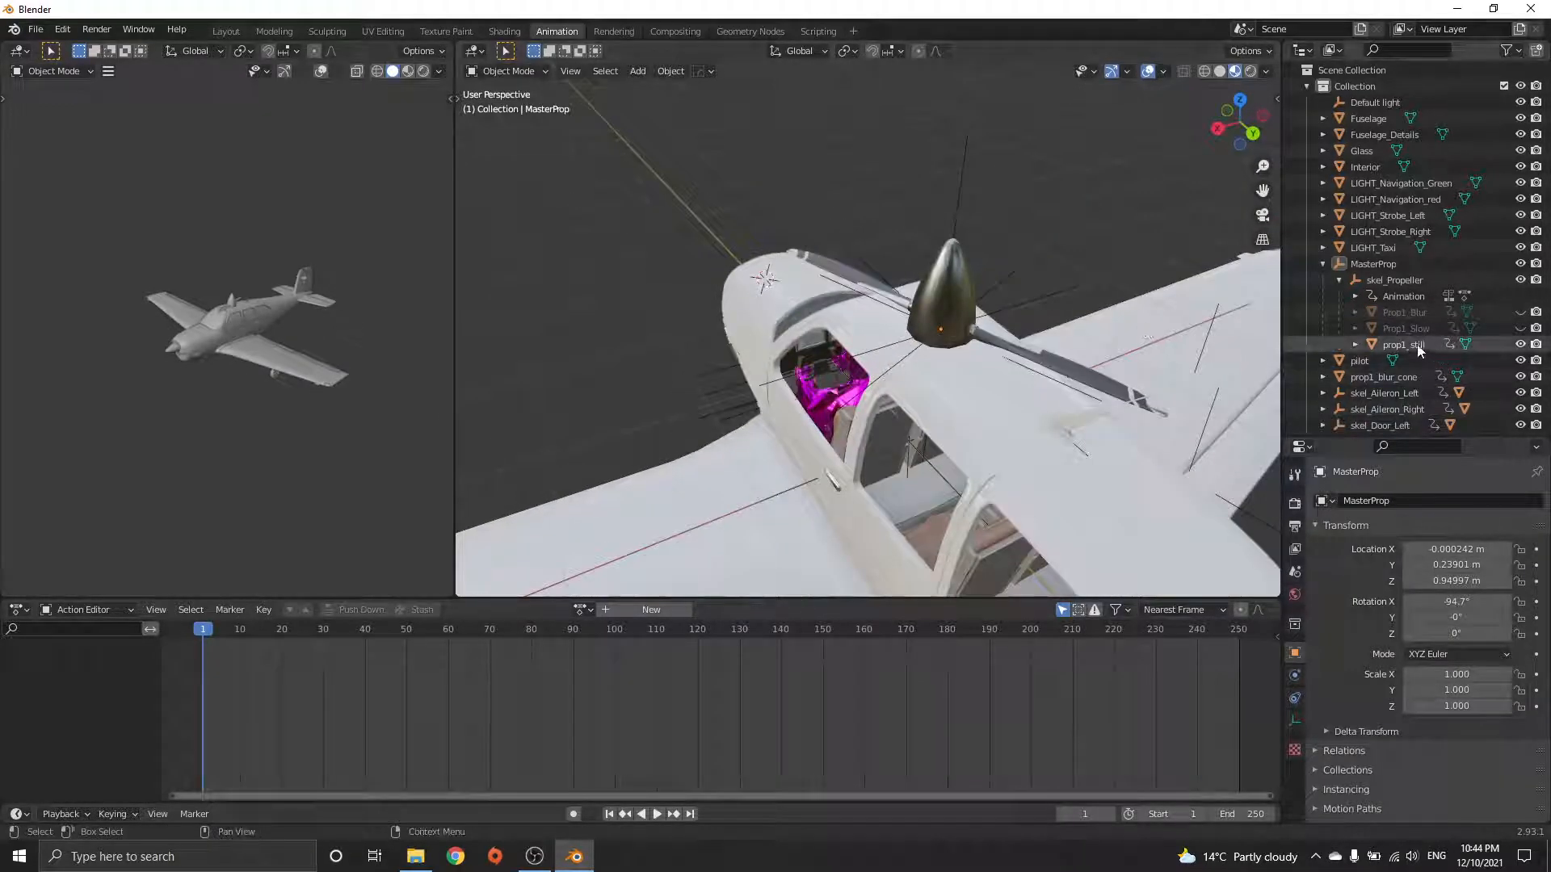
{"action": "left_click", "coordinate": [1520, 344]}
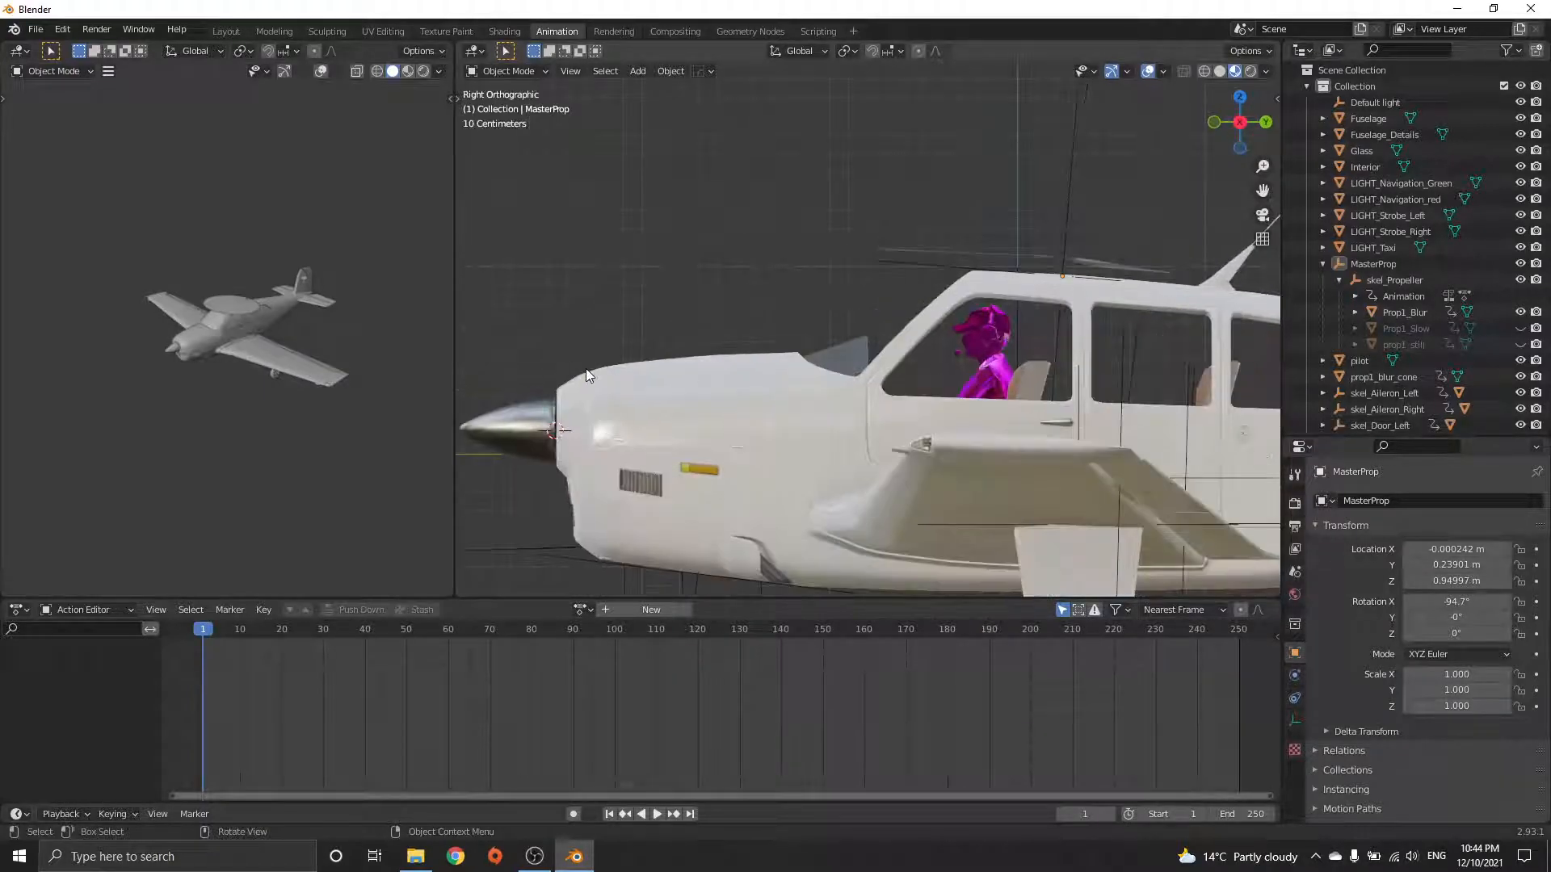
- Unhide Prop1_Slow and prop3_still in the Outliner
{"action": "left_click", "coordinate": [1383, 377]}
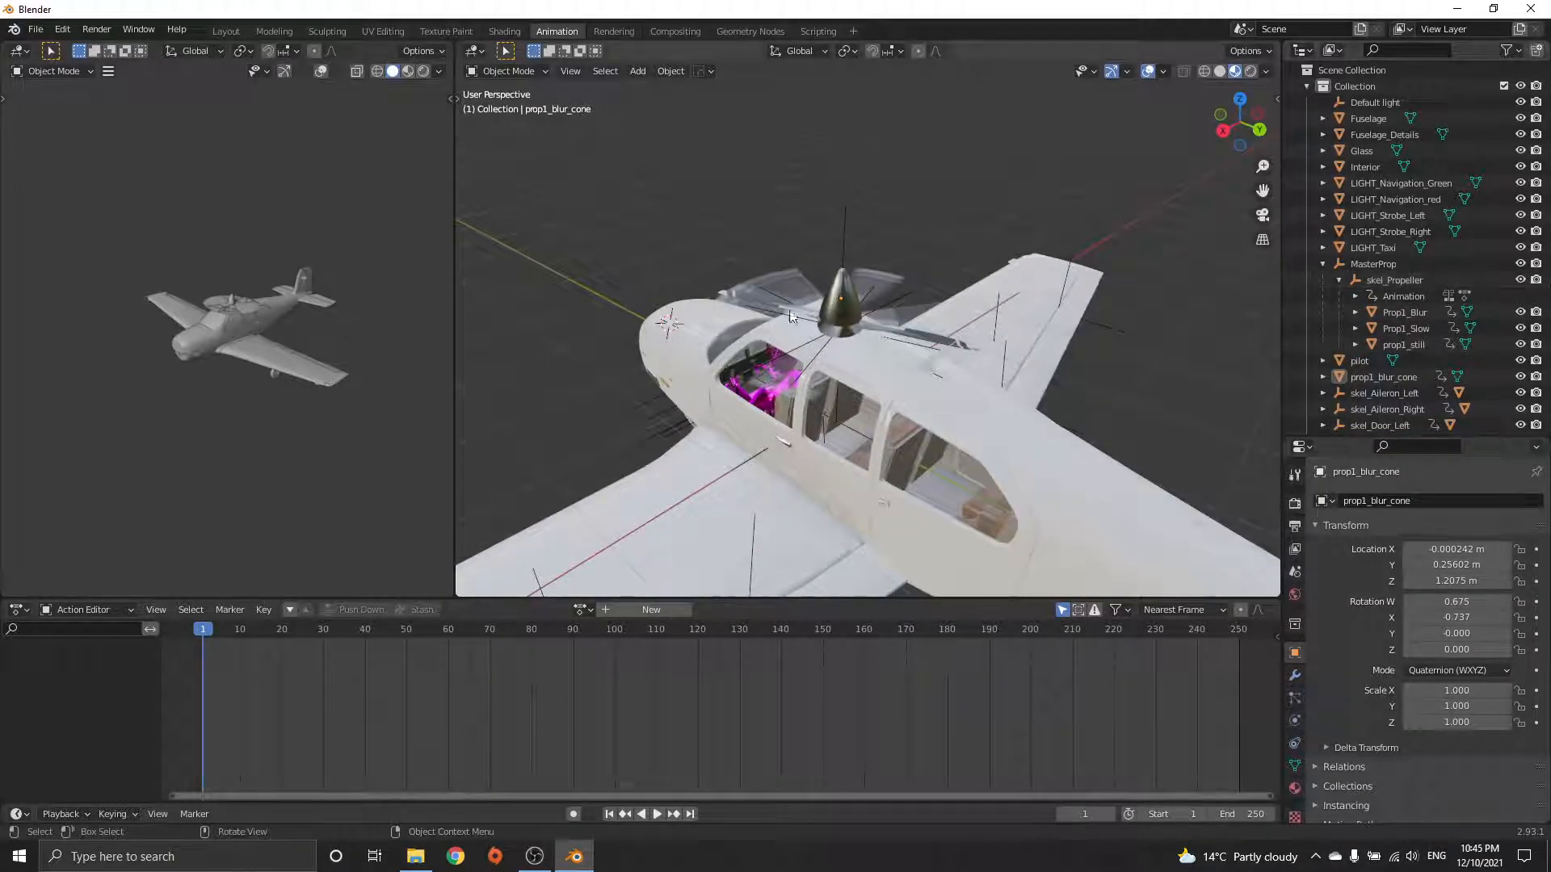
- Scale Prop1_Blur, Prop1_Slow and prop1_still up to about 4.15, 1.22, 4.14 over the roof
{"action": "left_click", "coordinate": [1402, 312]}
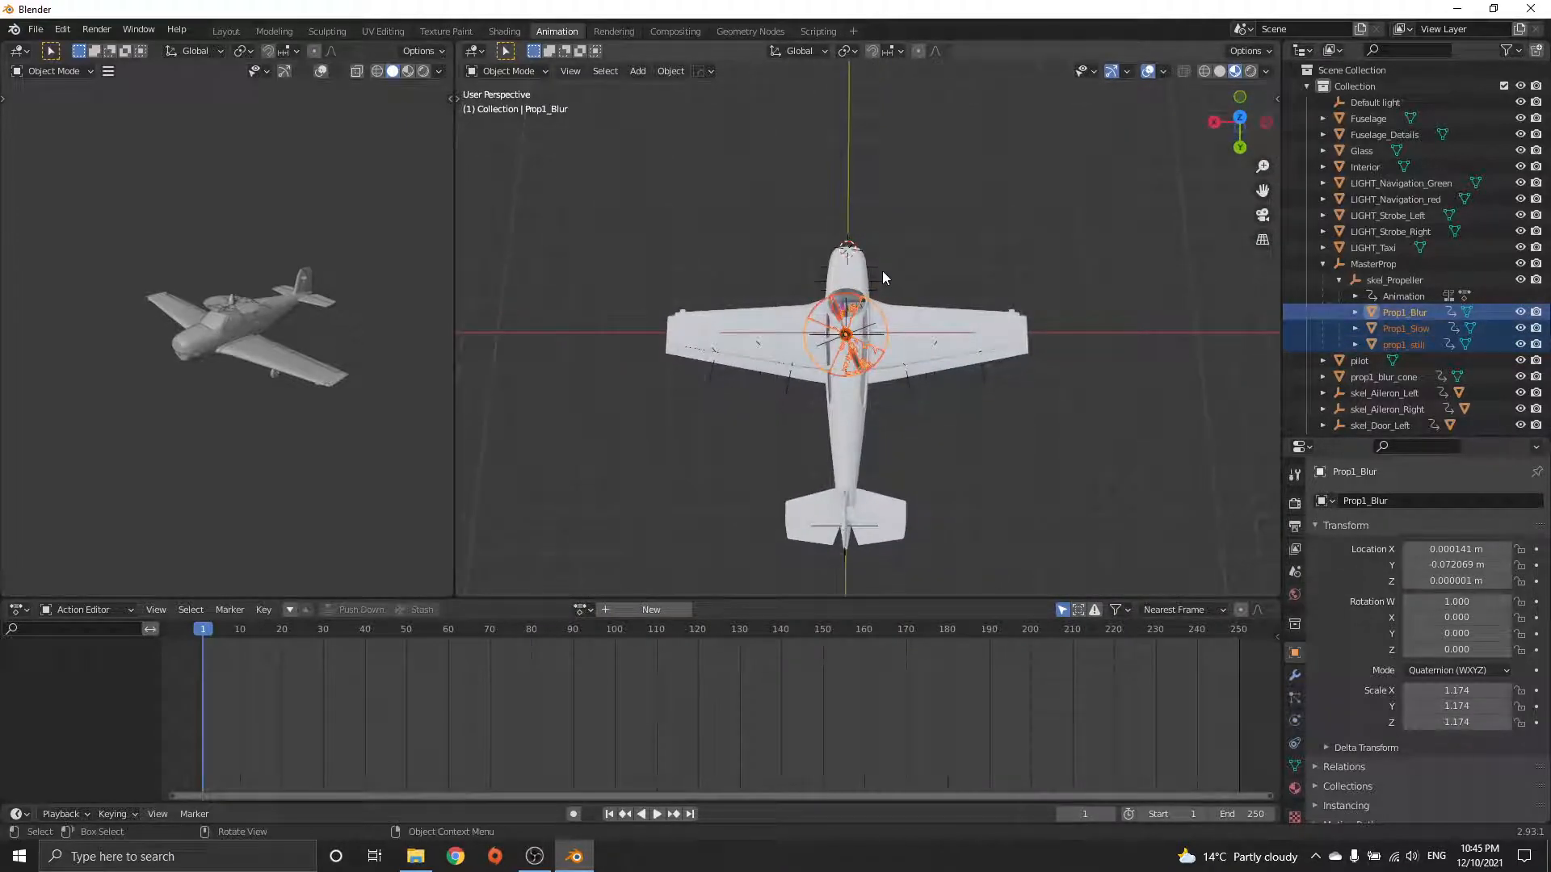
{"action": "key", "text": "s"}
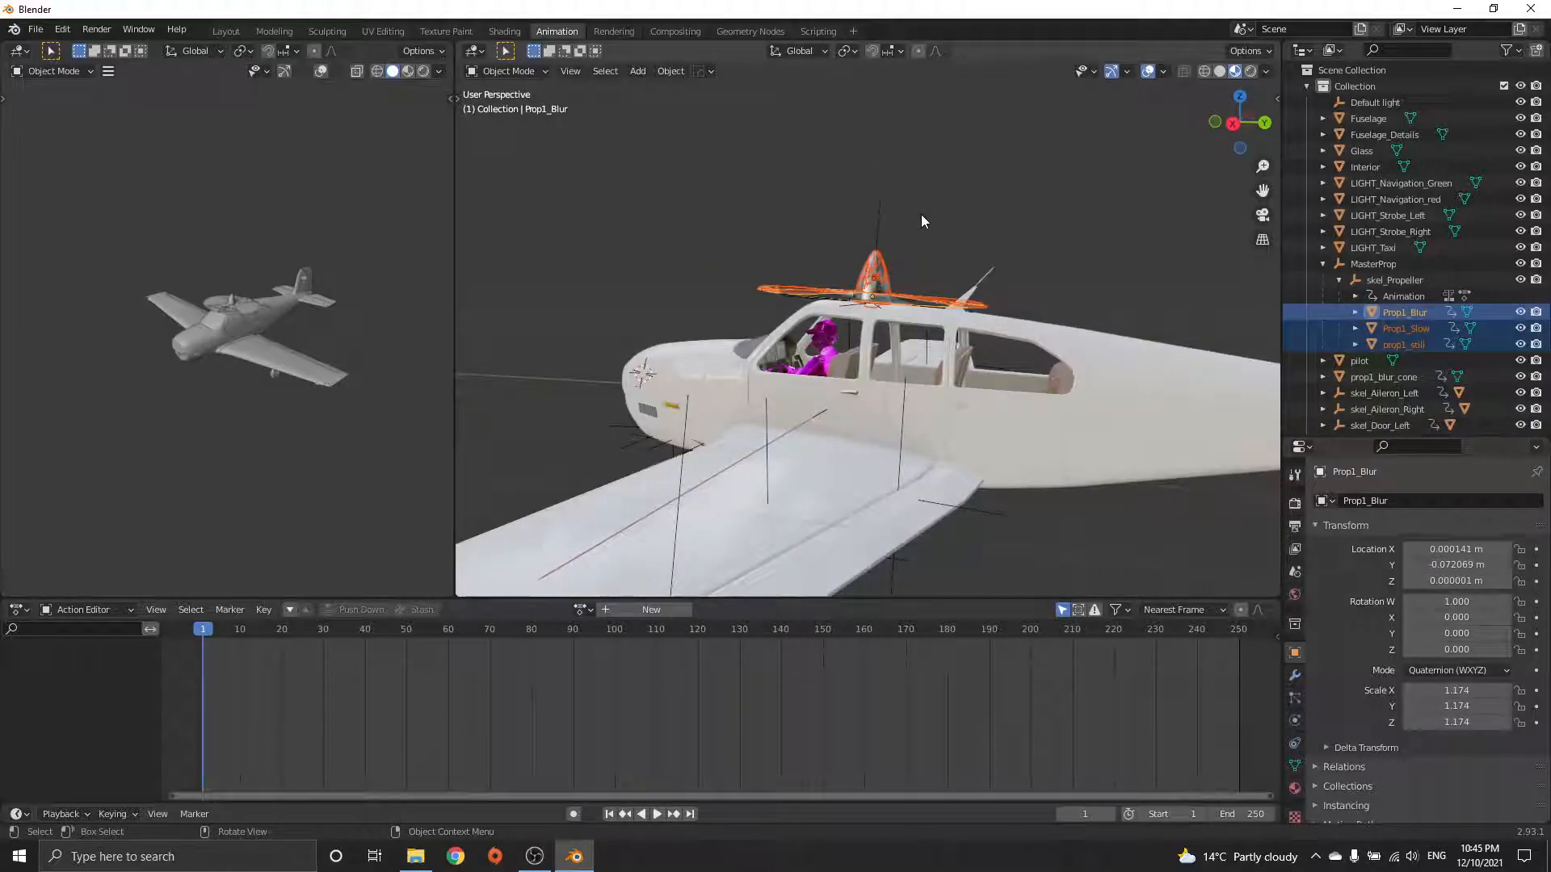
{"action": "key", "text": "s"}
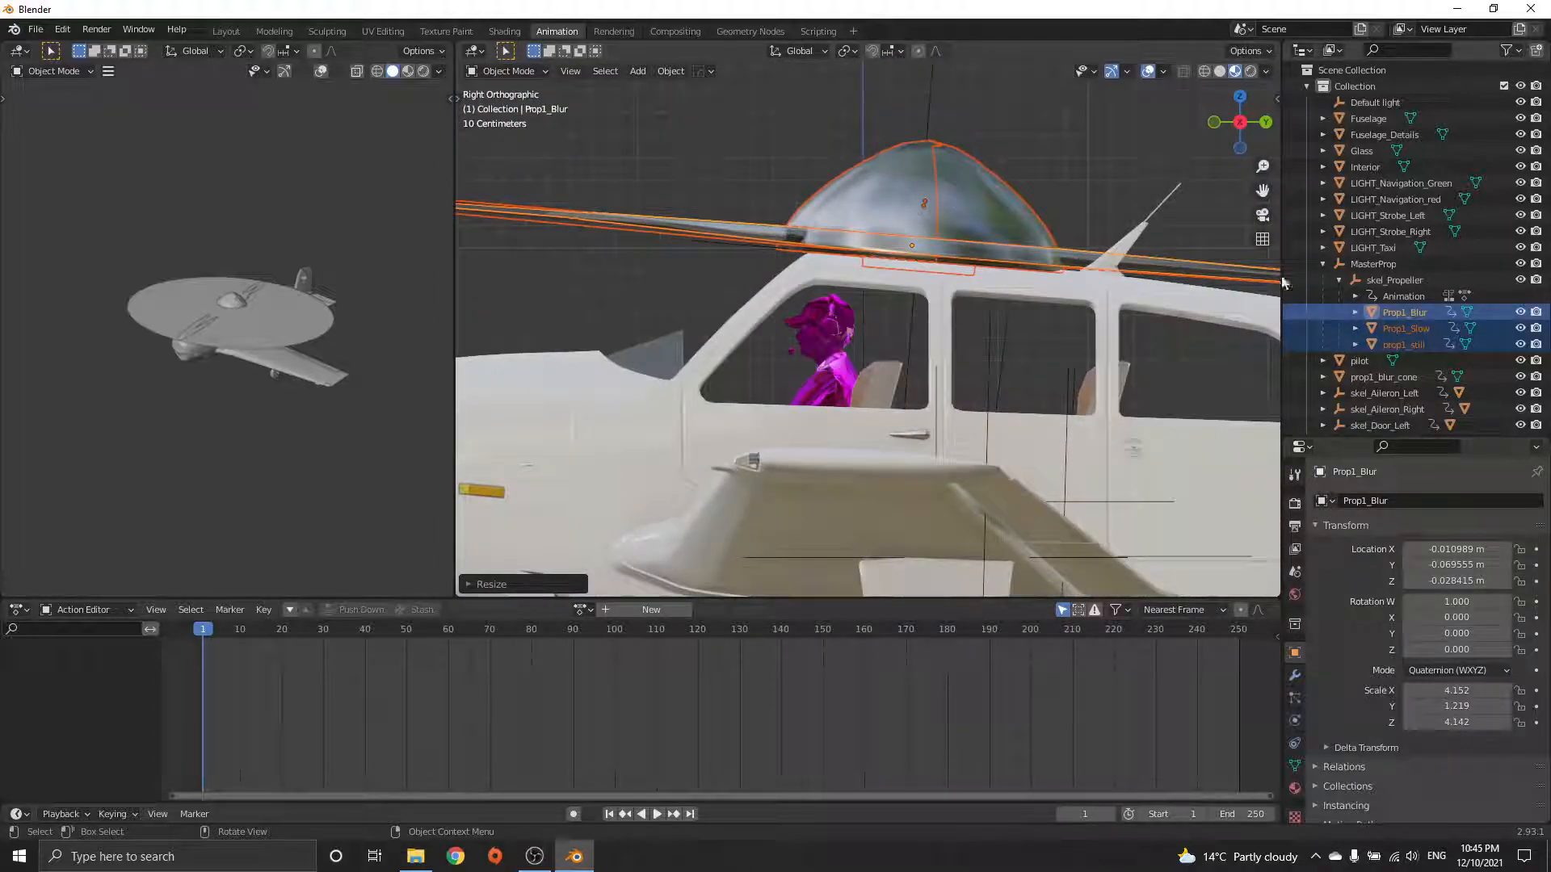
{"action": "left_click", "coordinate": [1383, 377]}
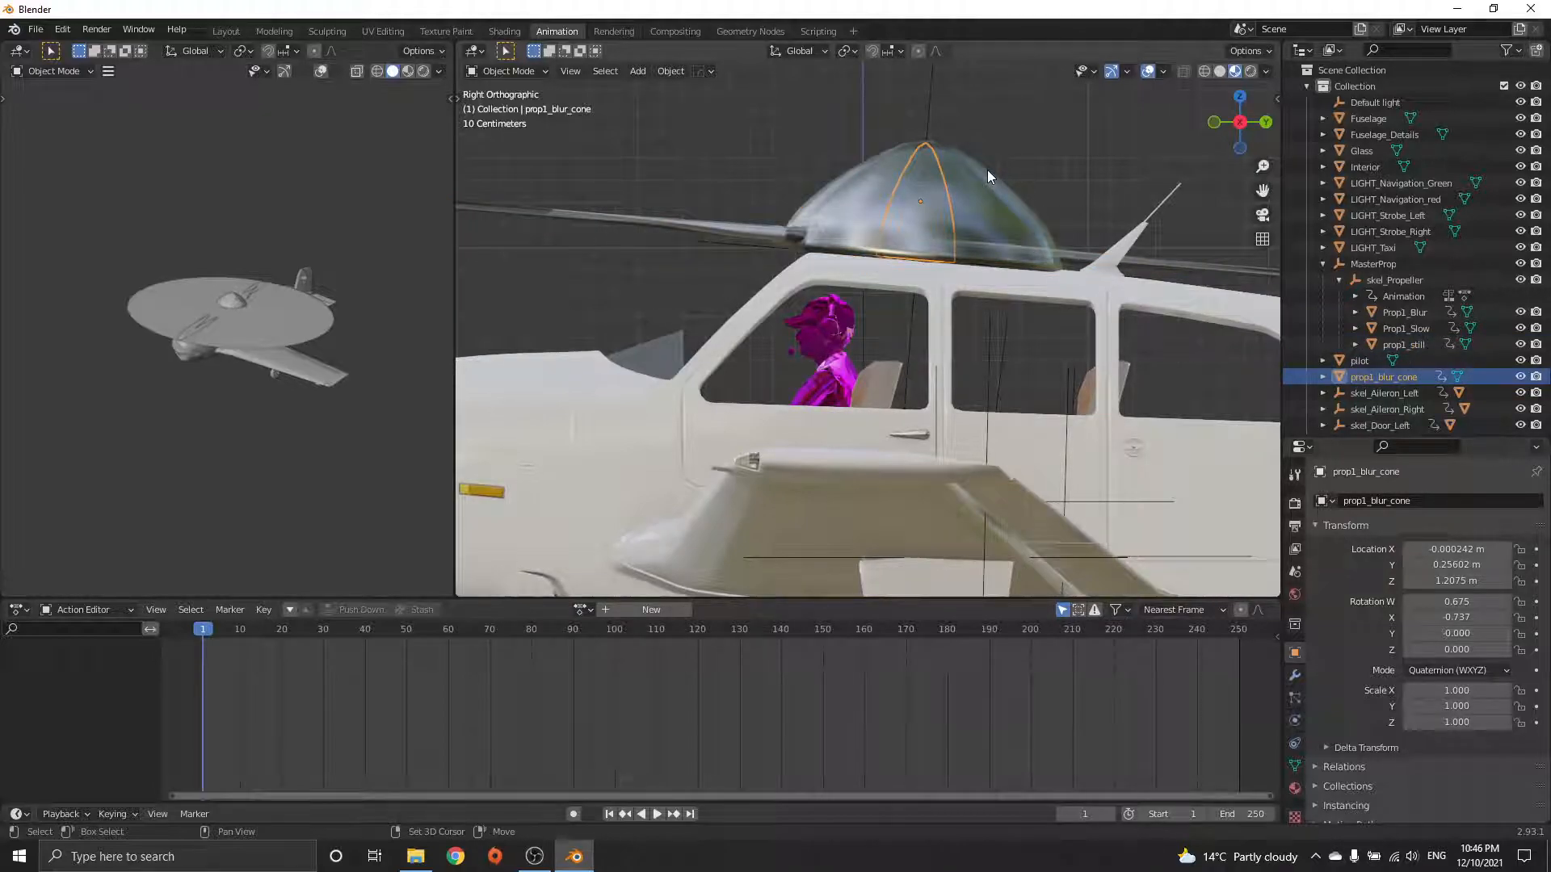
{"action": "key", "text": "s"}
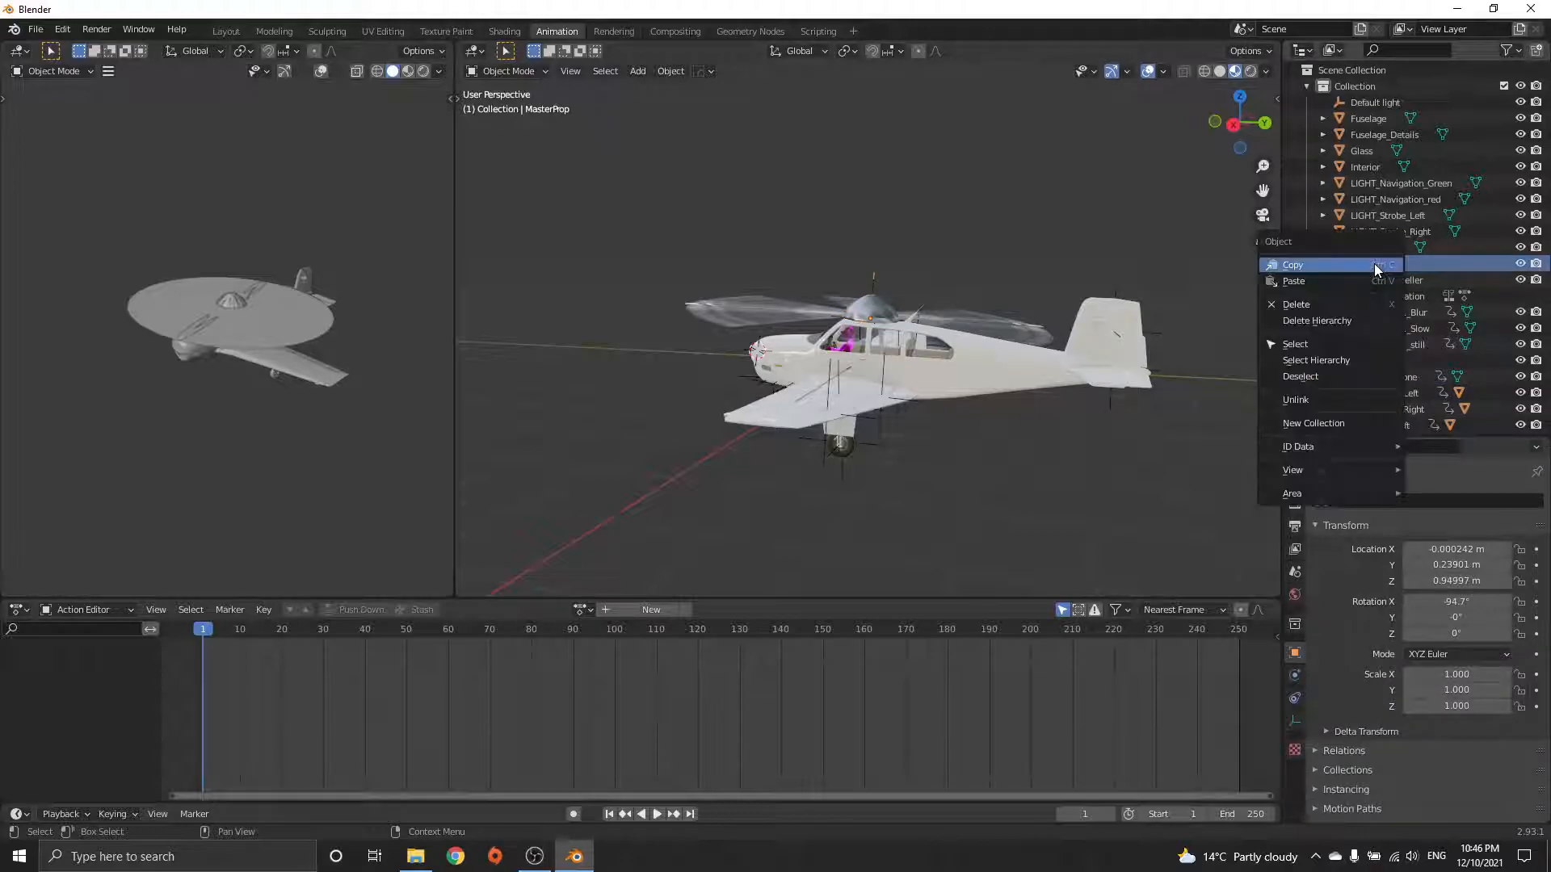
- Duplicate MasterProp as MasterProp.001 and shrink it to 0.218 scale at the tail
{"action": "left_click", "coordinate": [1373, 264]}
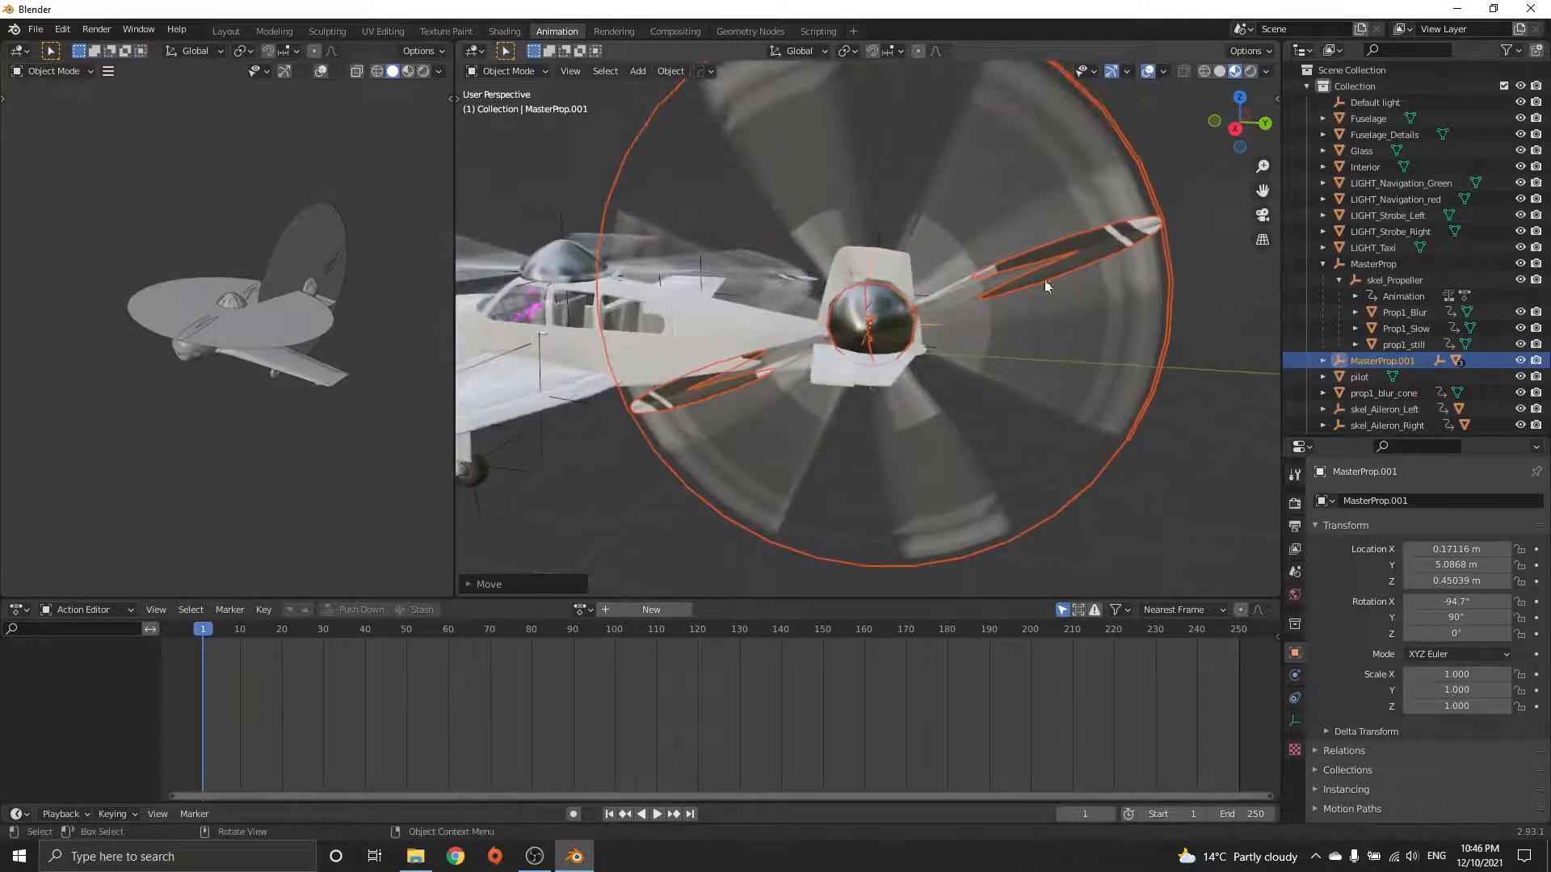
{"action": "key", "text": "s"}
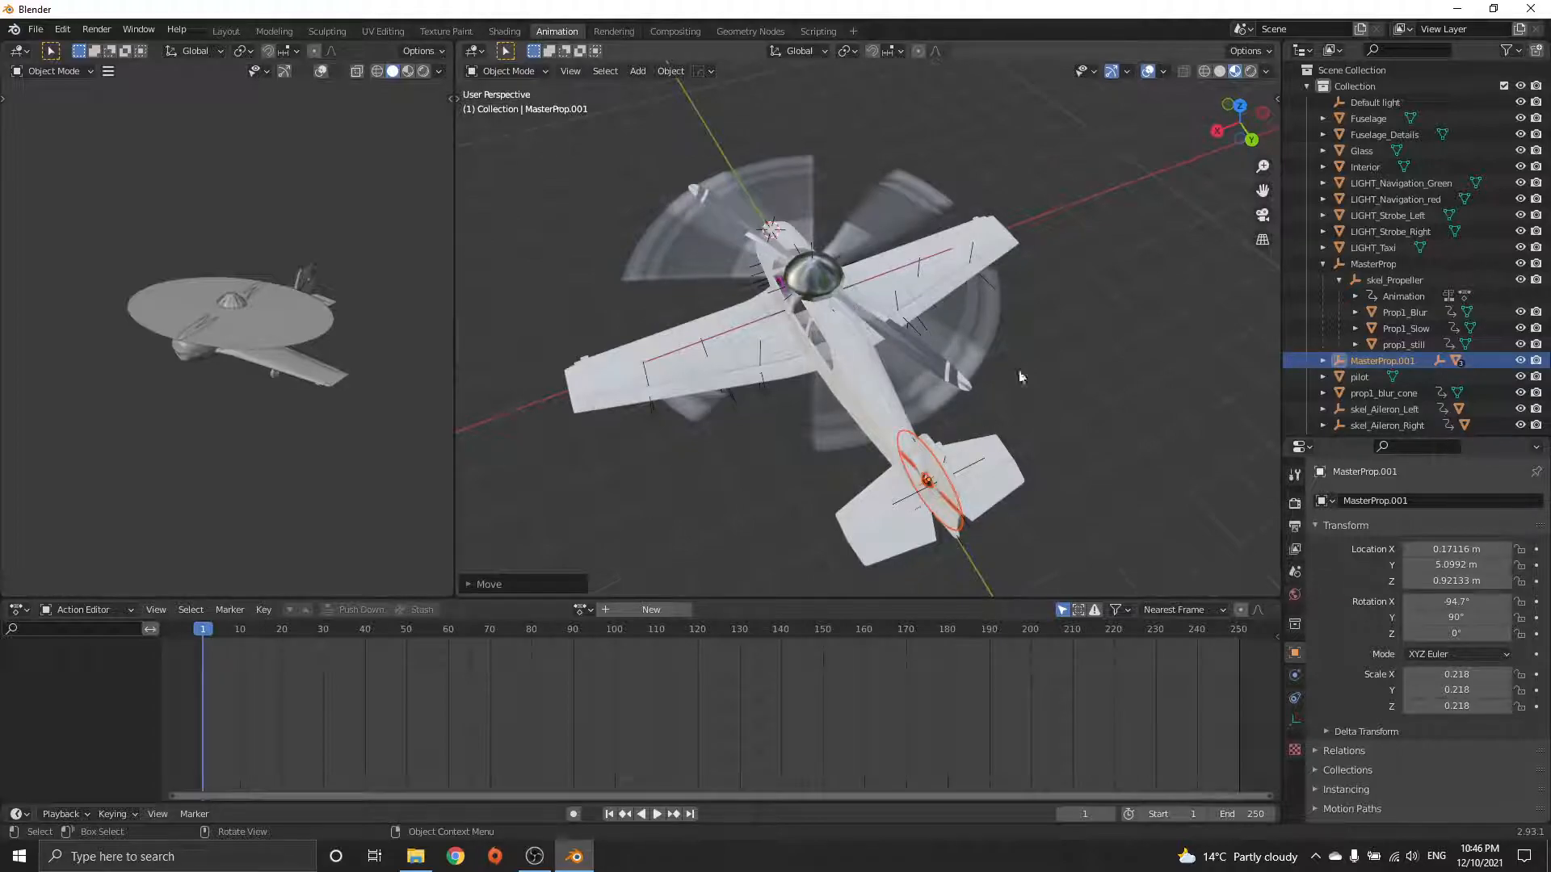
- Add a cube at the rotor hub and stretch it to a 0.107, 3.433, 0.107 bar
{"action": "left_click", "coordinate": [1402, 344]}
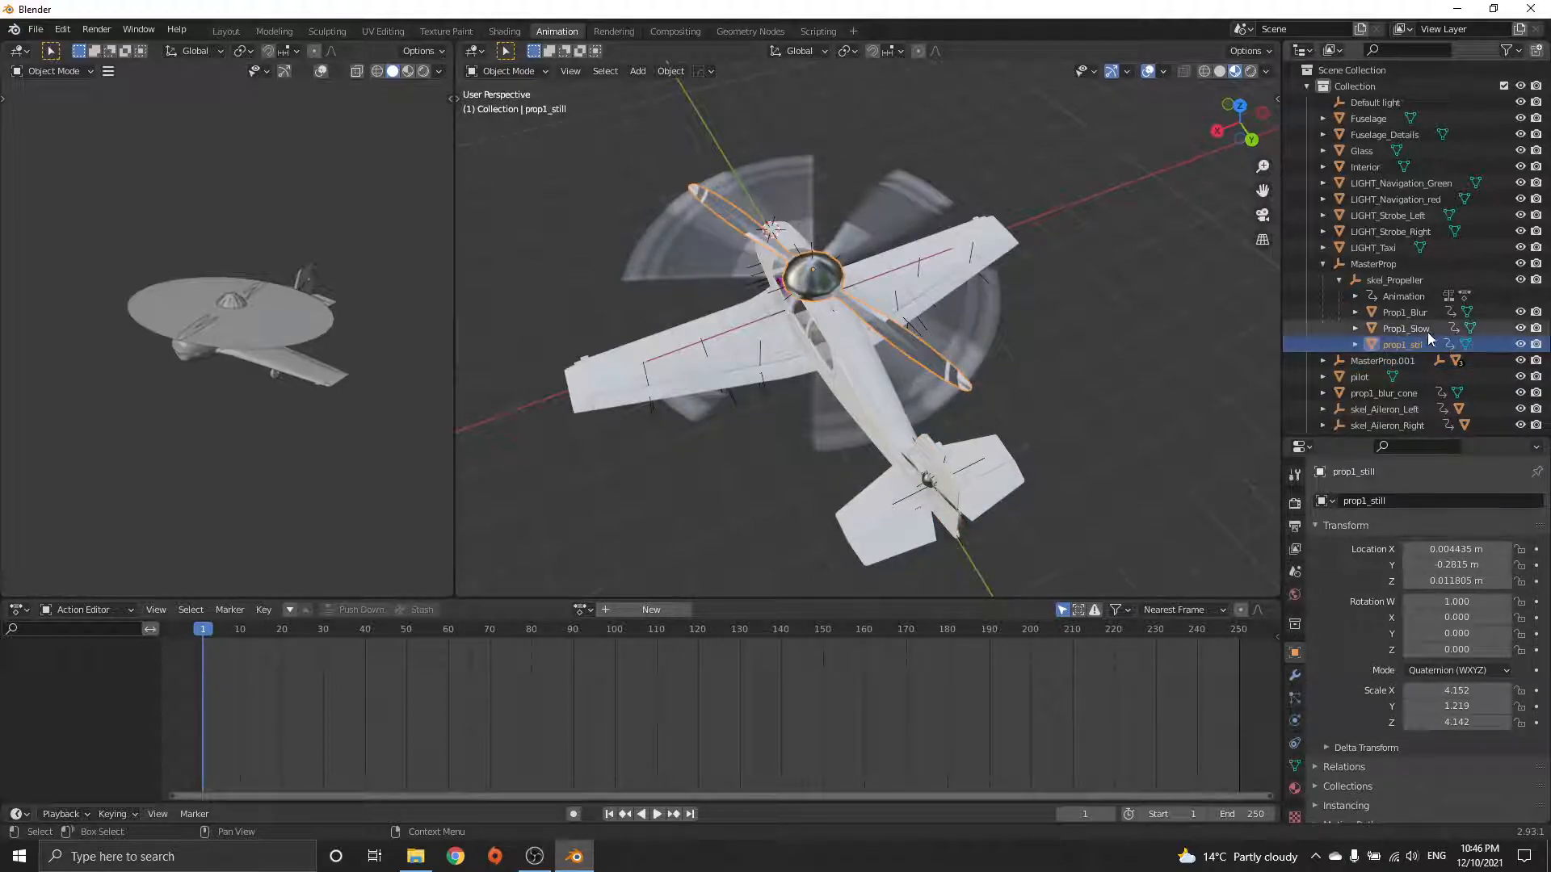
{"action": "left_click", "coordinate": [1405, 327]}
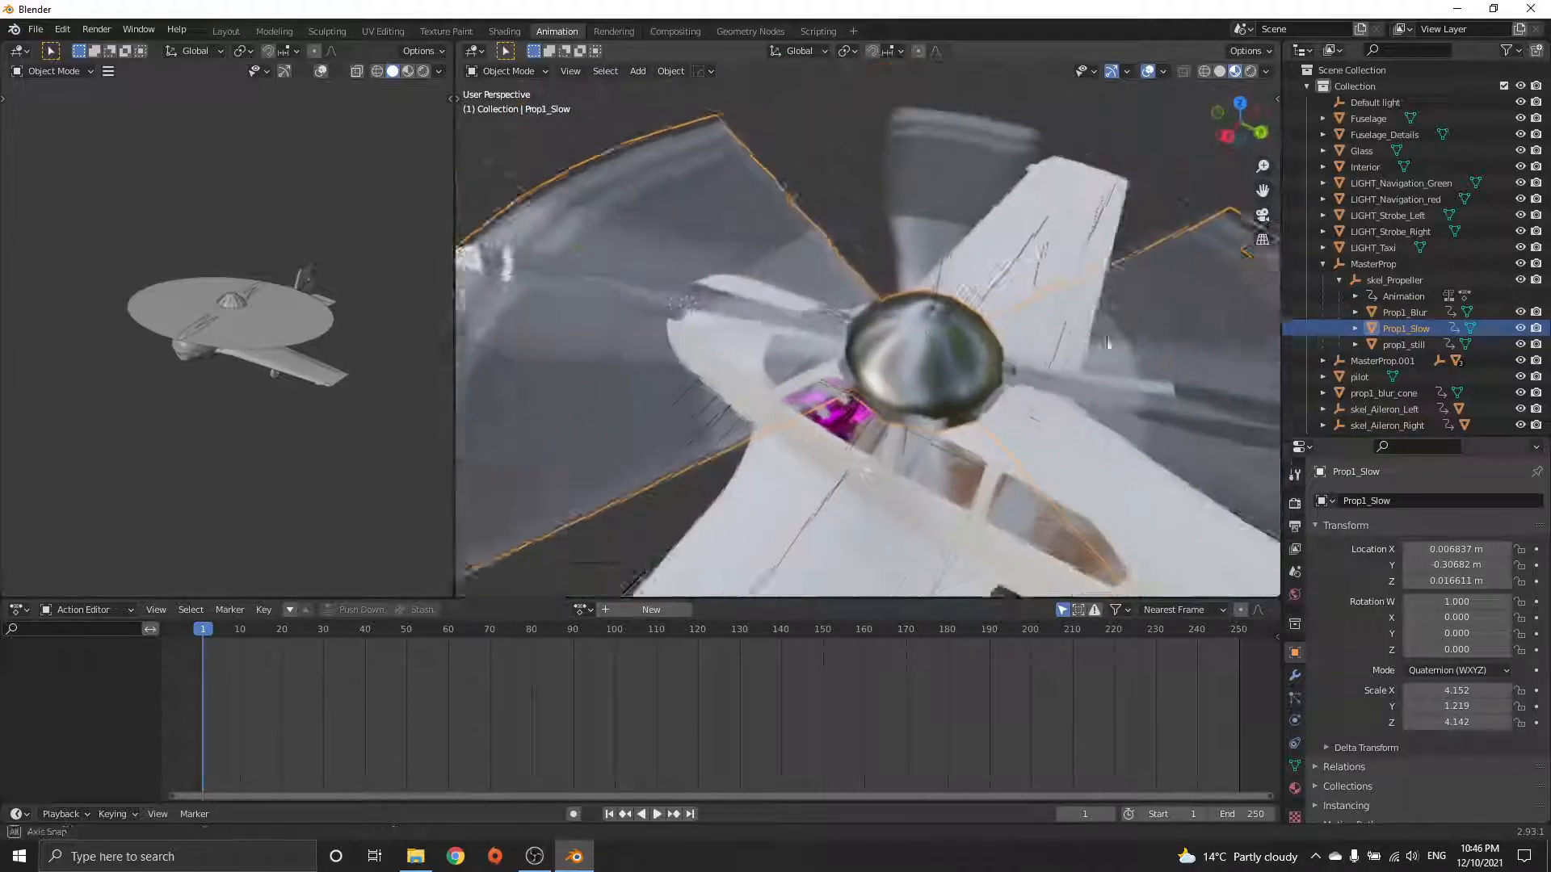
{"action": "left_click", "coordinate": [1404, 344]}
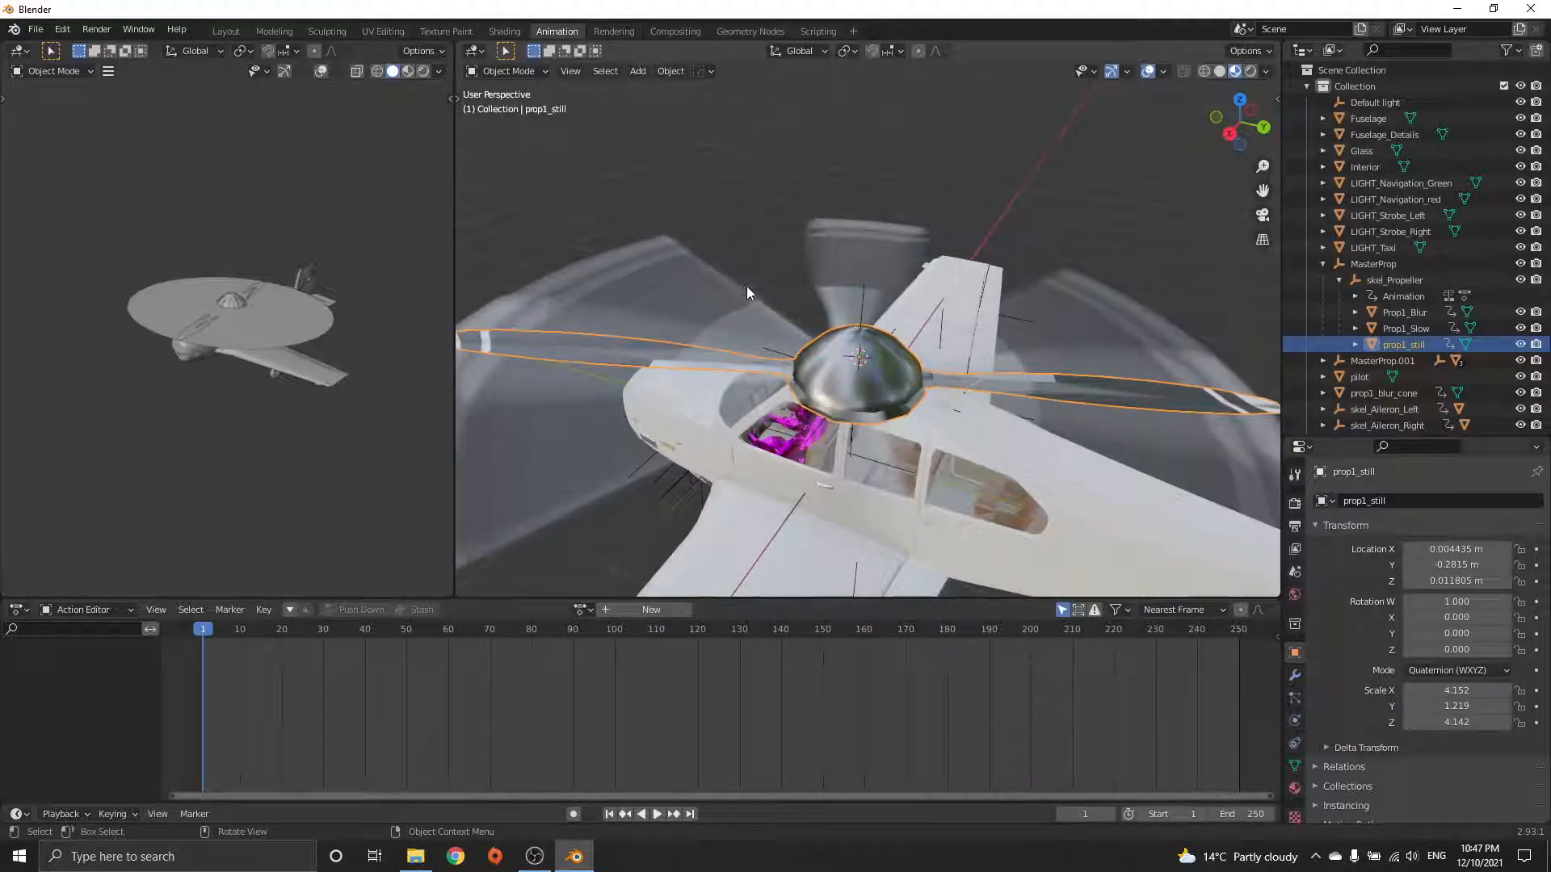
{"action": "left_click", "coordinate": [638, 70]}
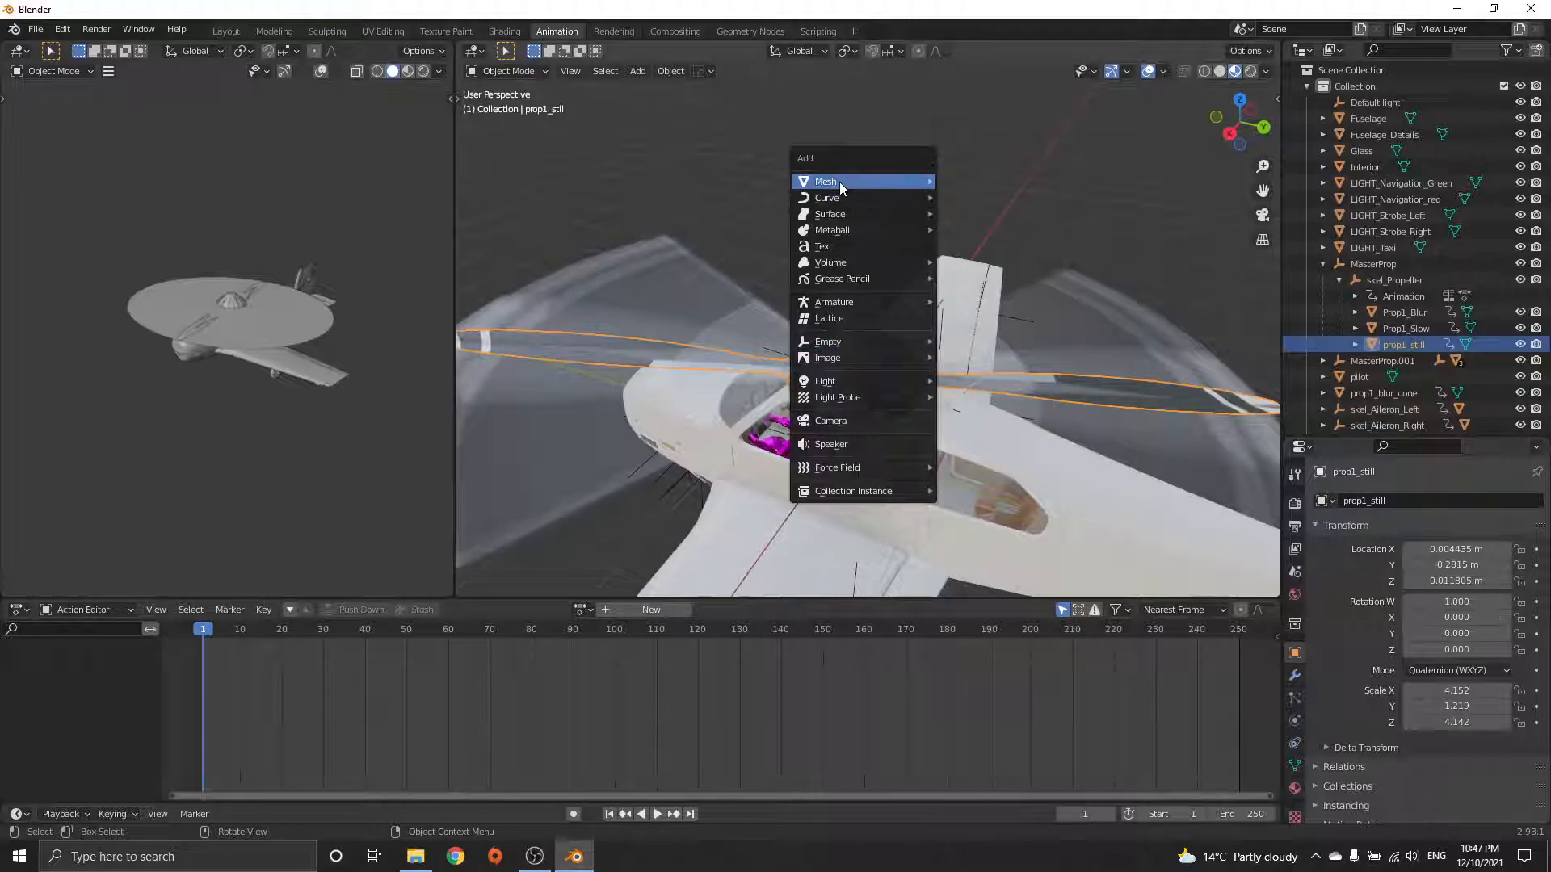
{"action": "left_click", "coordinate": [825, 181]}
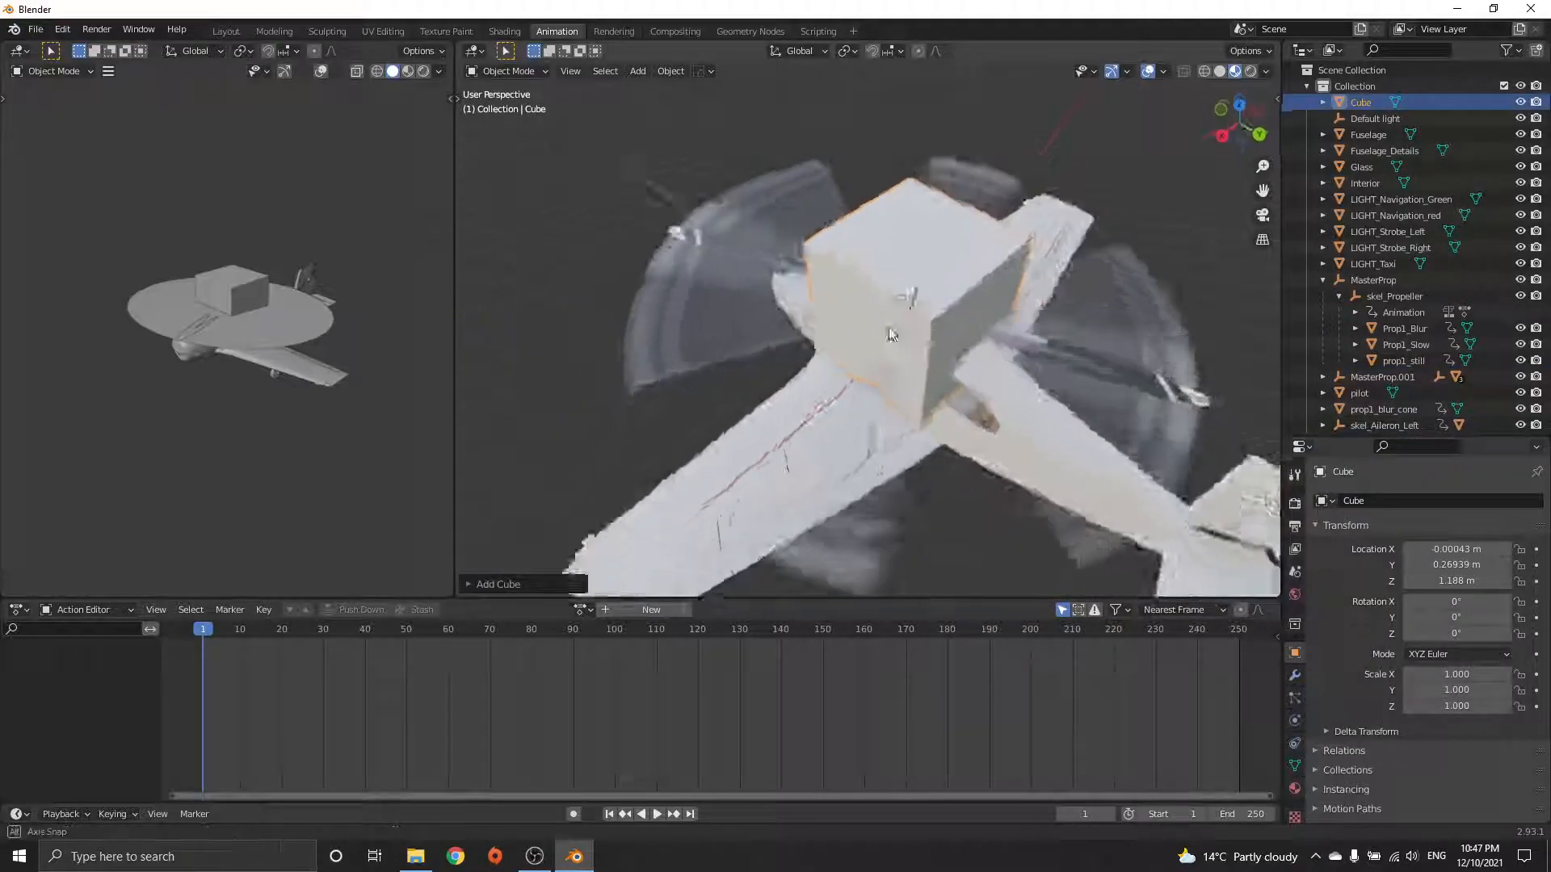
{"action": "key", "text": "s"}
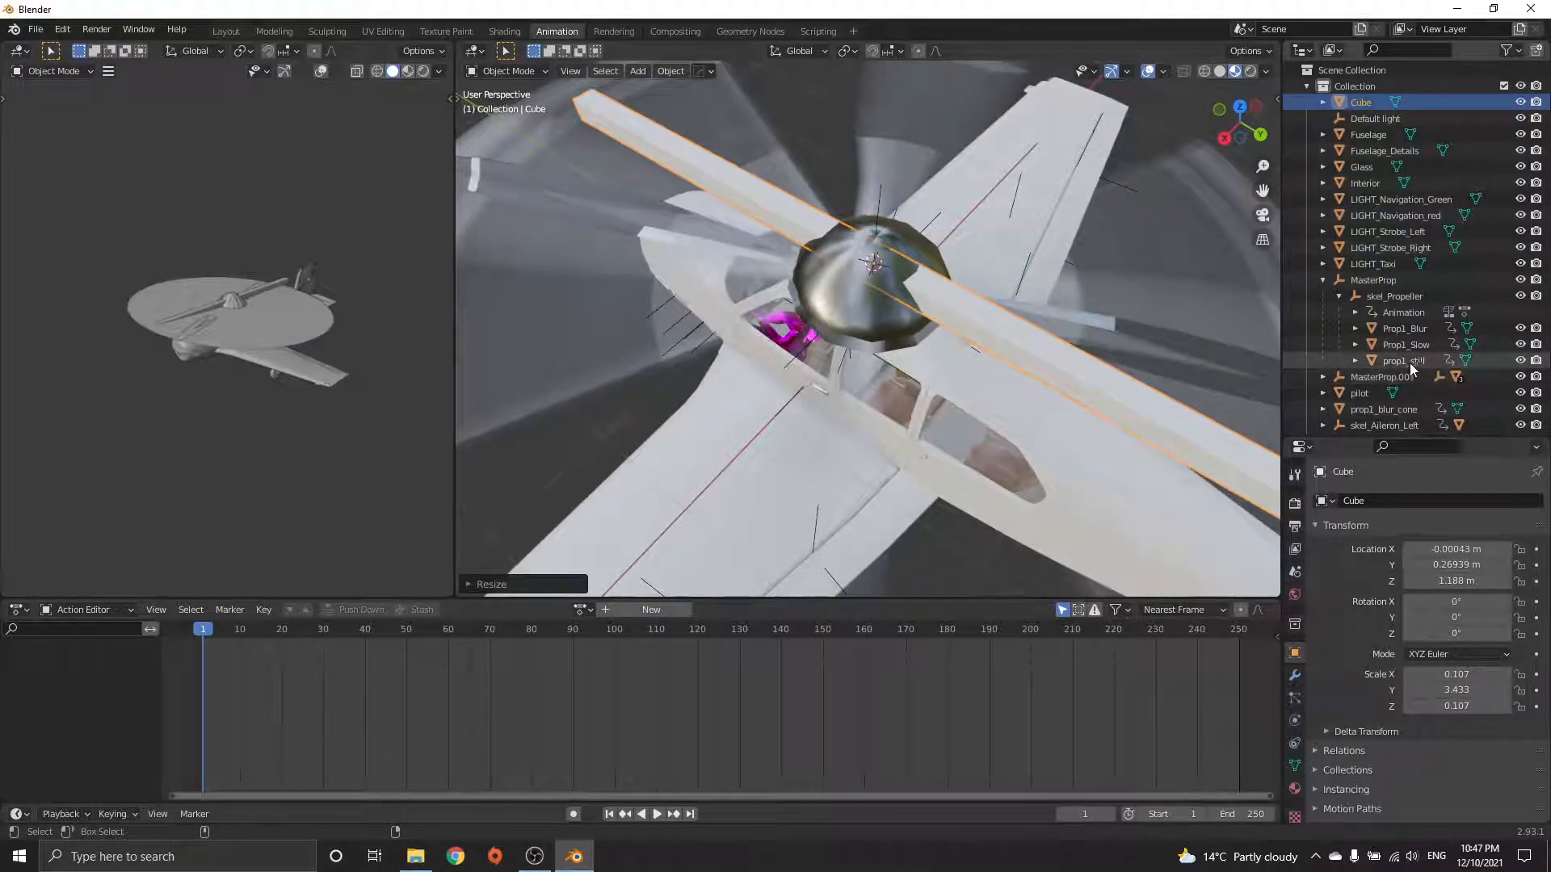
- Parent the cube bar to prop1_still keeping transform, and hide the Prop1_Blur blades
{"action": "left_click", "coordinate": [1402, 360]}
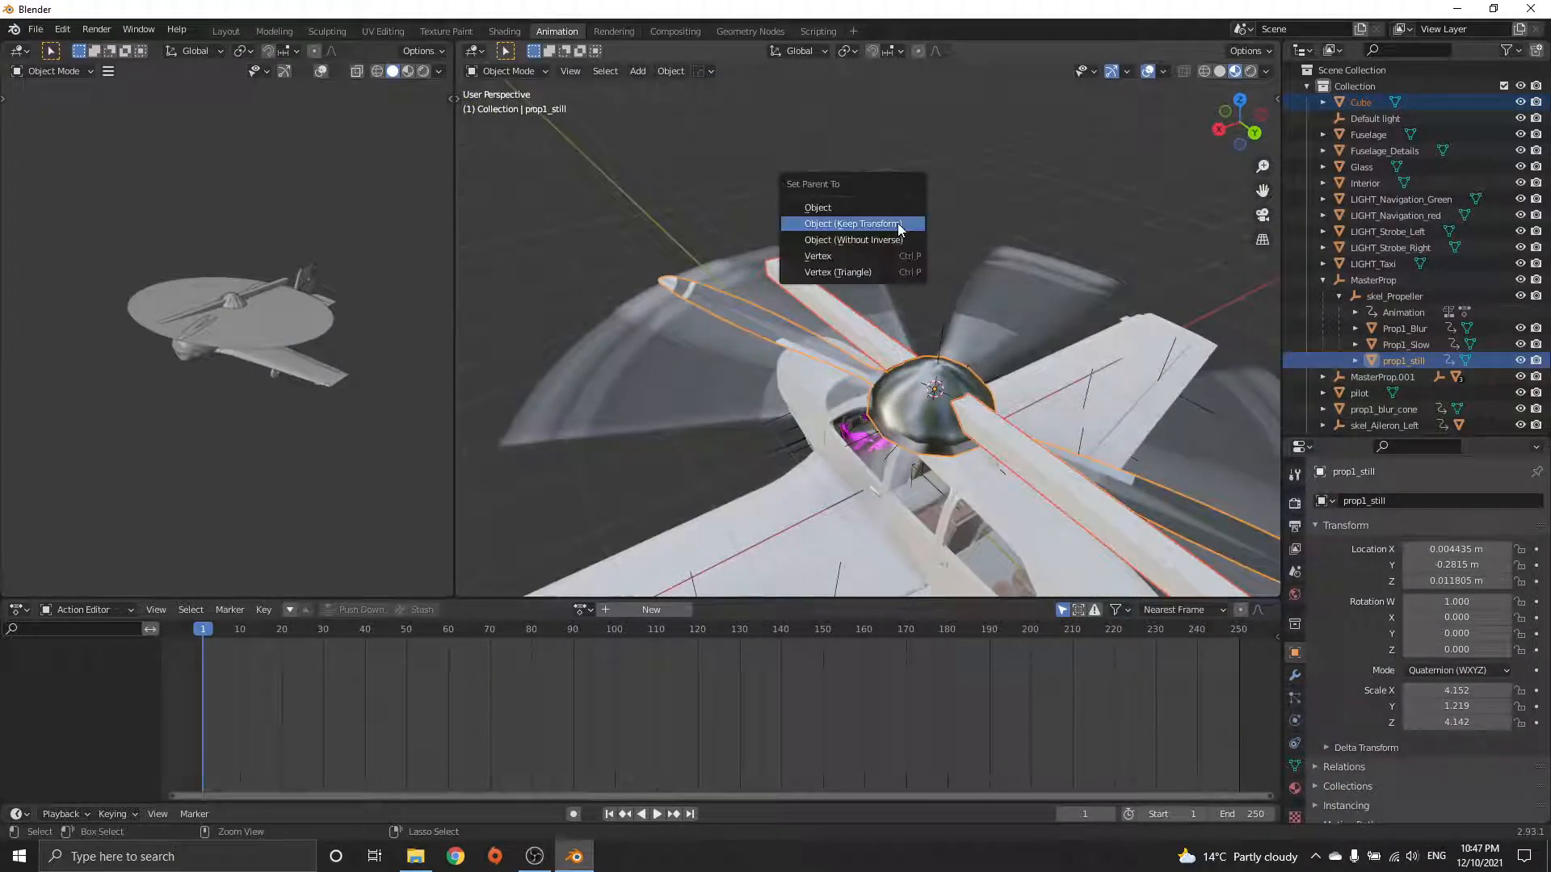
{"action": "left_click", "coordinate": [849, 223]}
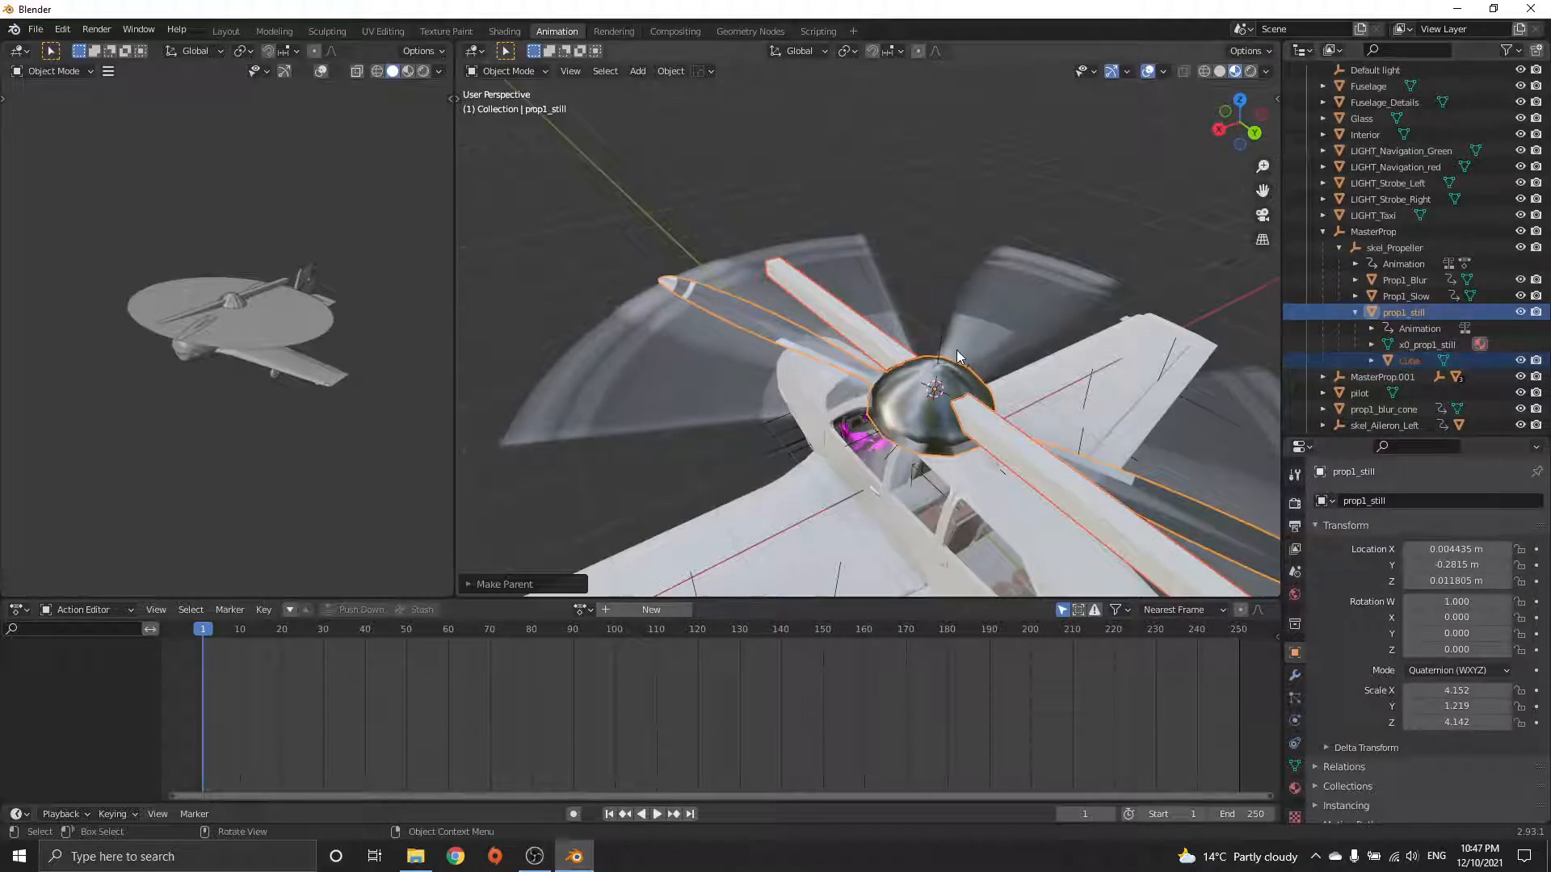
{"action": "left_click", "coordinate": [1402, 281]}
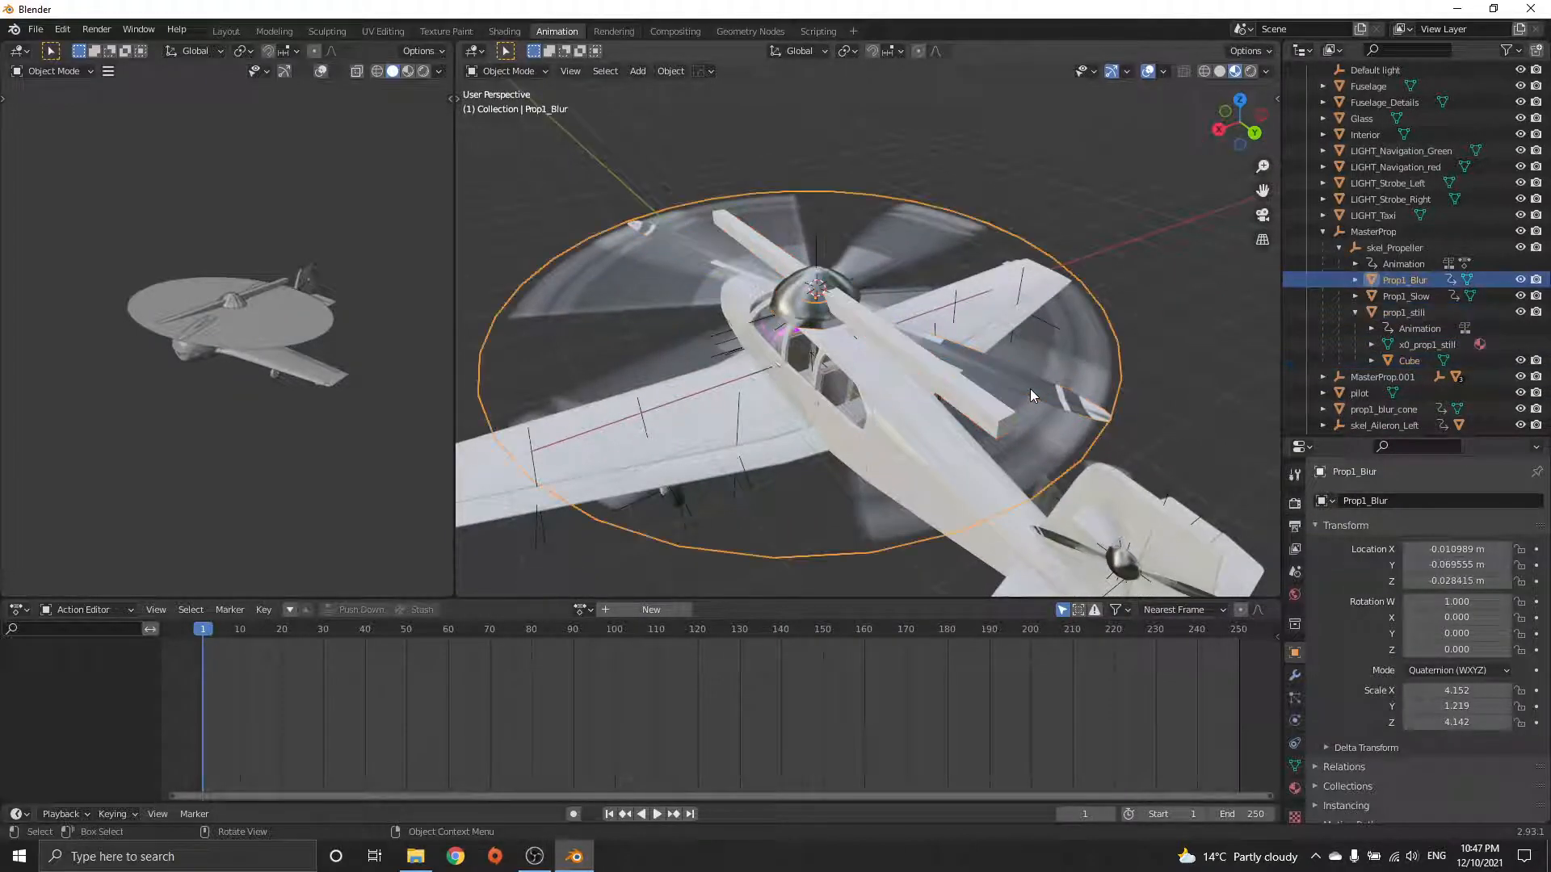
{"action": "left_click", "coordinate": [1404, 295]}
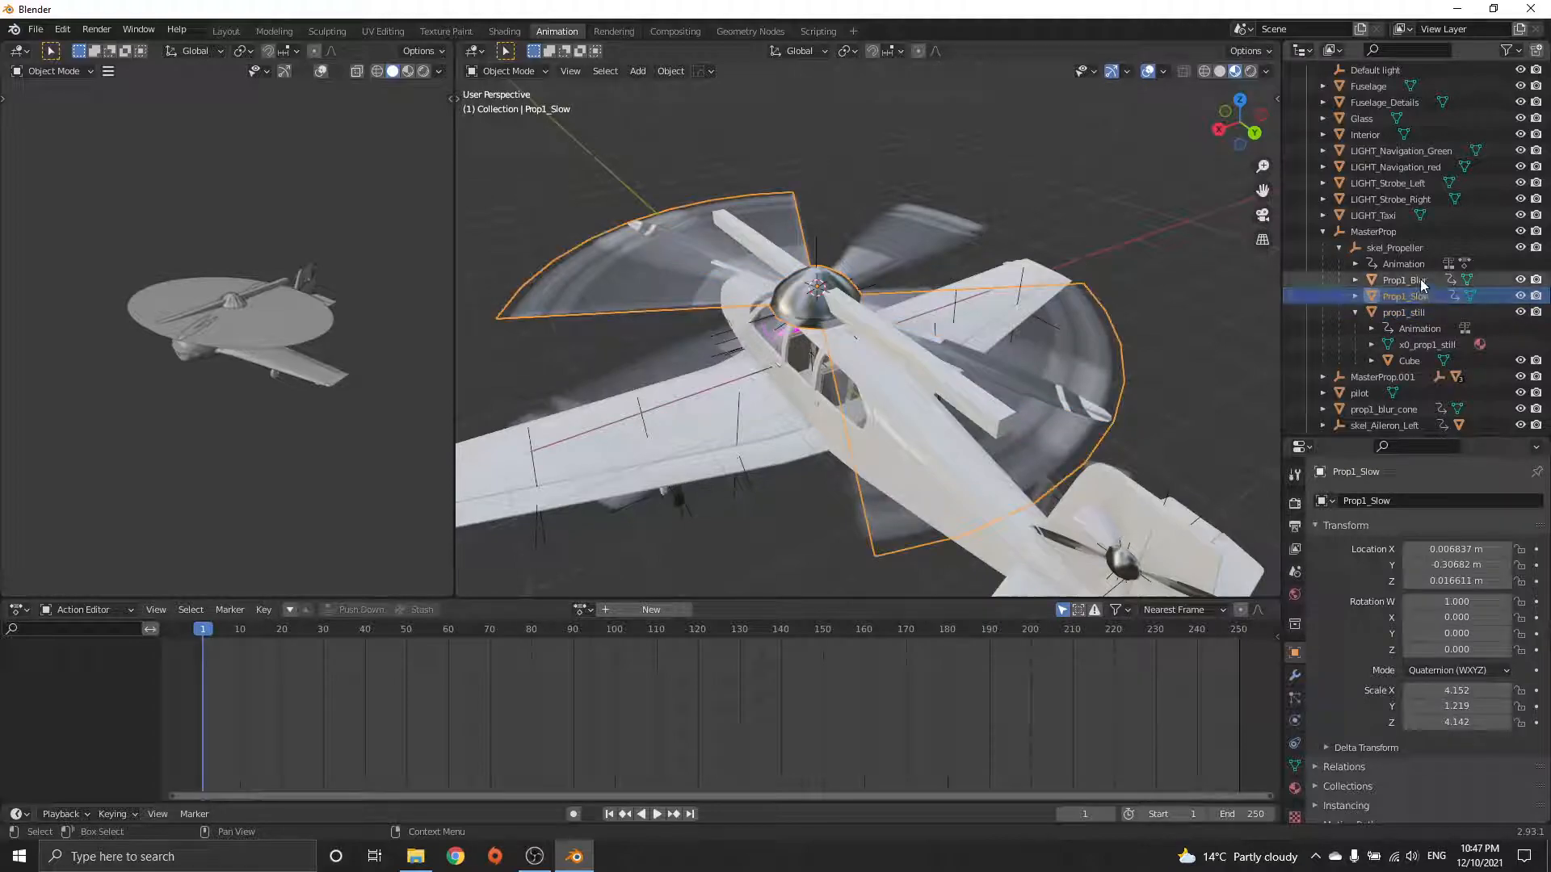
{"action": "left_click", "coordinate": [1402, 281]}
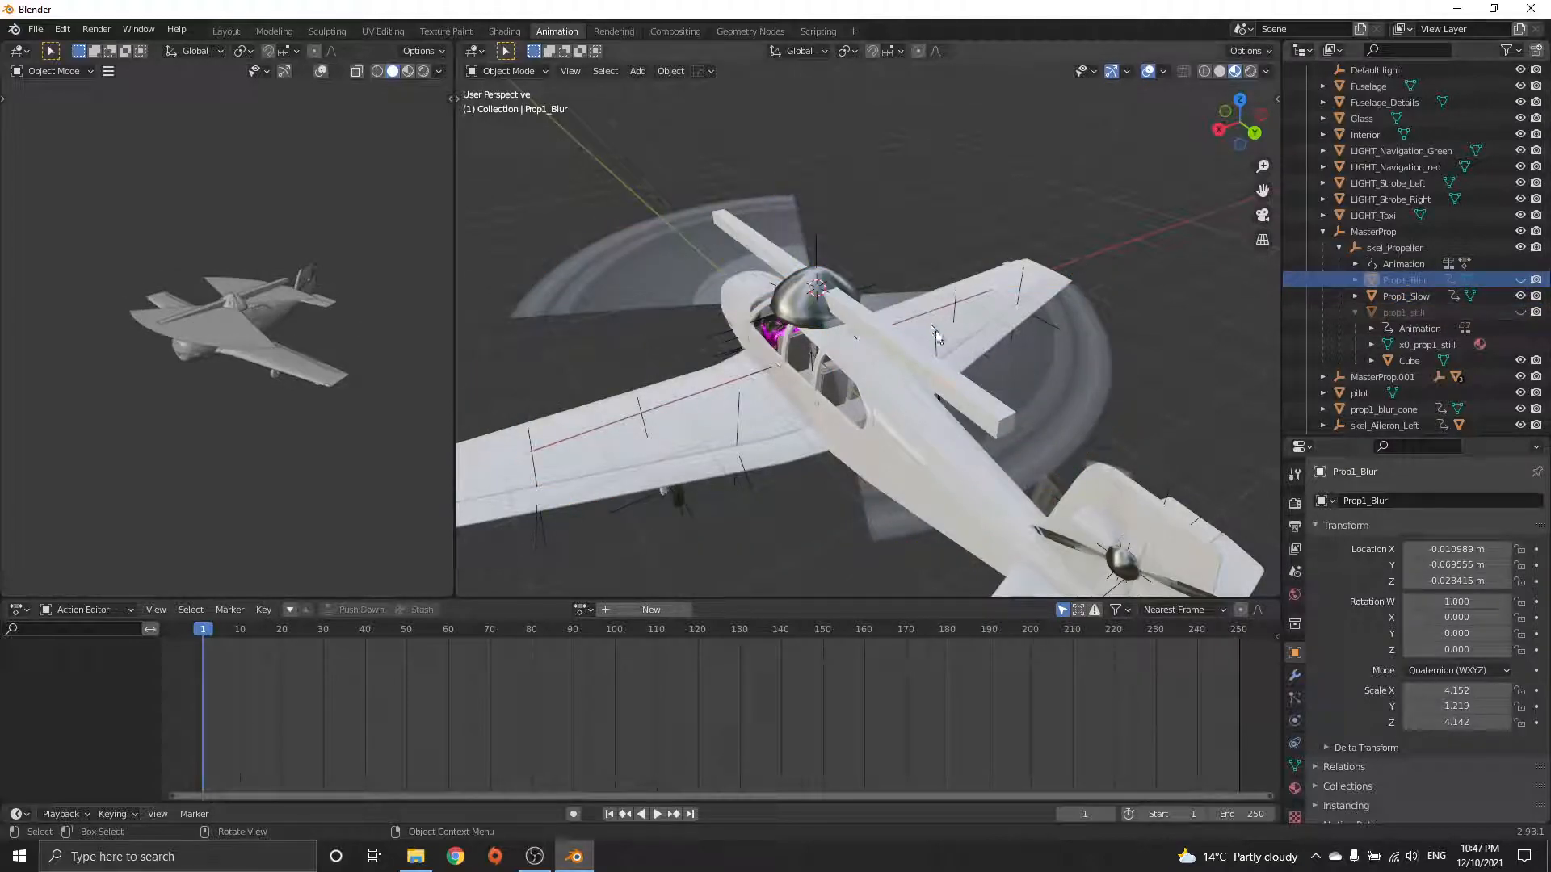
- Duplicate the cube bar to create Cube.001
{"action": "left_click", "coordinate": [1408, 360]}
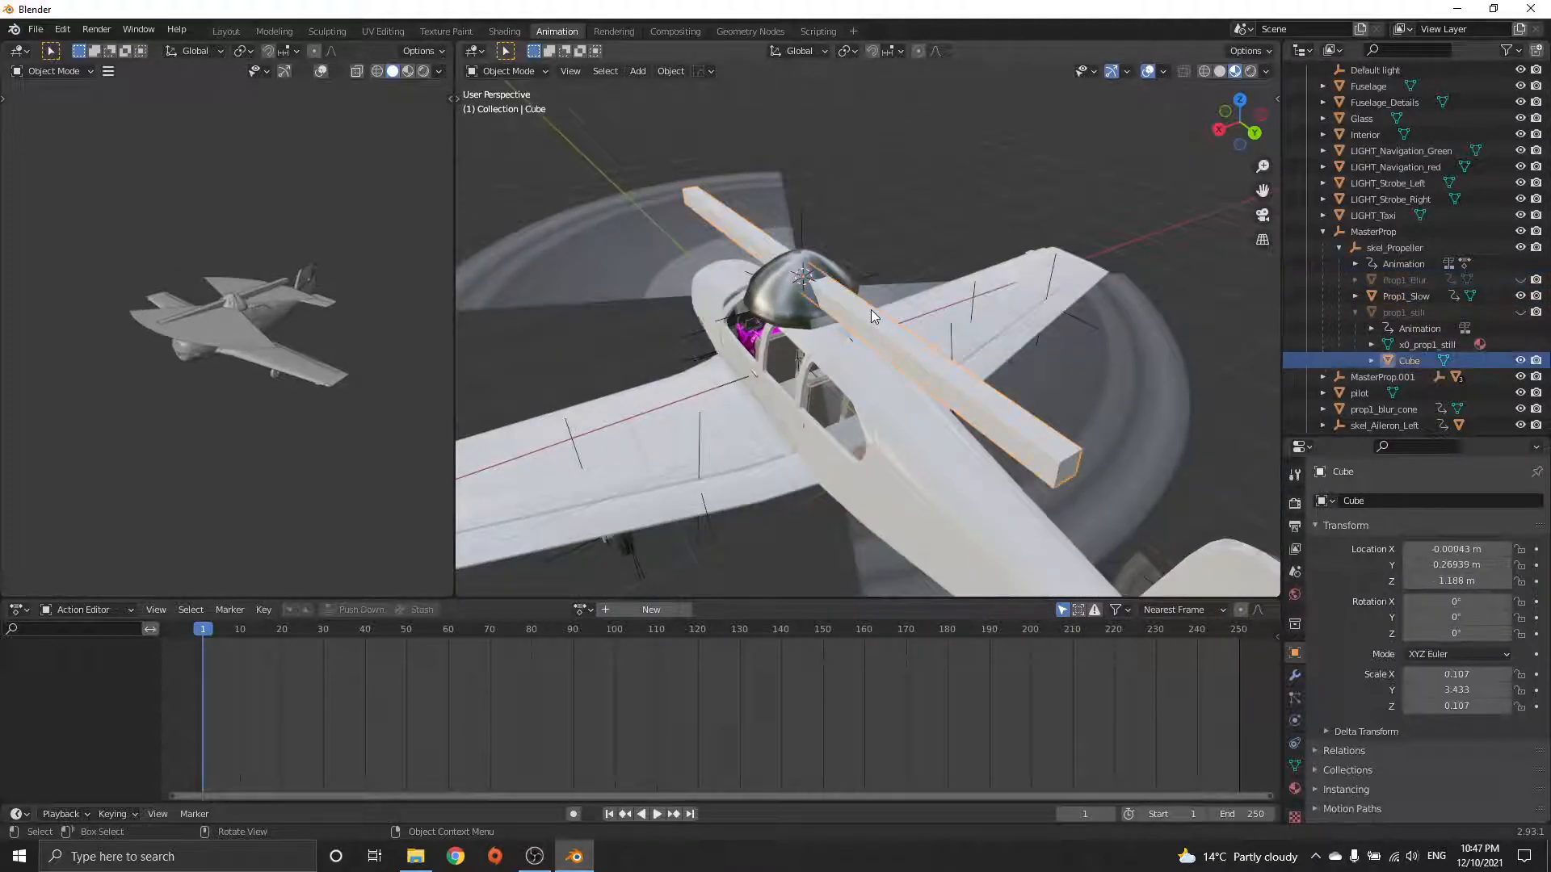
{"action": "key", "text": "shift+d"}
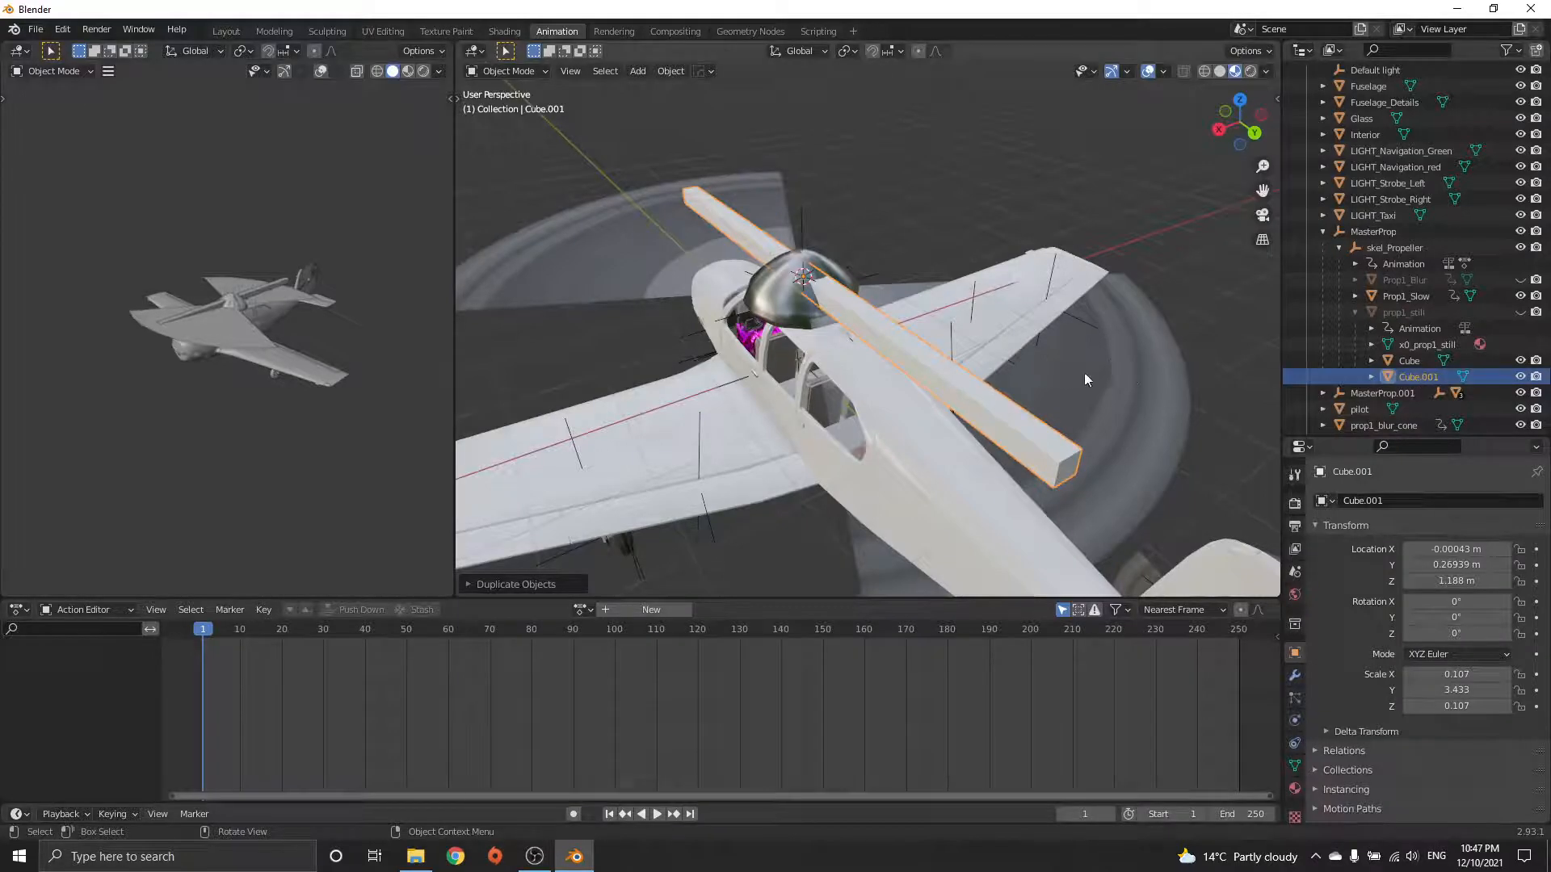
{"action": "left_click", "coordinate": [1406, 296]}
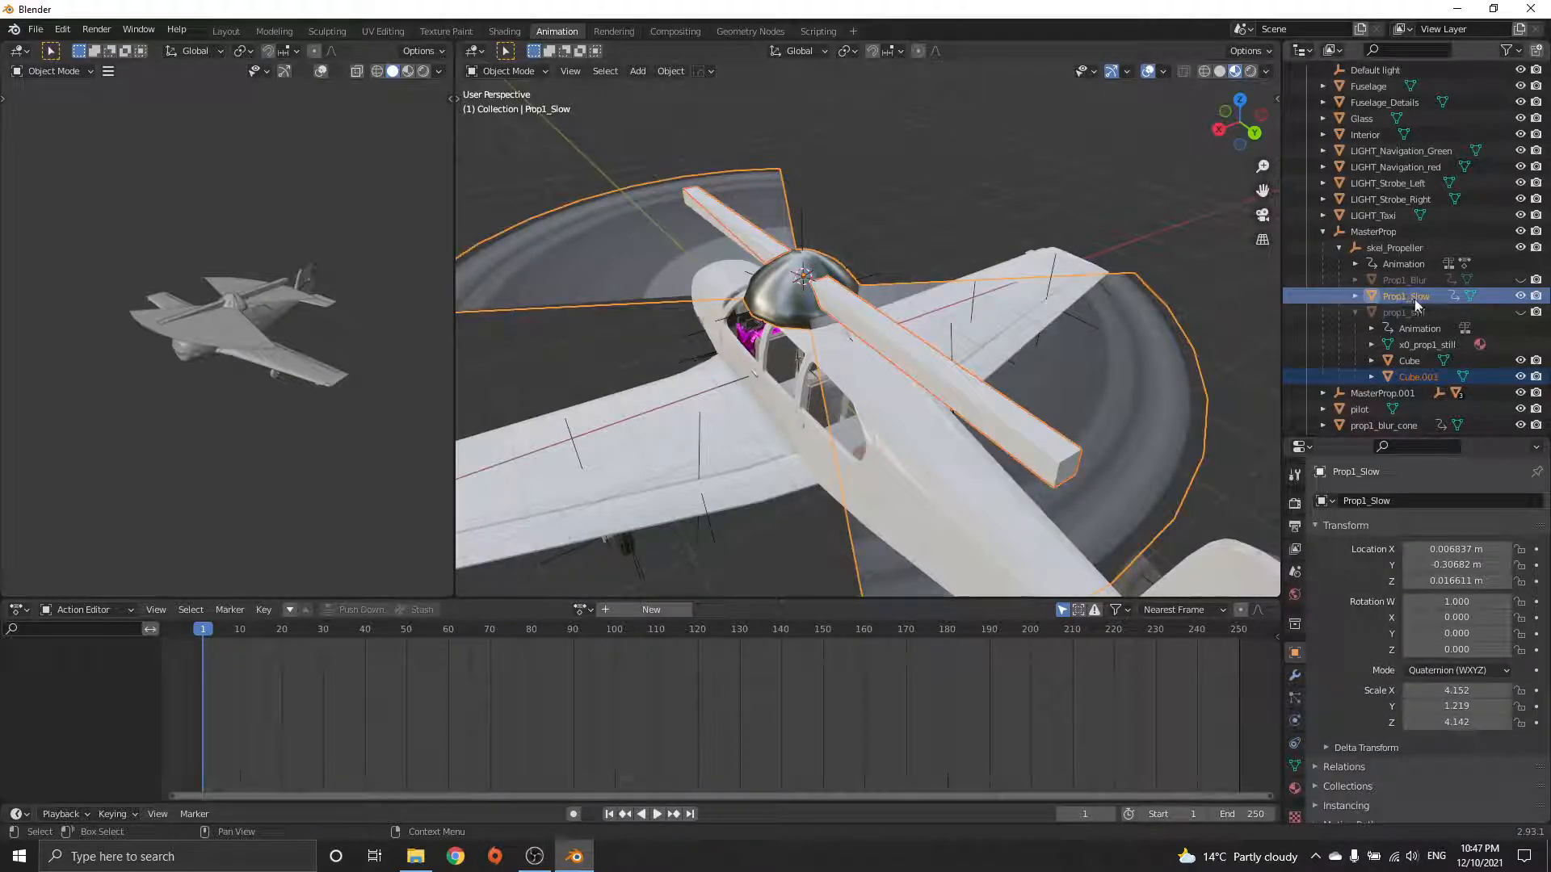